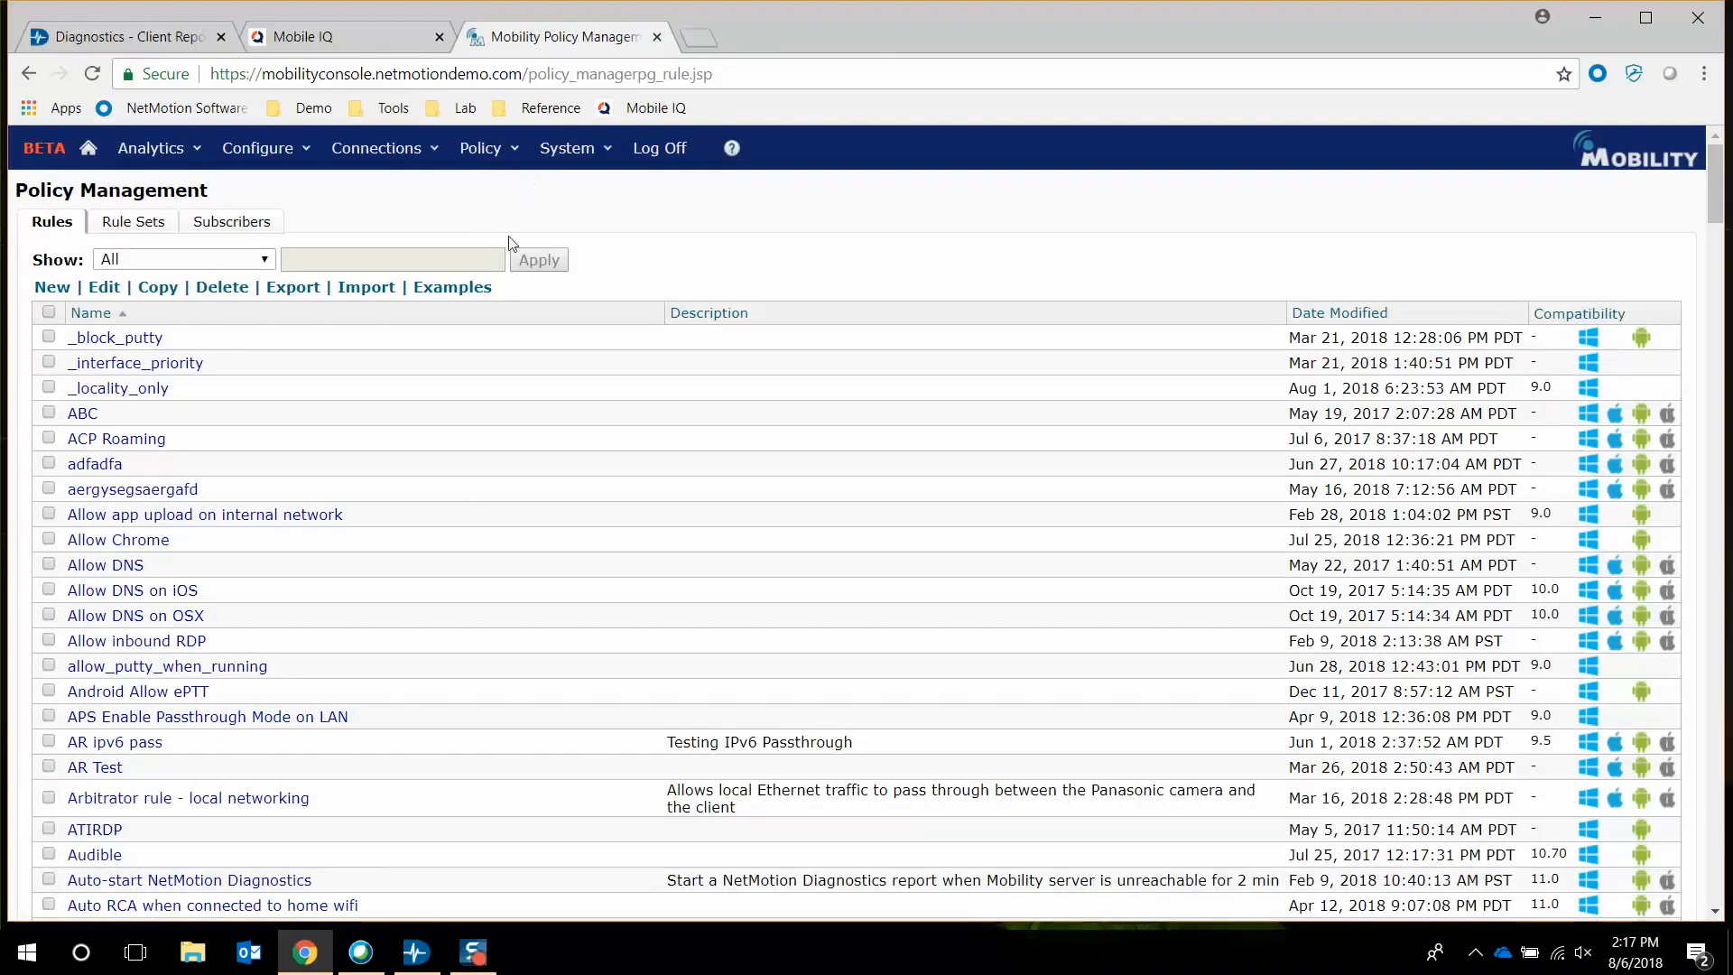
mouse_move(400, 731)
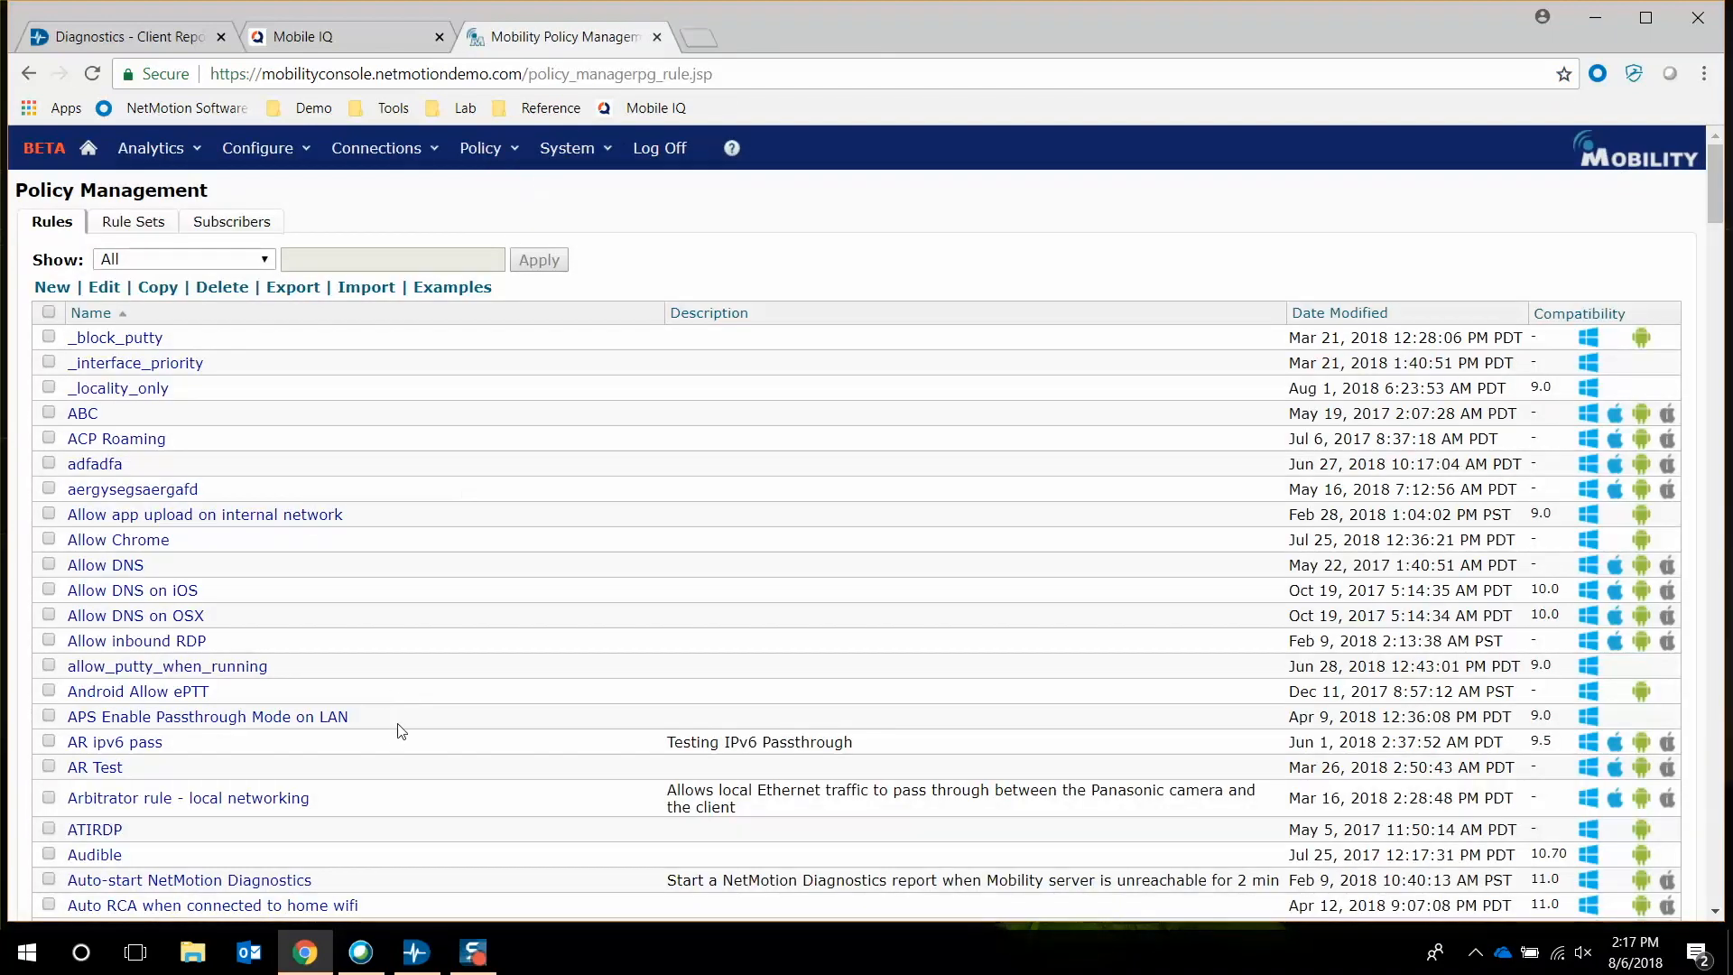
Open the JK- Block Media rule from the policy rules list for editing
scroll("down", 3)
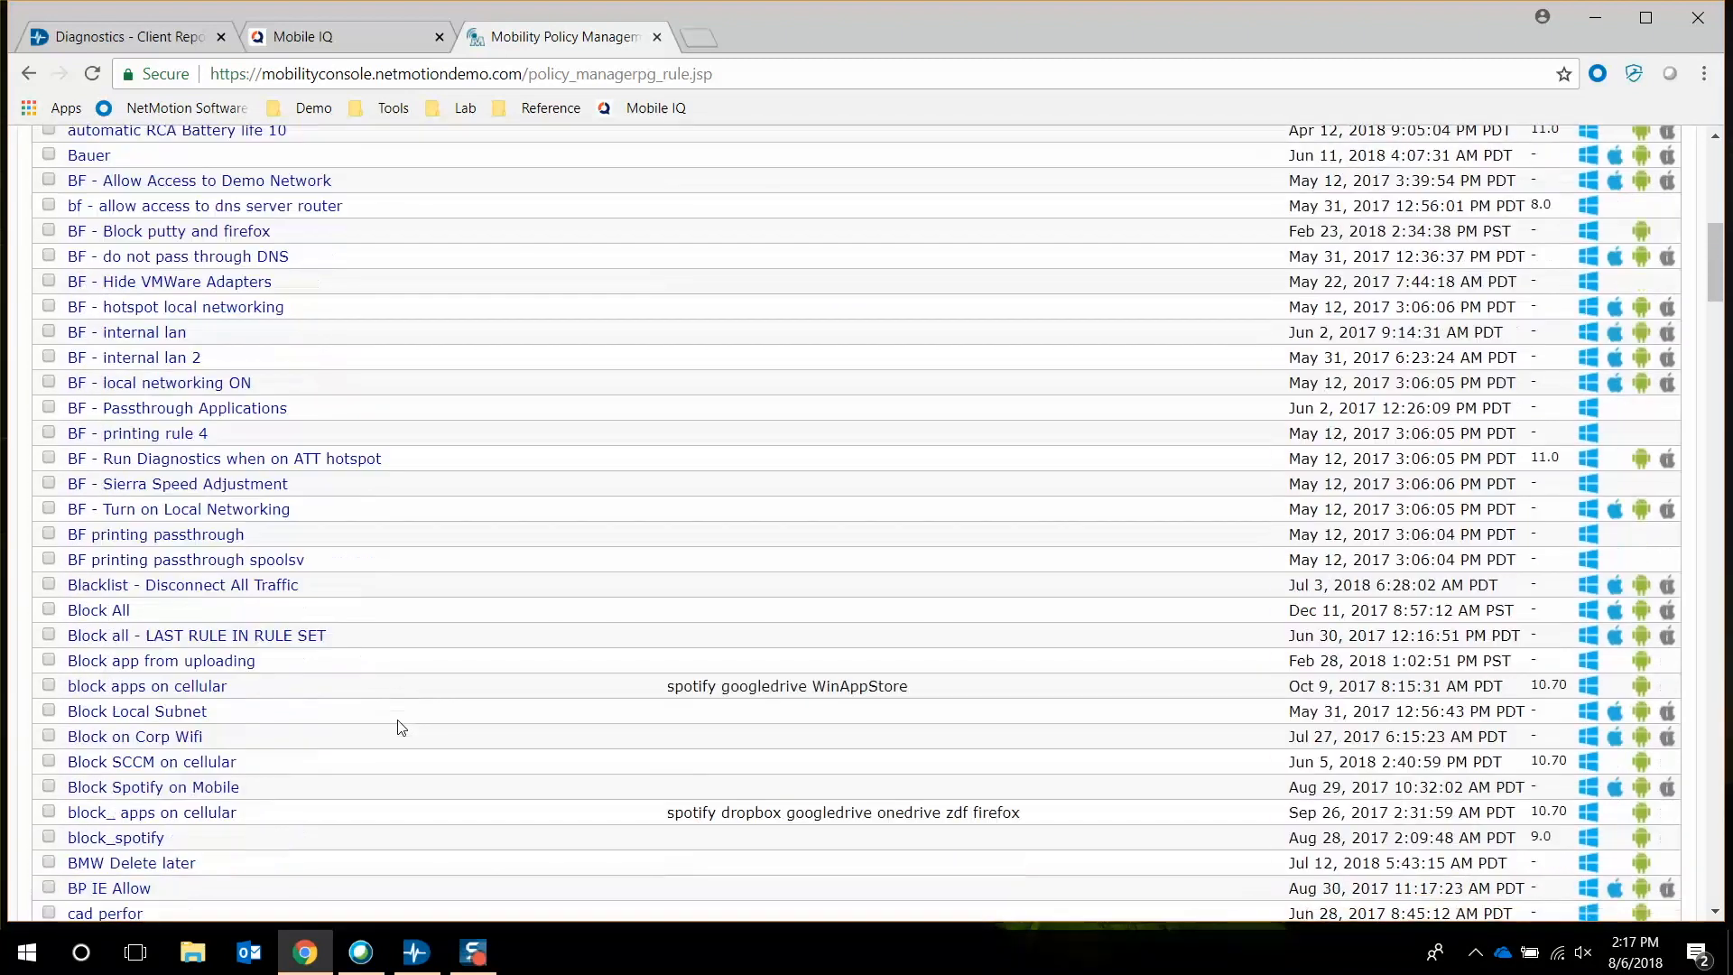
scroll("down", 3)
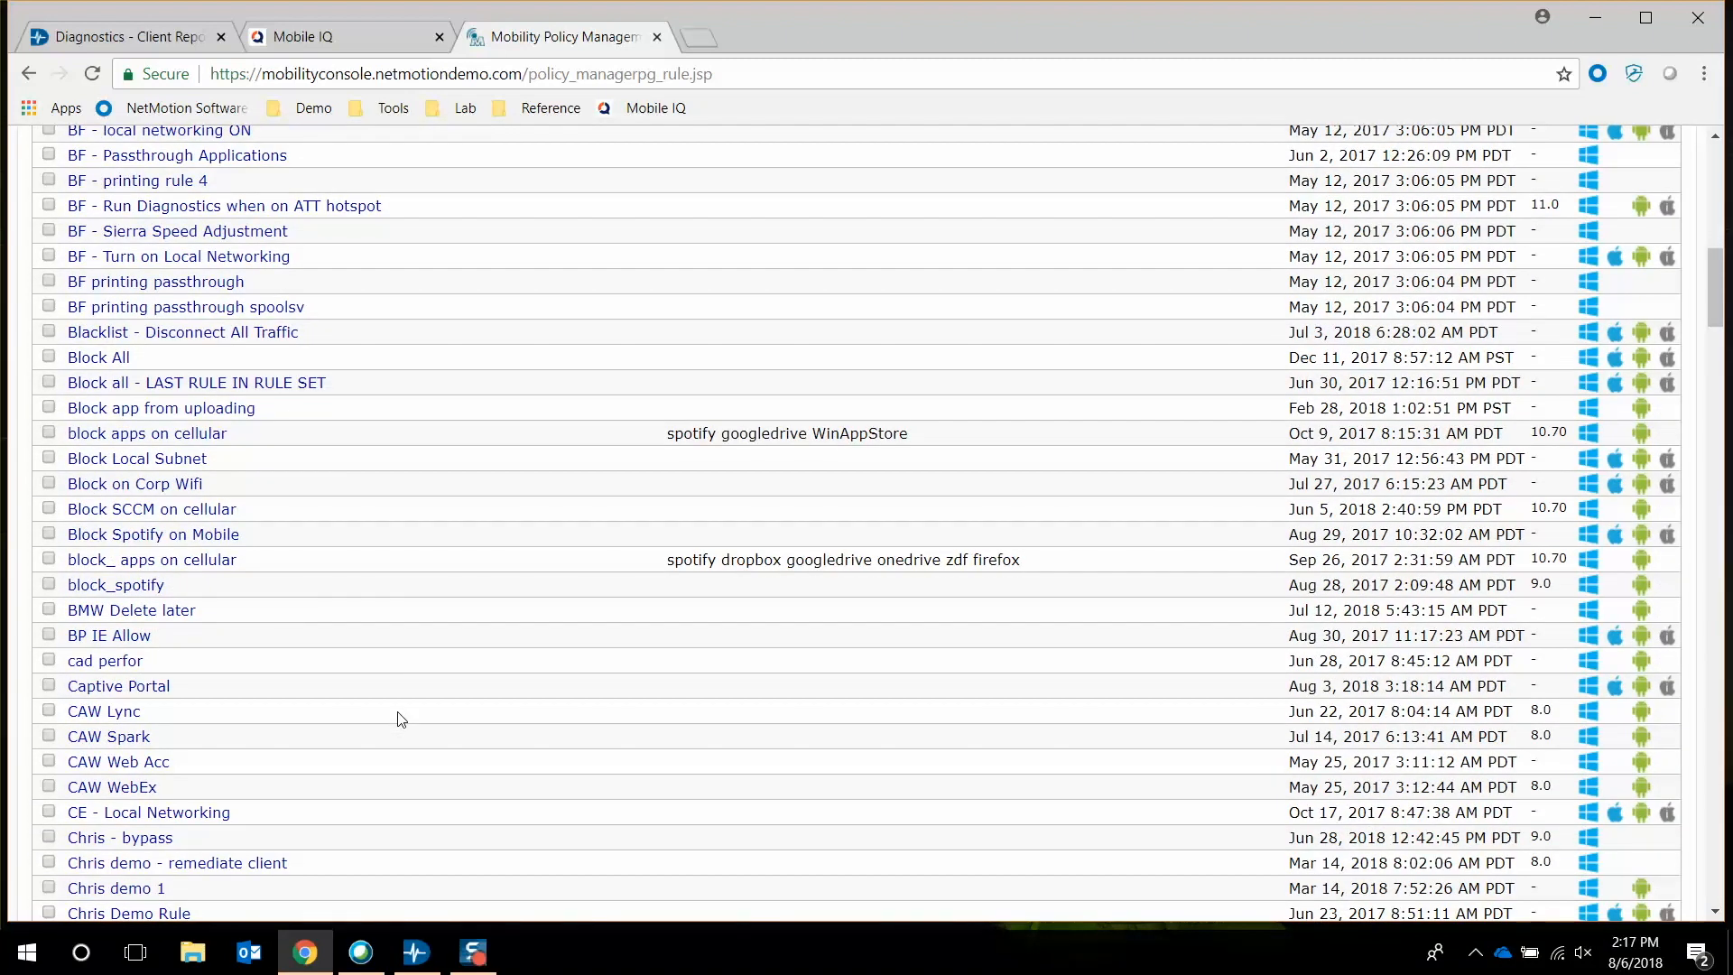
scroll("down", 3)
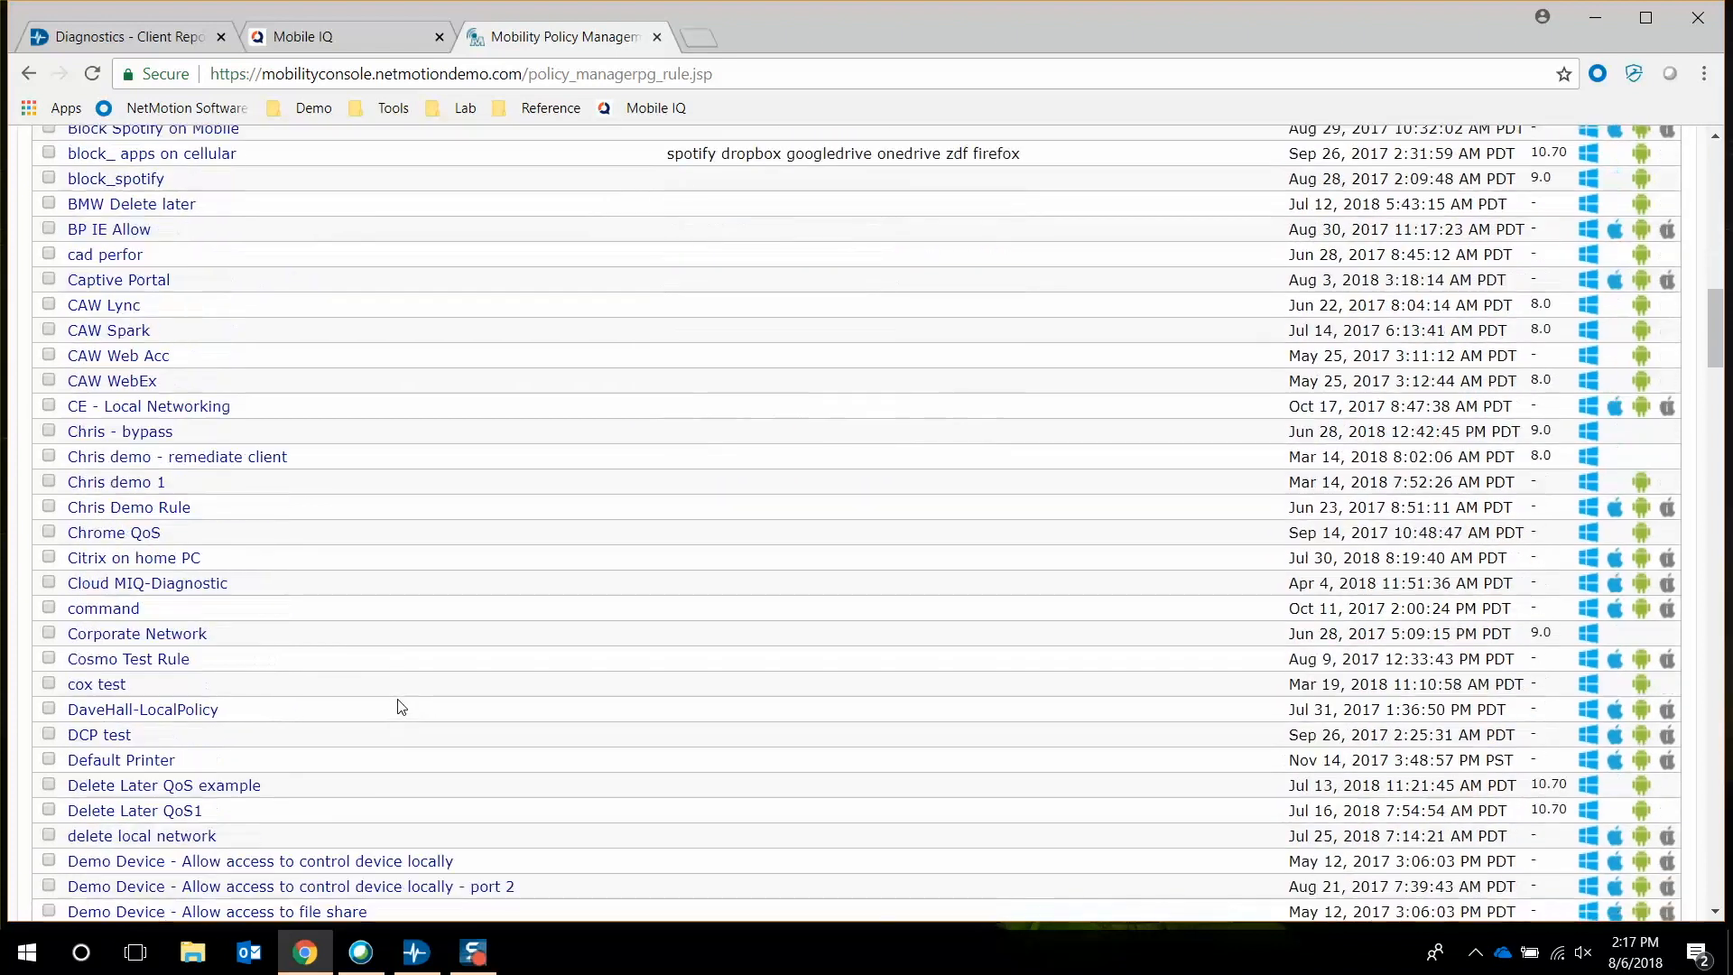
scroll("down", 3)
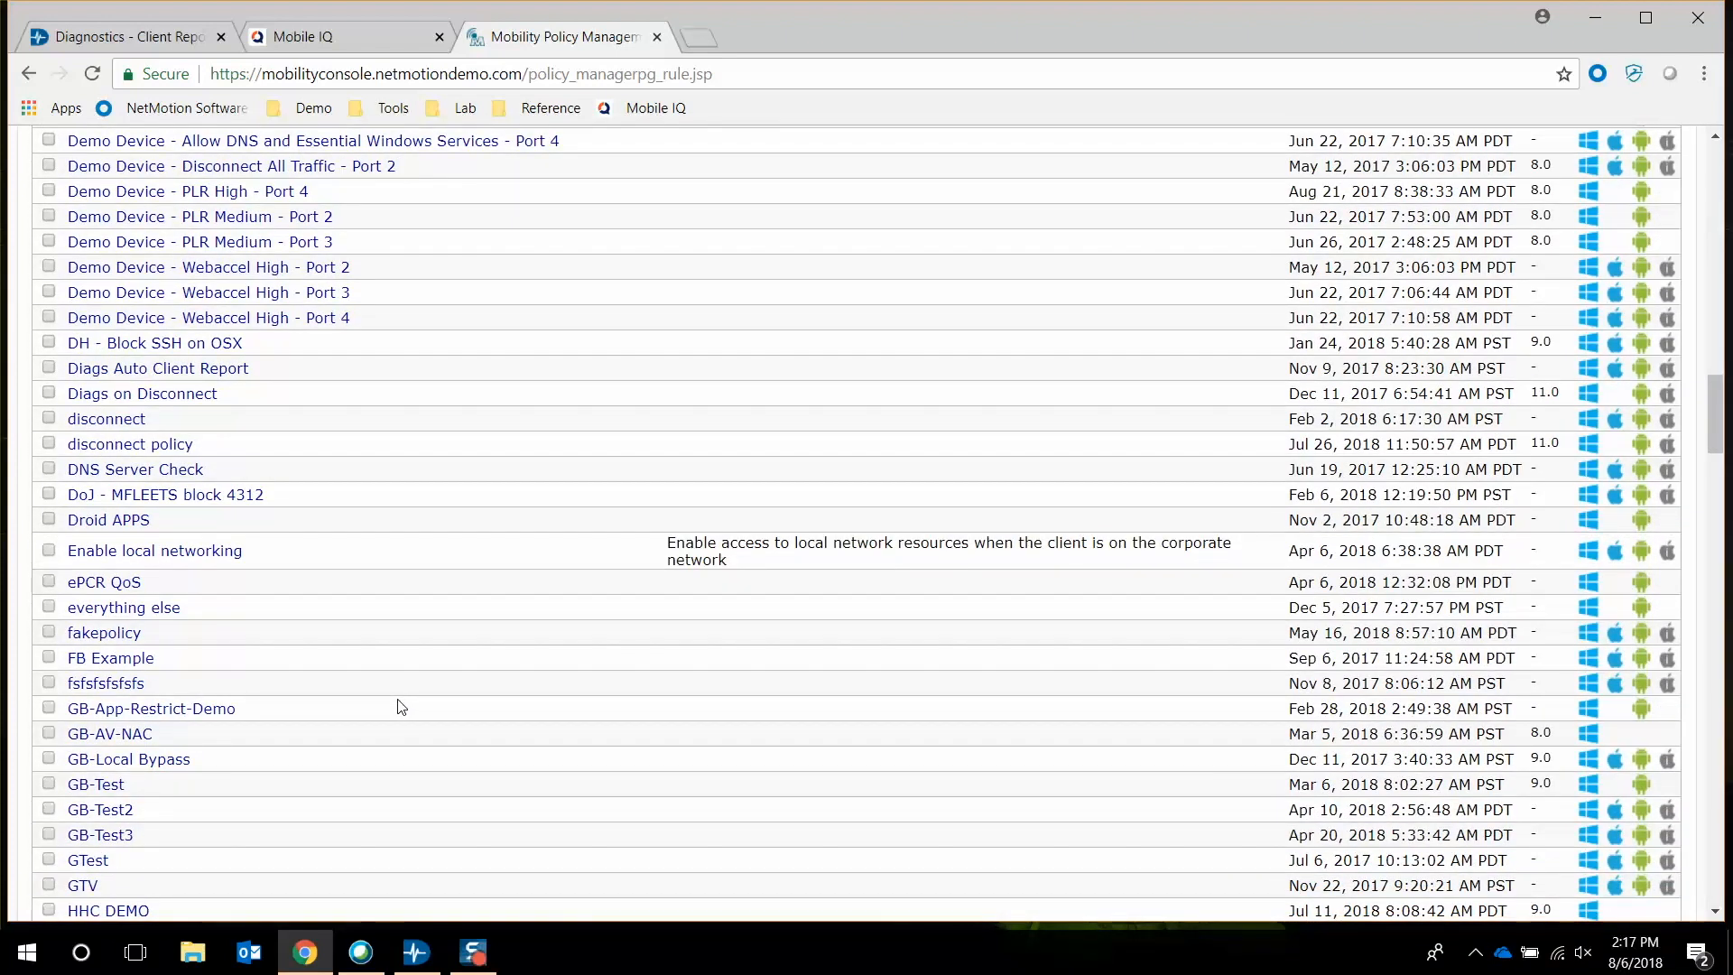
scroll("down", 3)
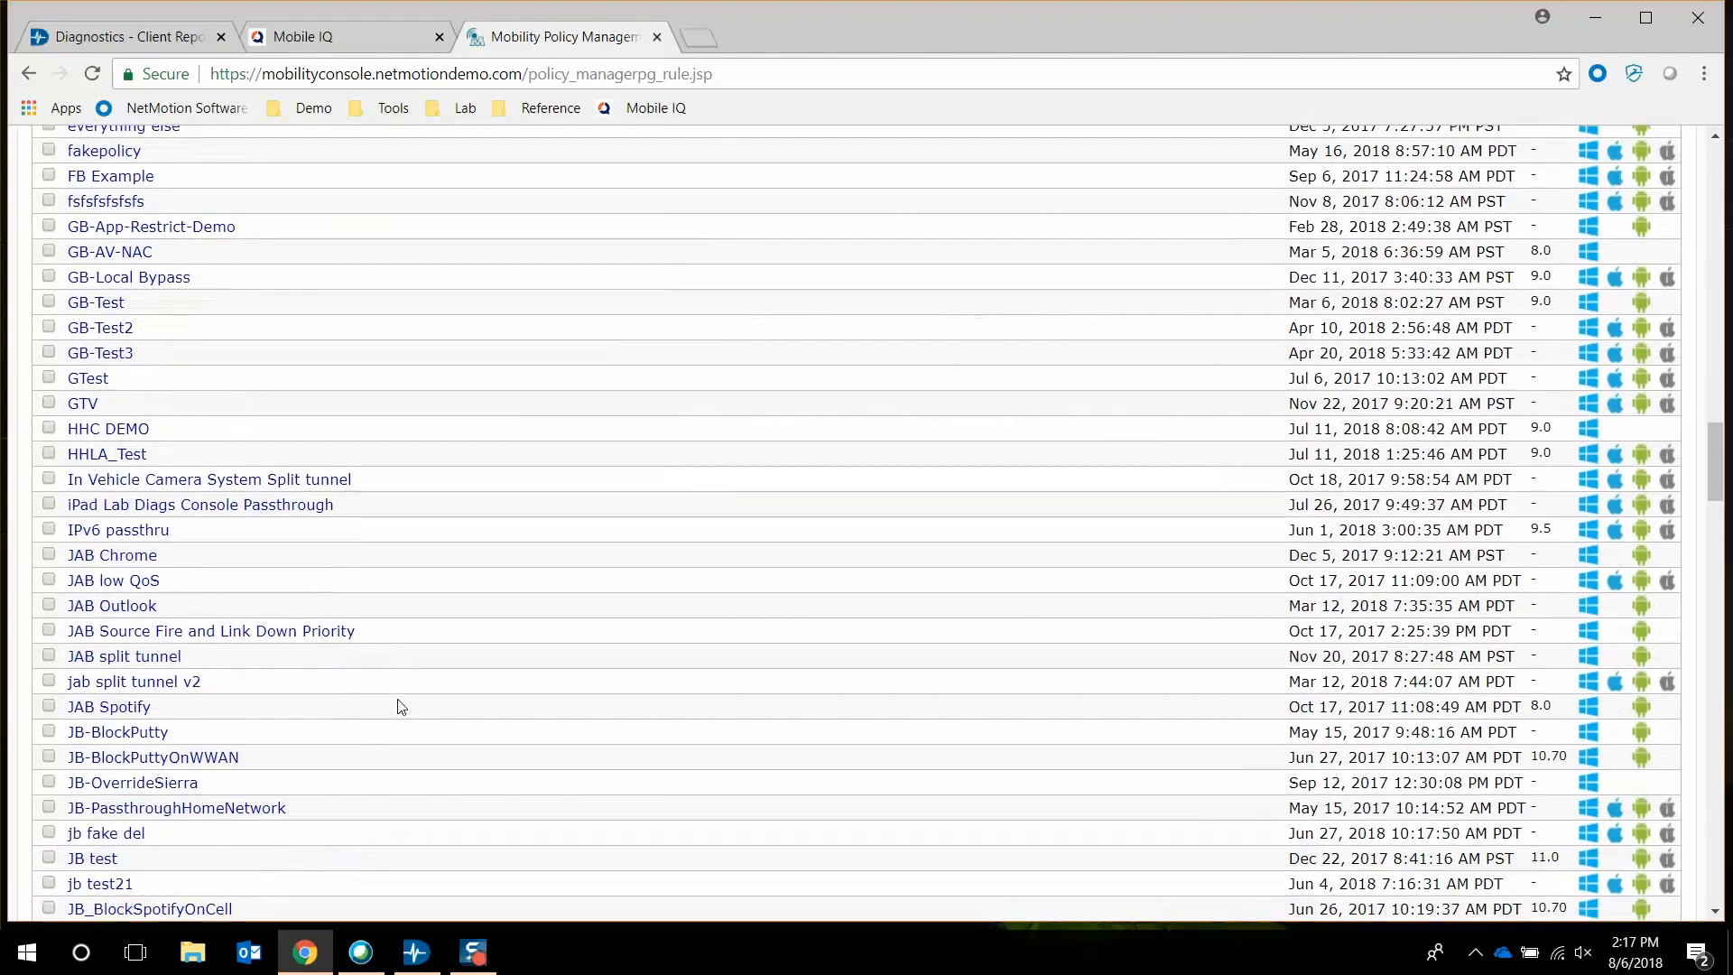
scroll("down", 3)
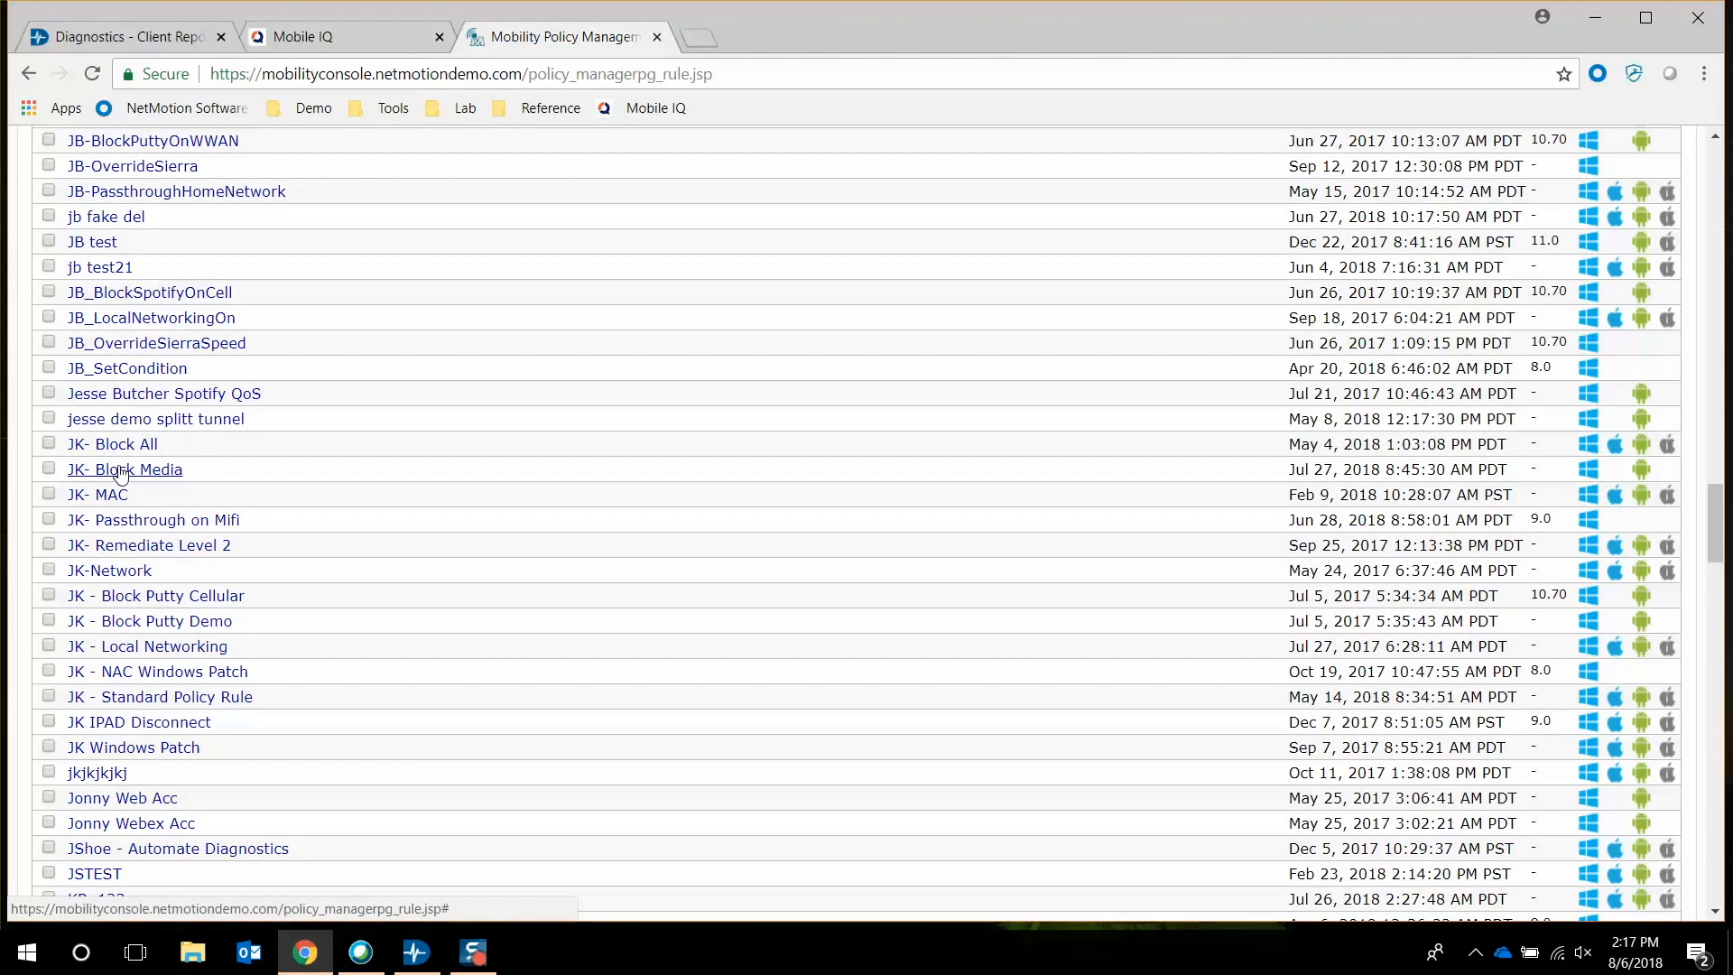
left_click(123, 469)
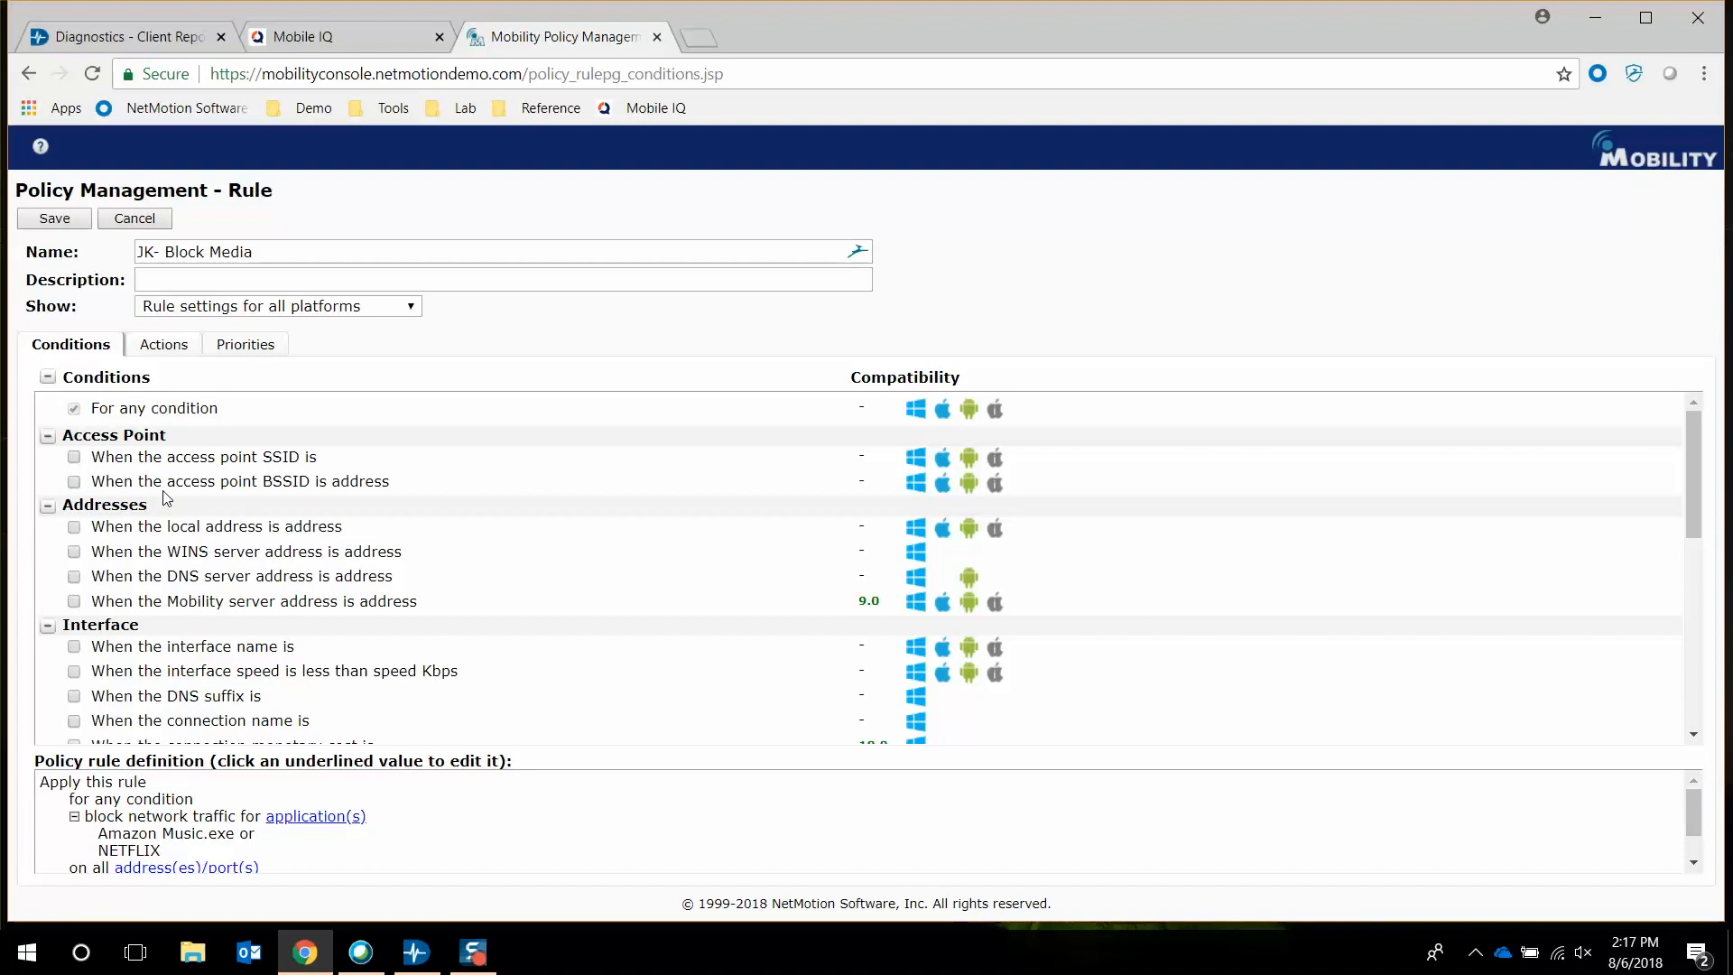
Review the rule's conditions and its definition blocking Amazon Music and Netflix traffic
scroll("down", 3)
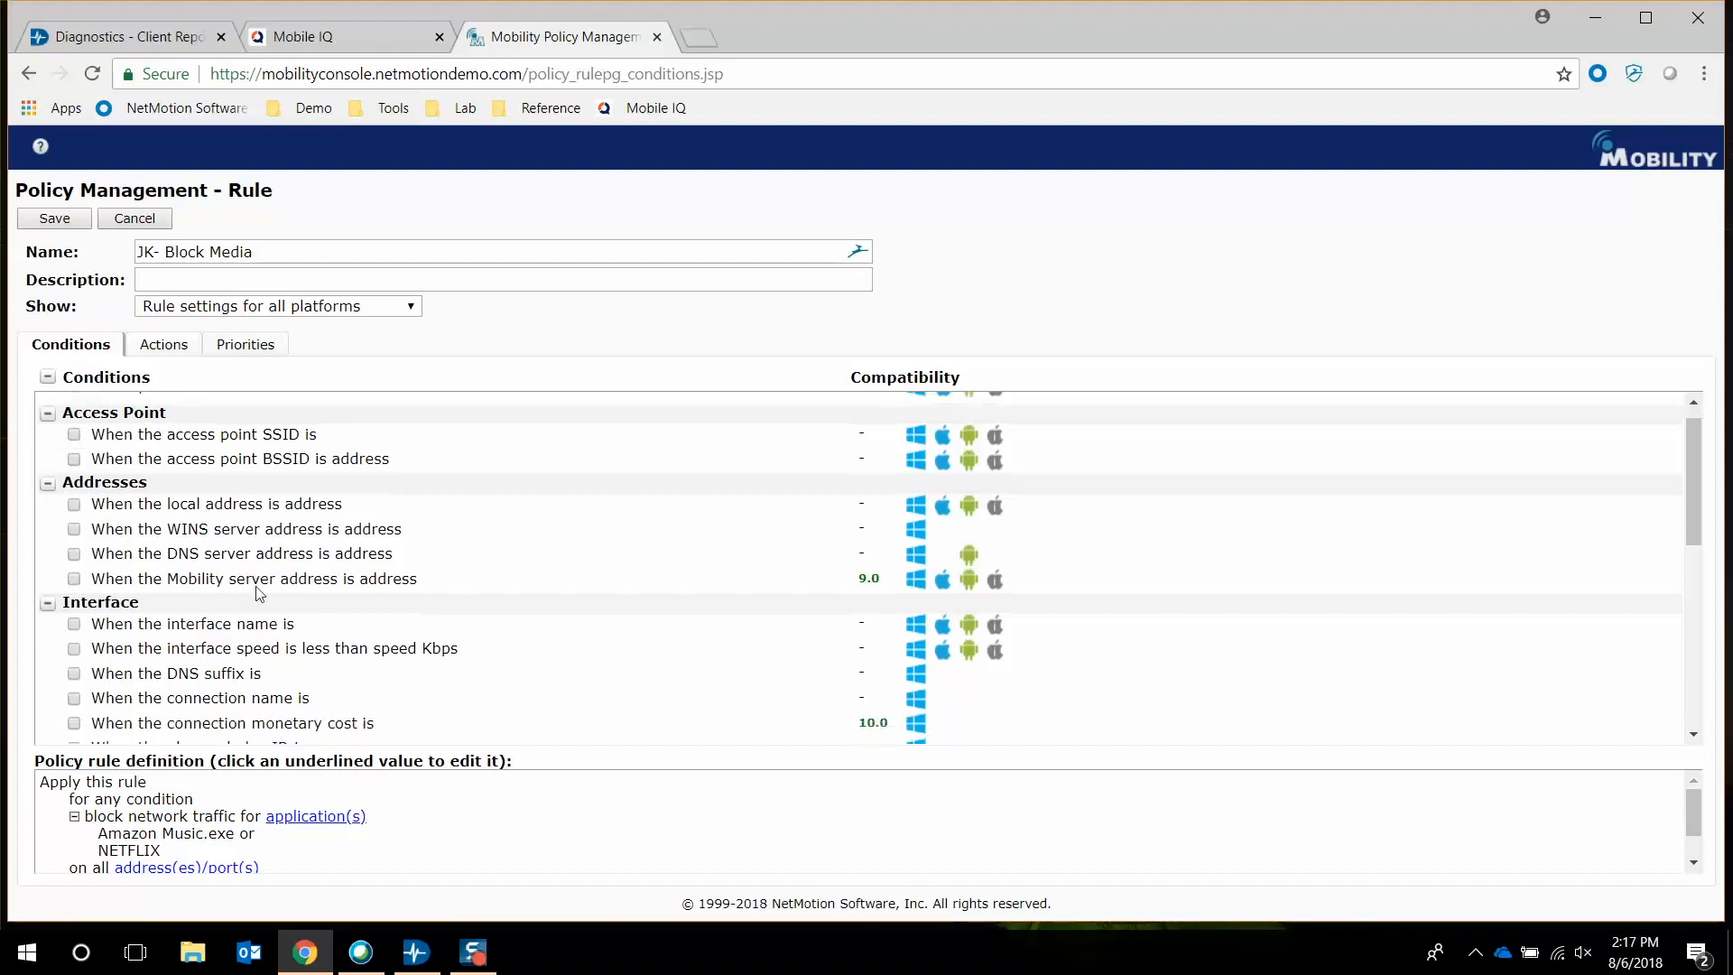
scroll("down", 3)
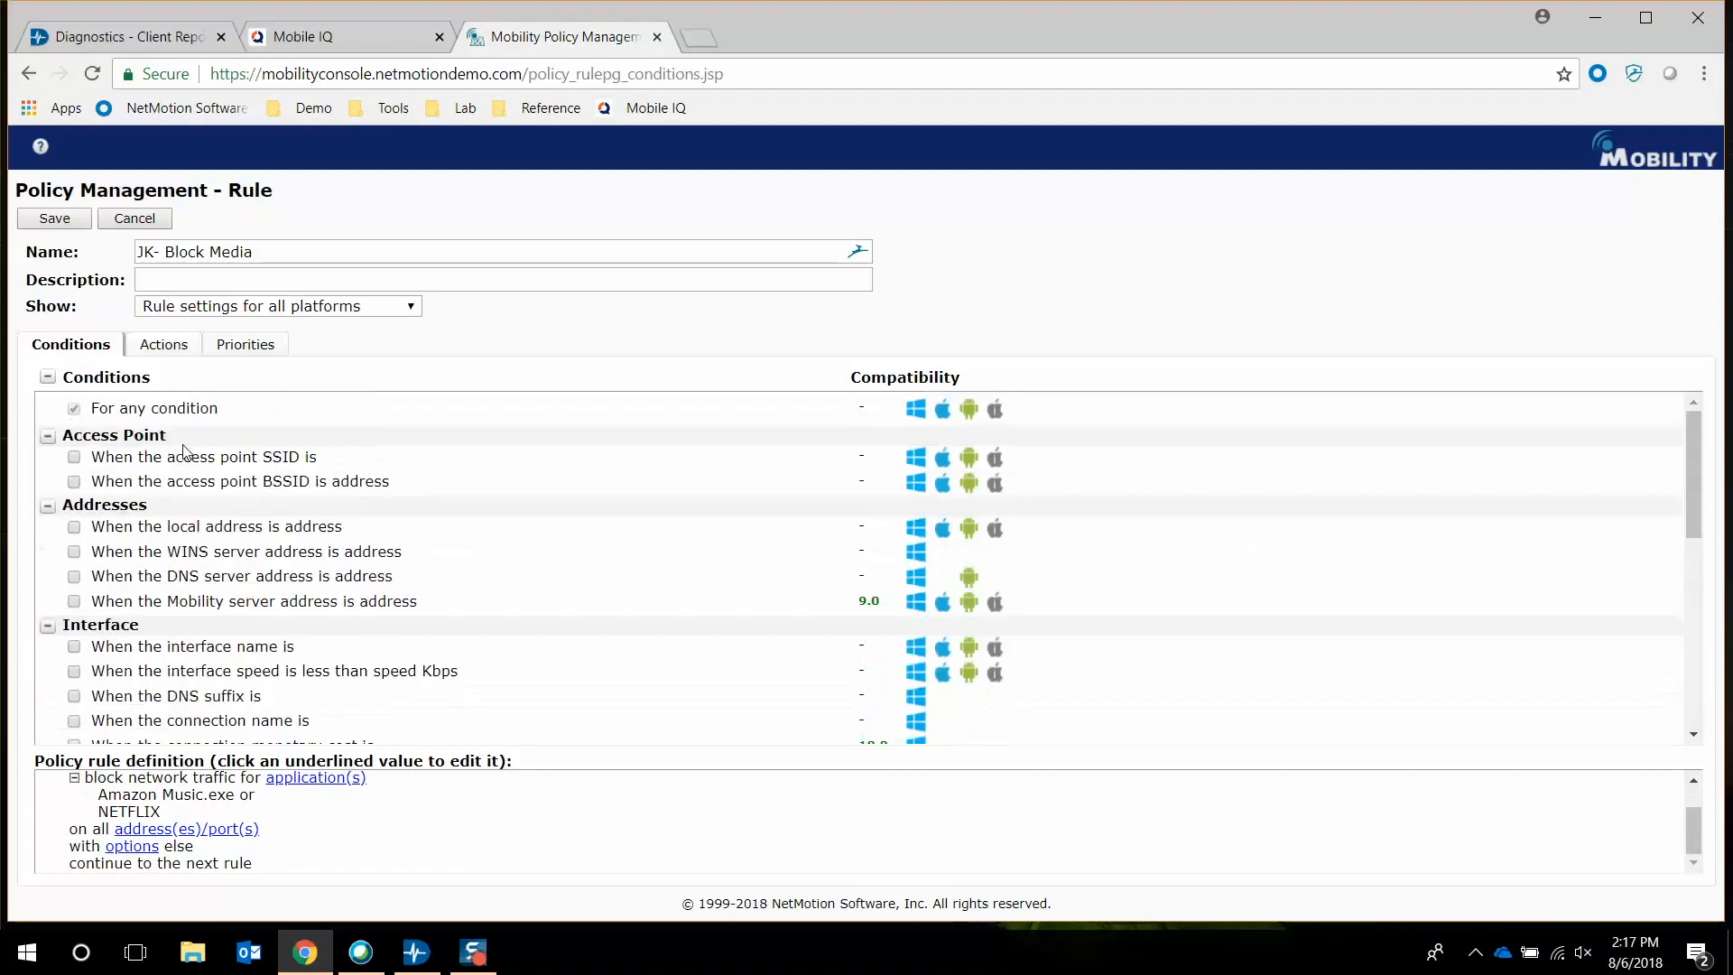
mouse_move(179, 581)
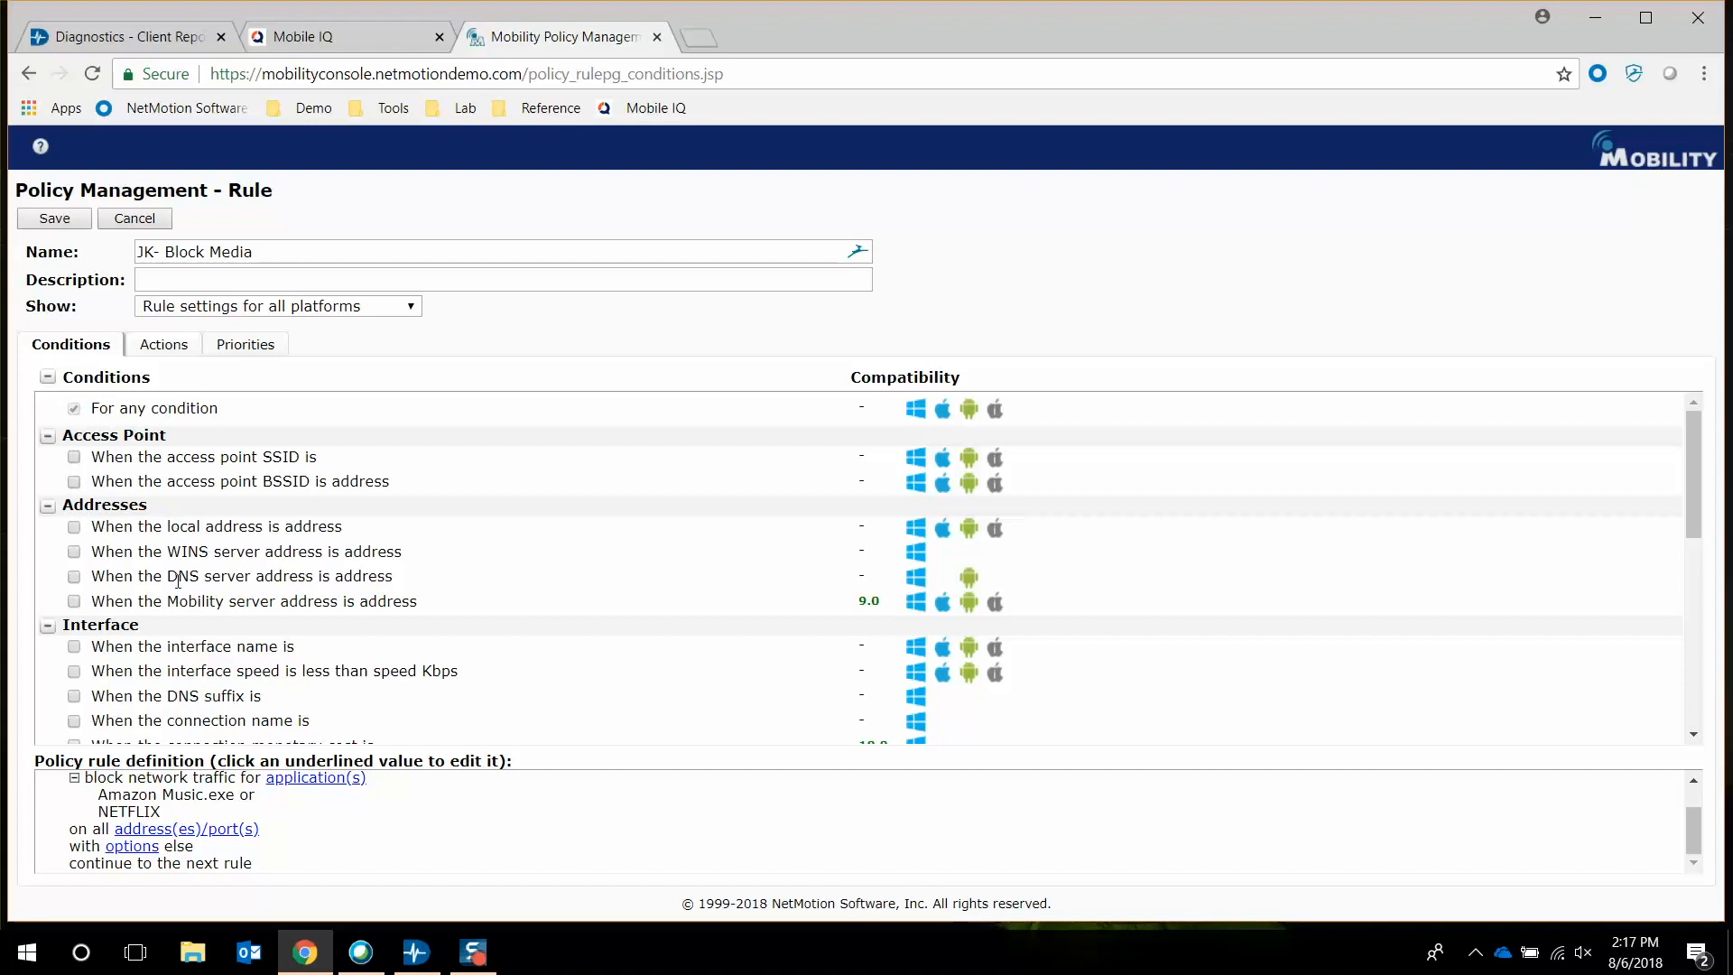
scroll("down", 3)
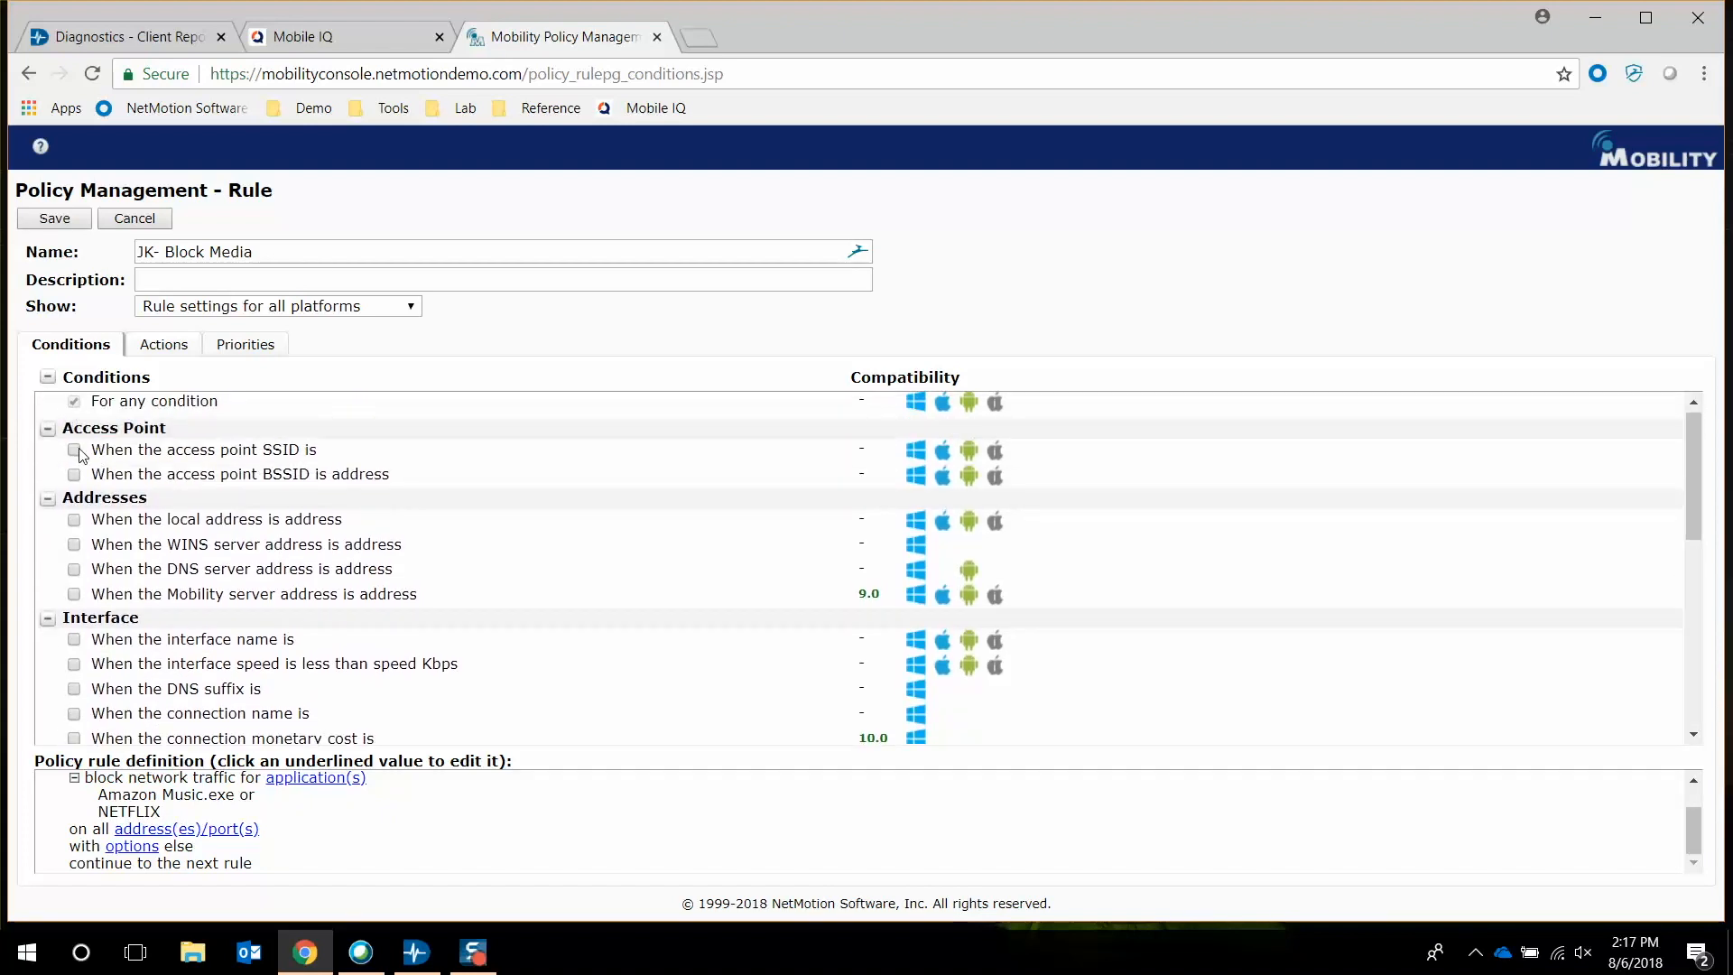
mouse_move(127, 617)
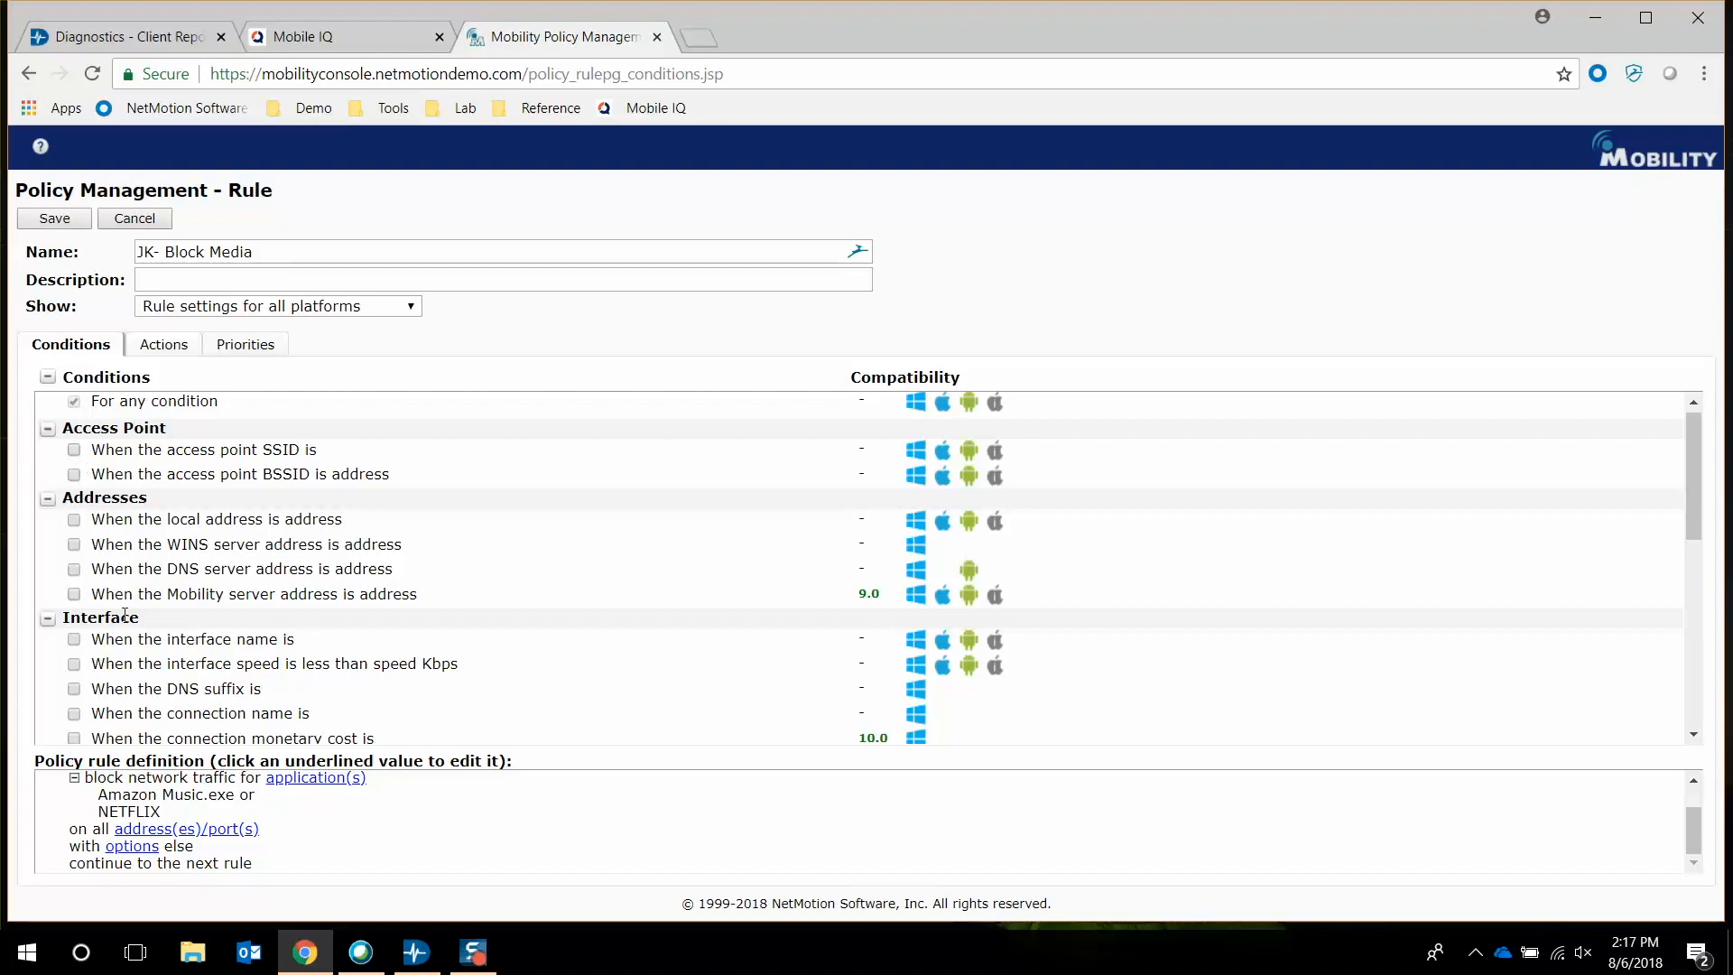
scroll("down", 3)
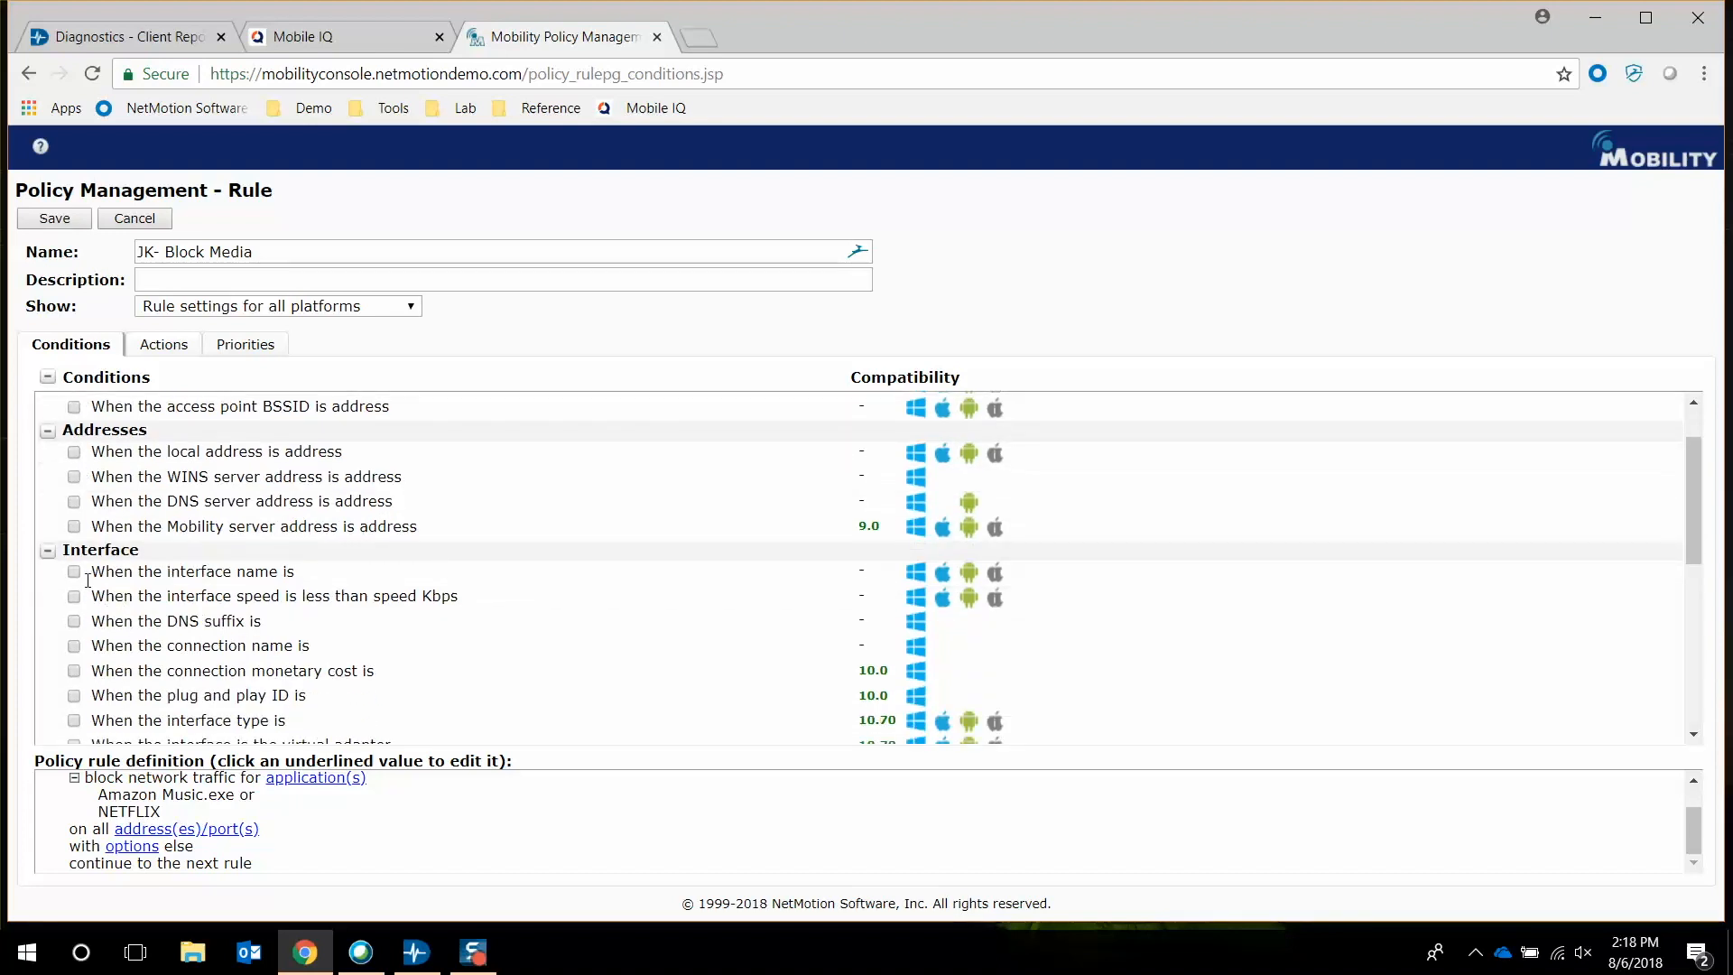
mouse_move(112, 614)
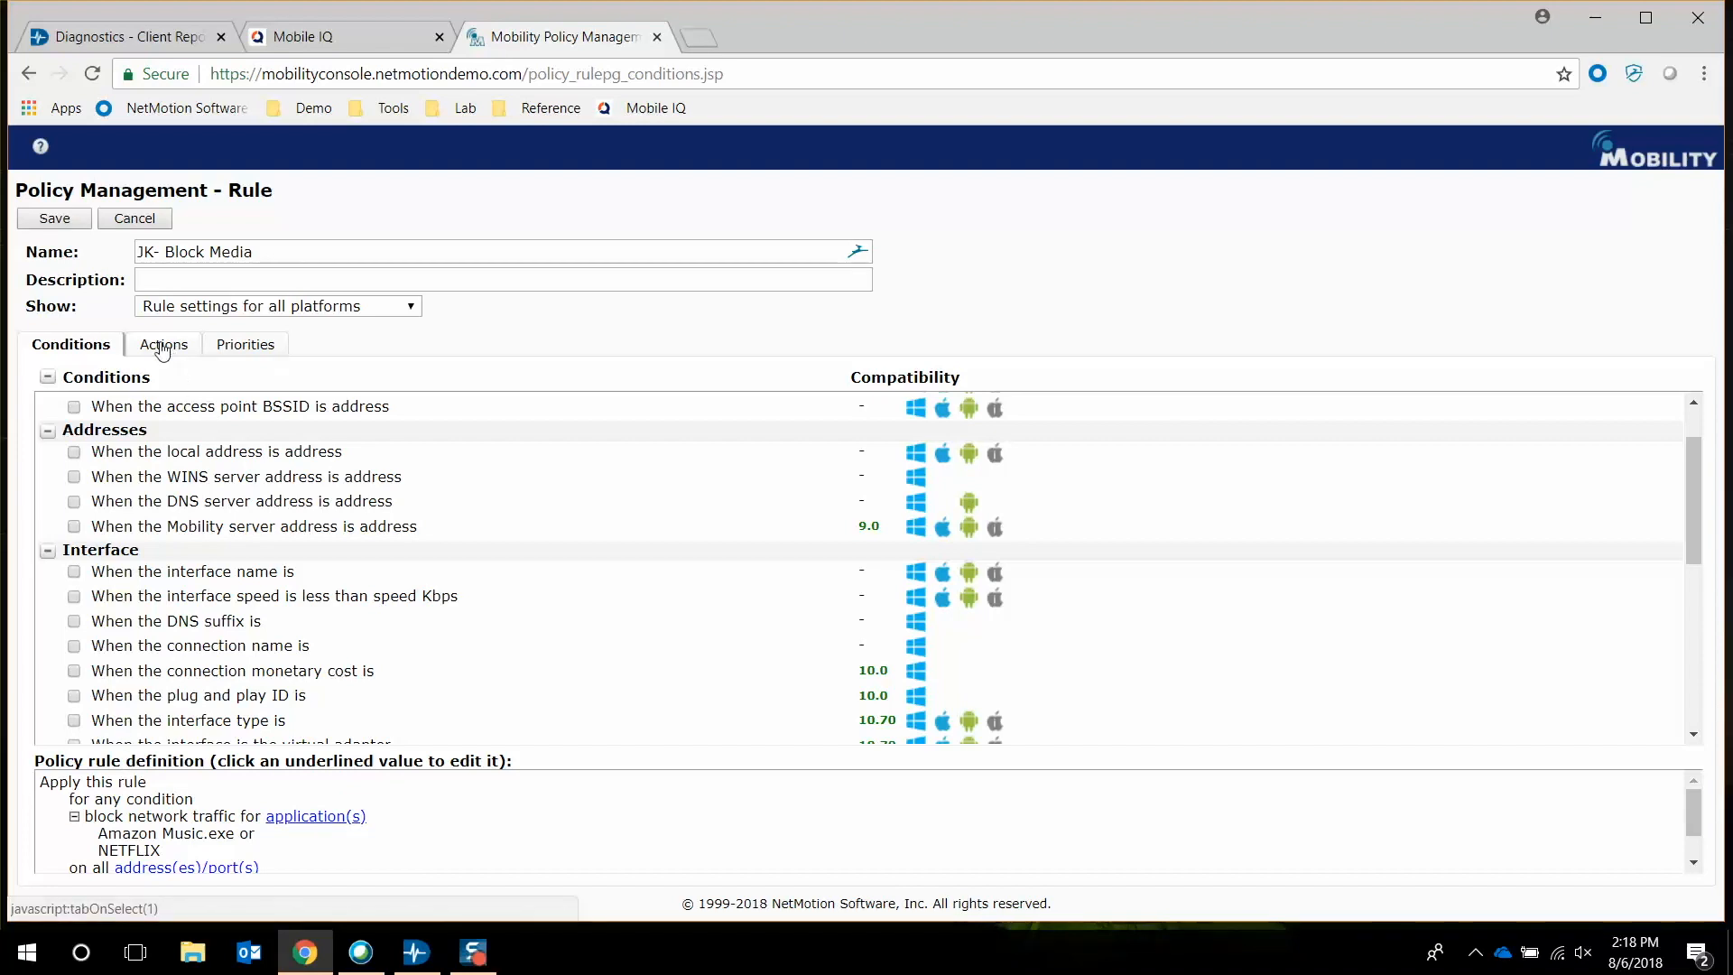
Show the rule's Actions, where blocking network traffic for applications is enabled
left_click(163, 343)
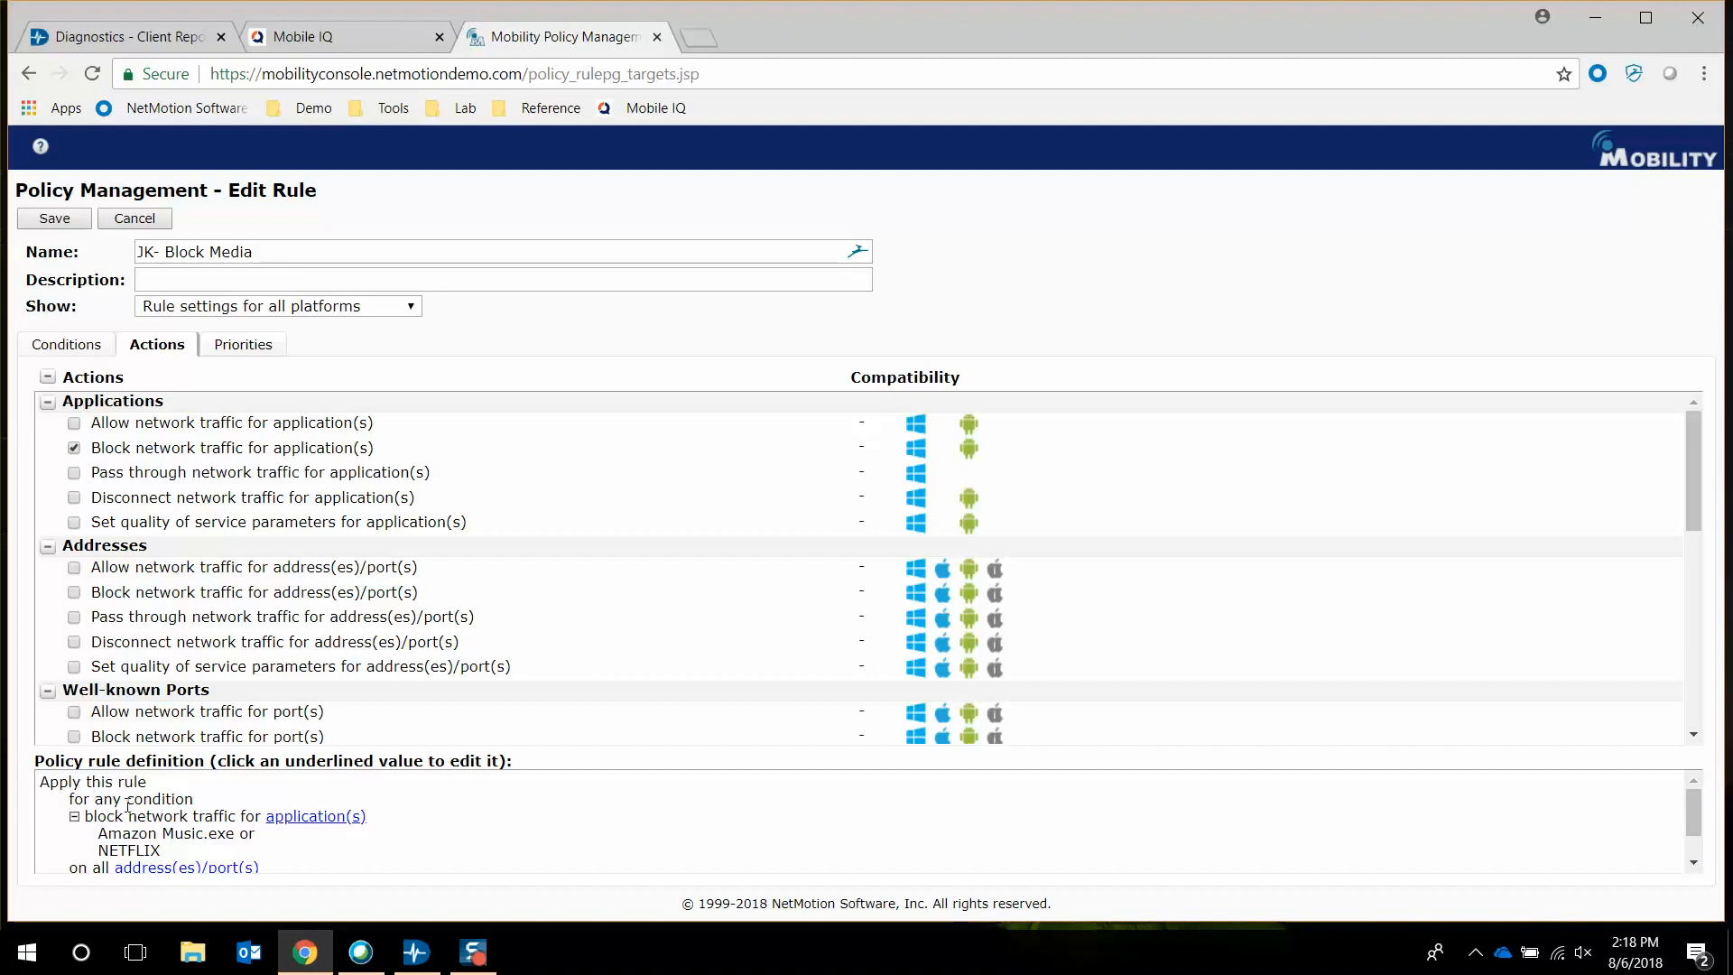
mouse_move(314, 816)
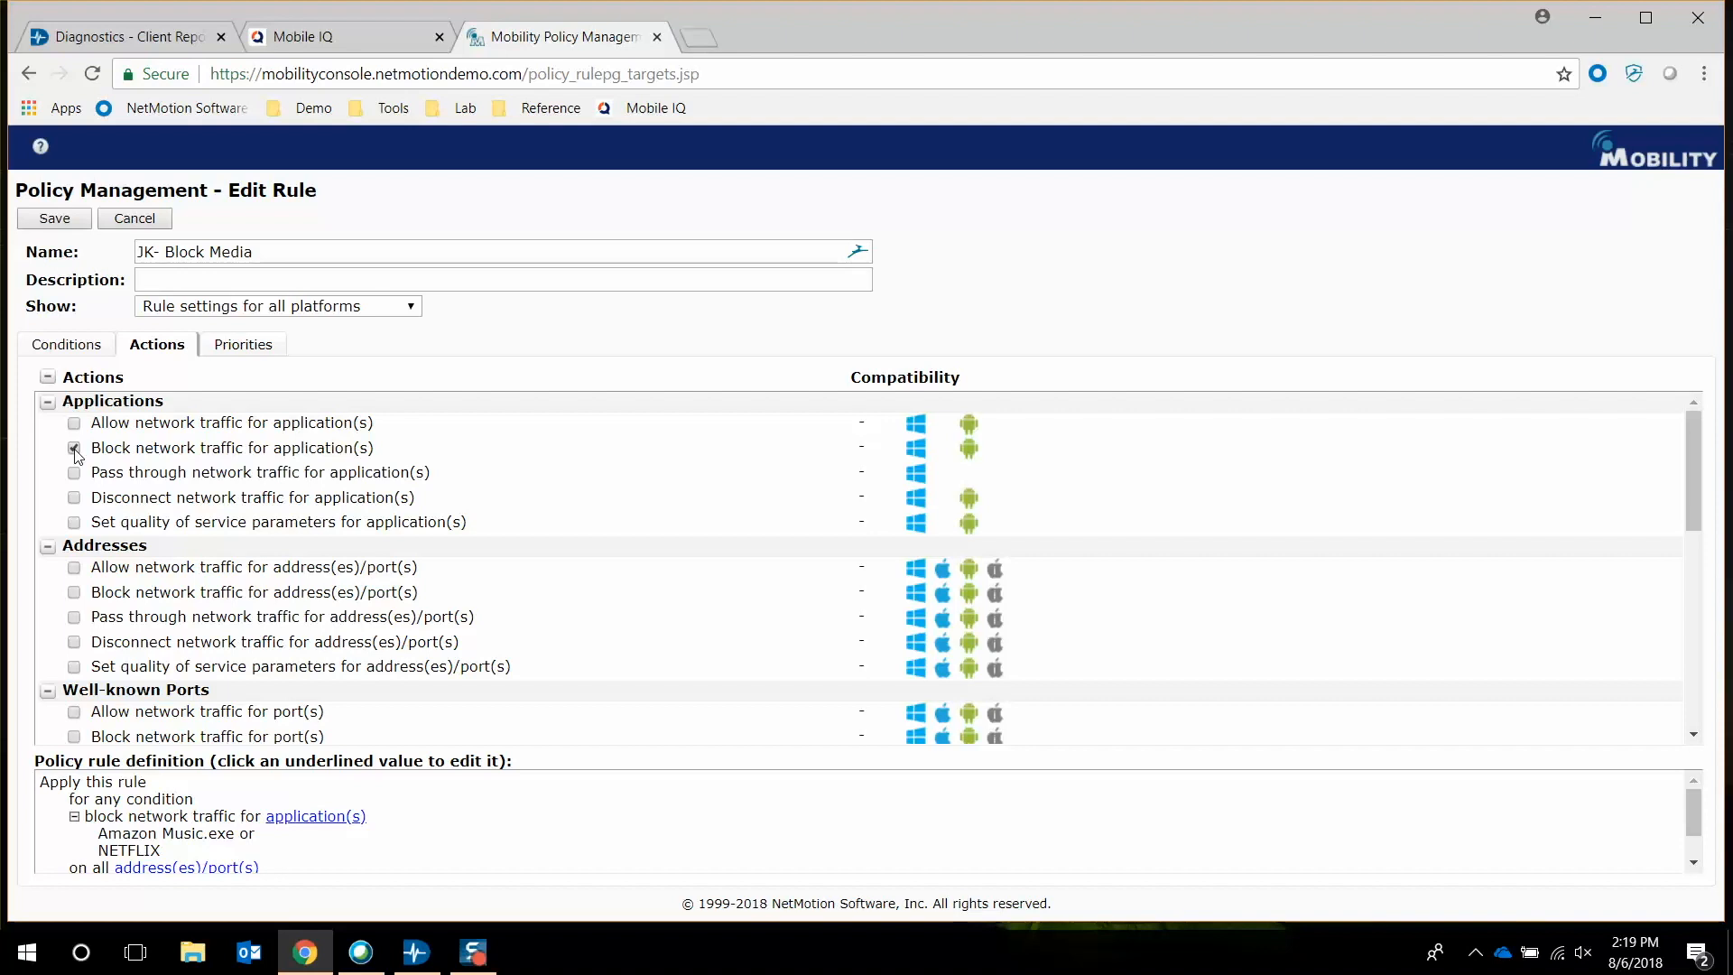
Switch the rule action from blocking to setting QoS for applications and start editing its application list
left_click(69, 448)
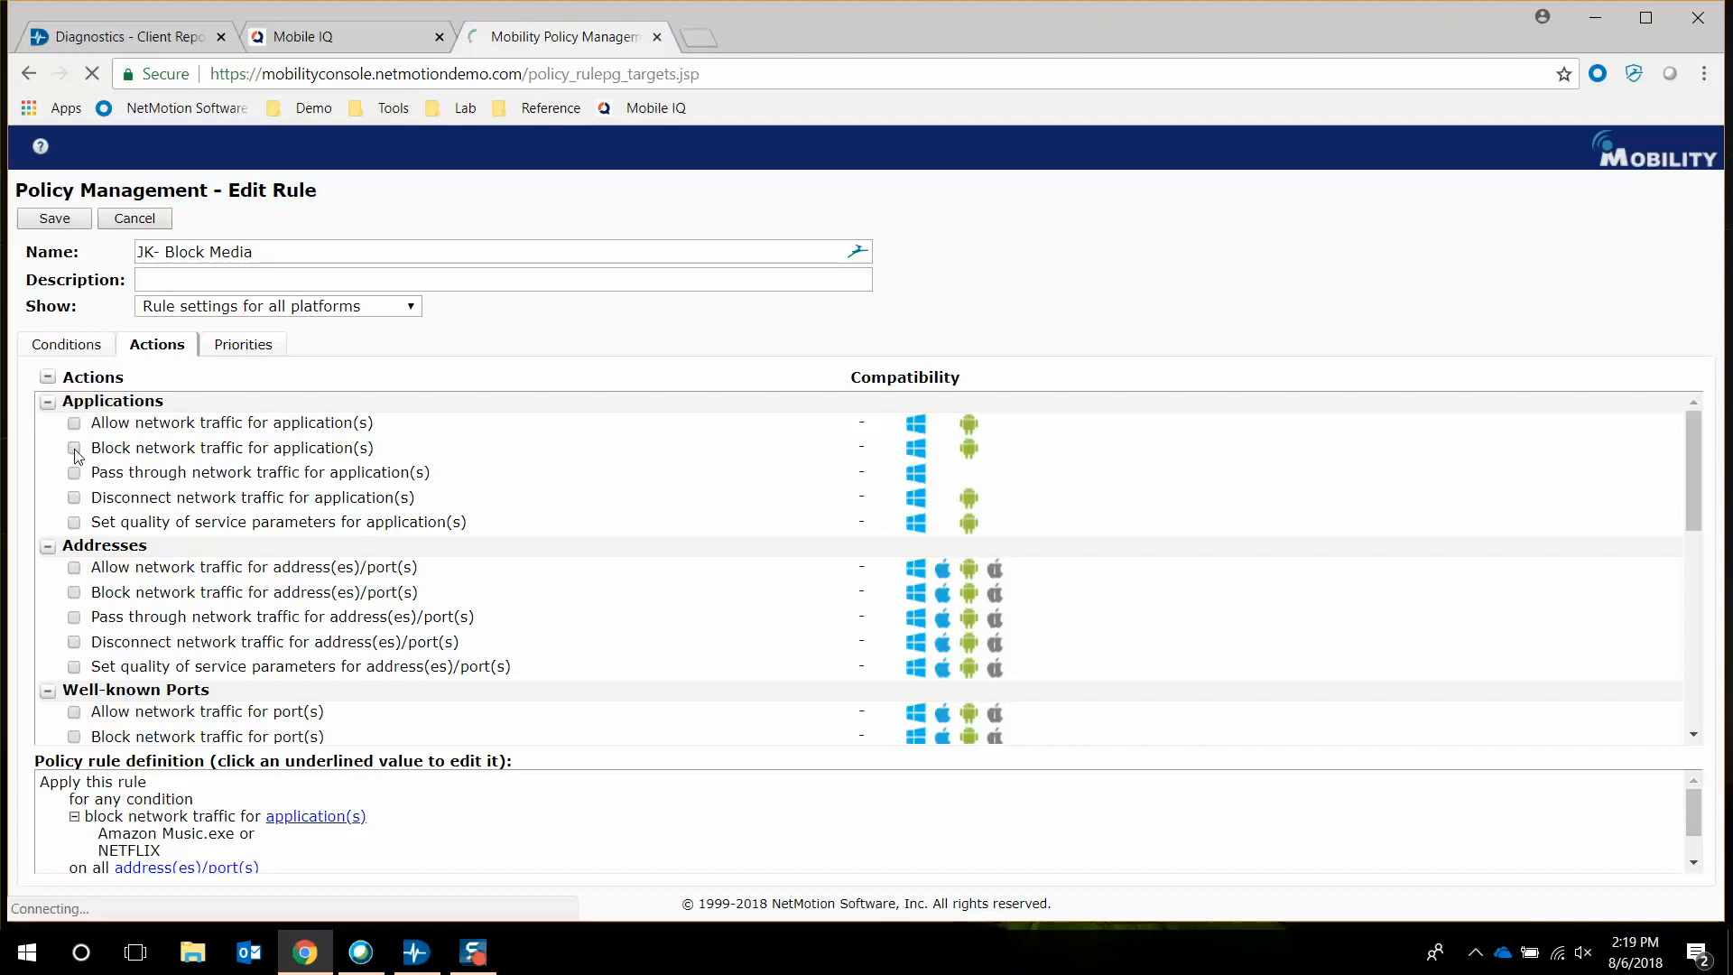
left_click(68, 448)
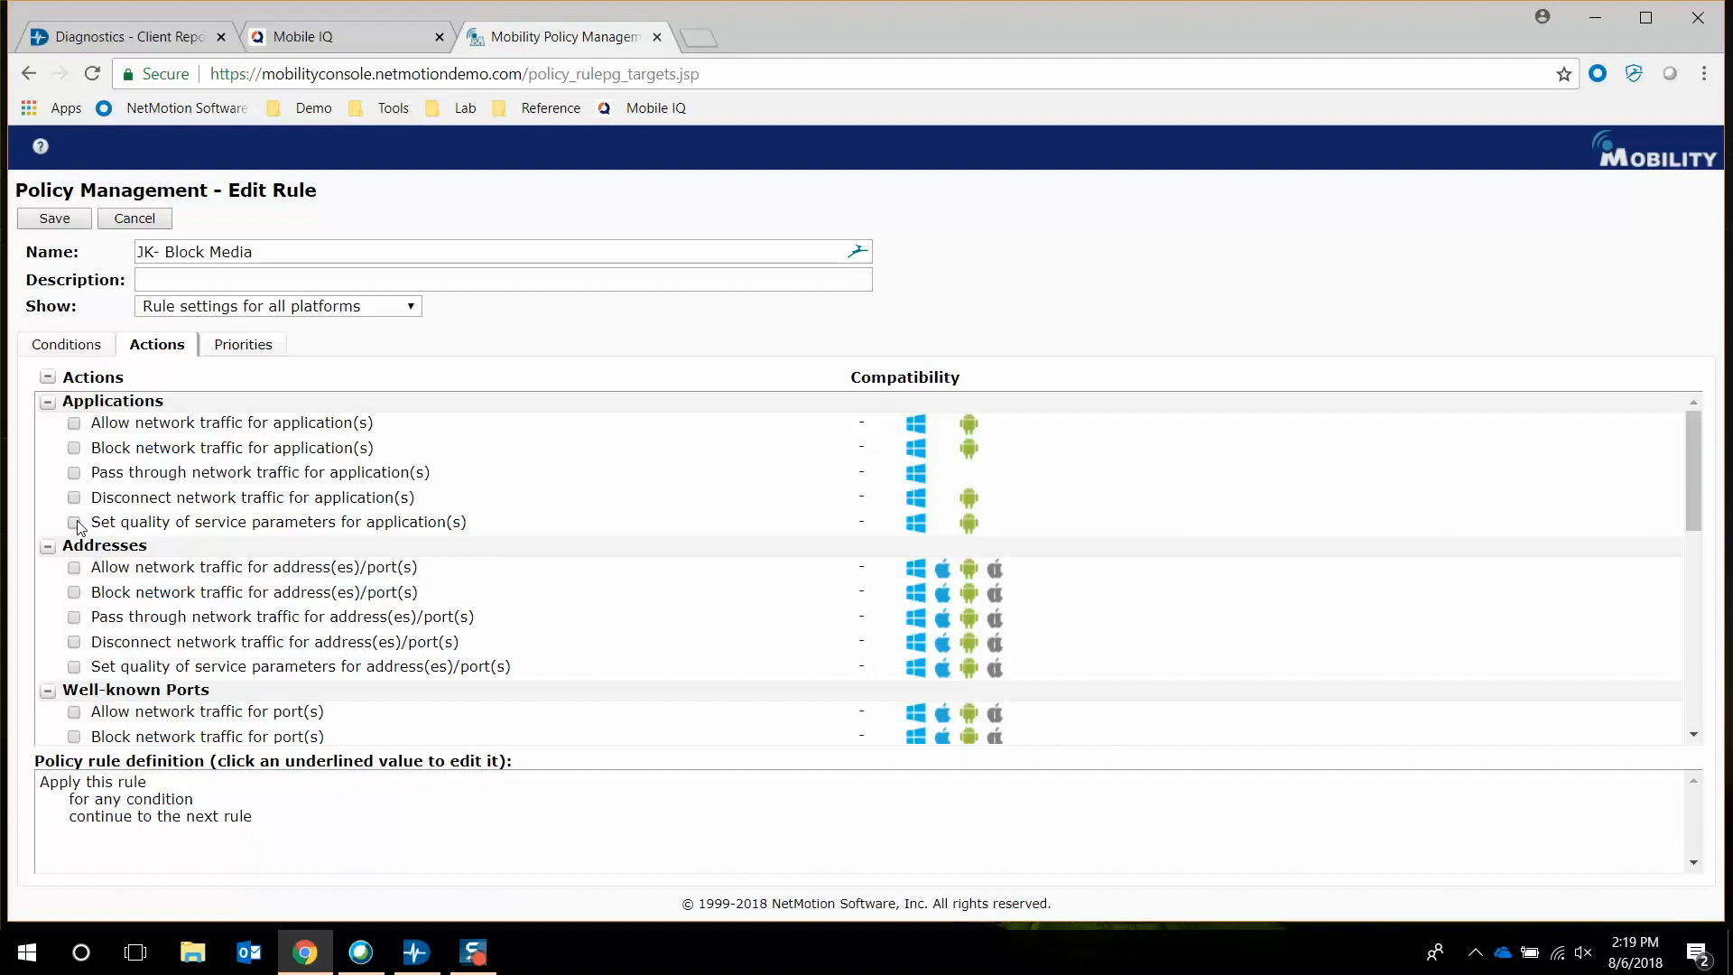
left_click(76, 521)
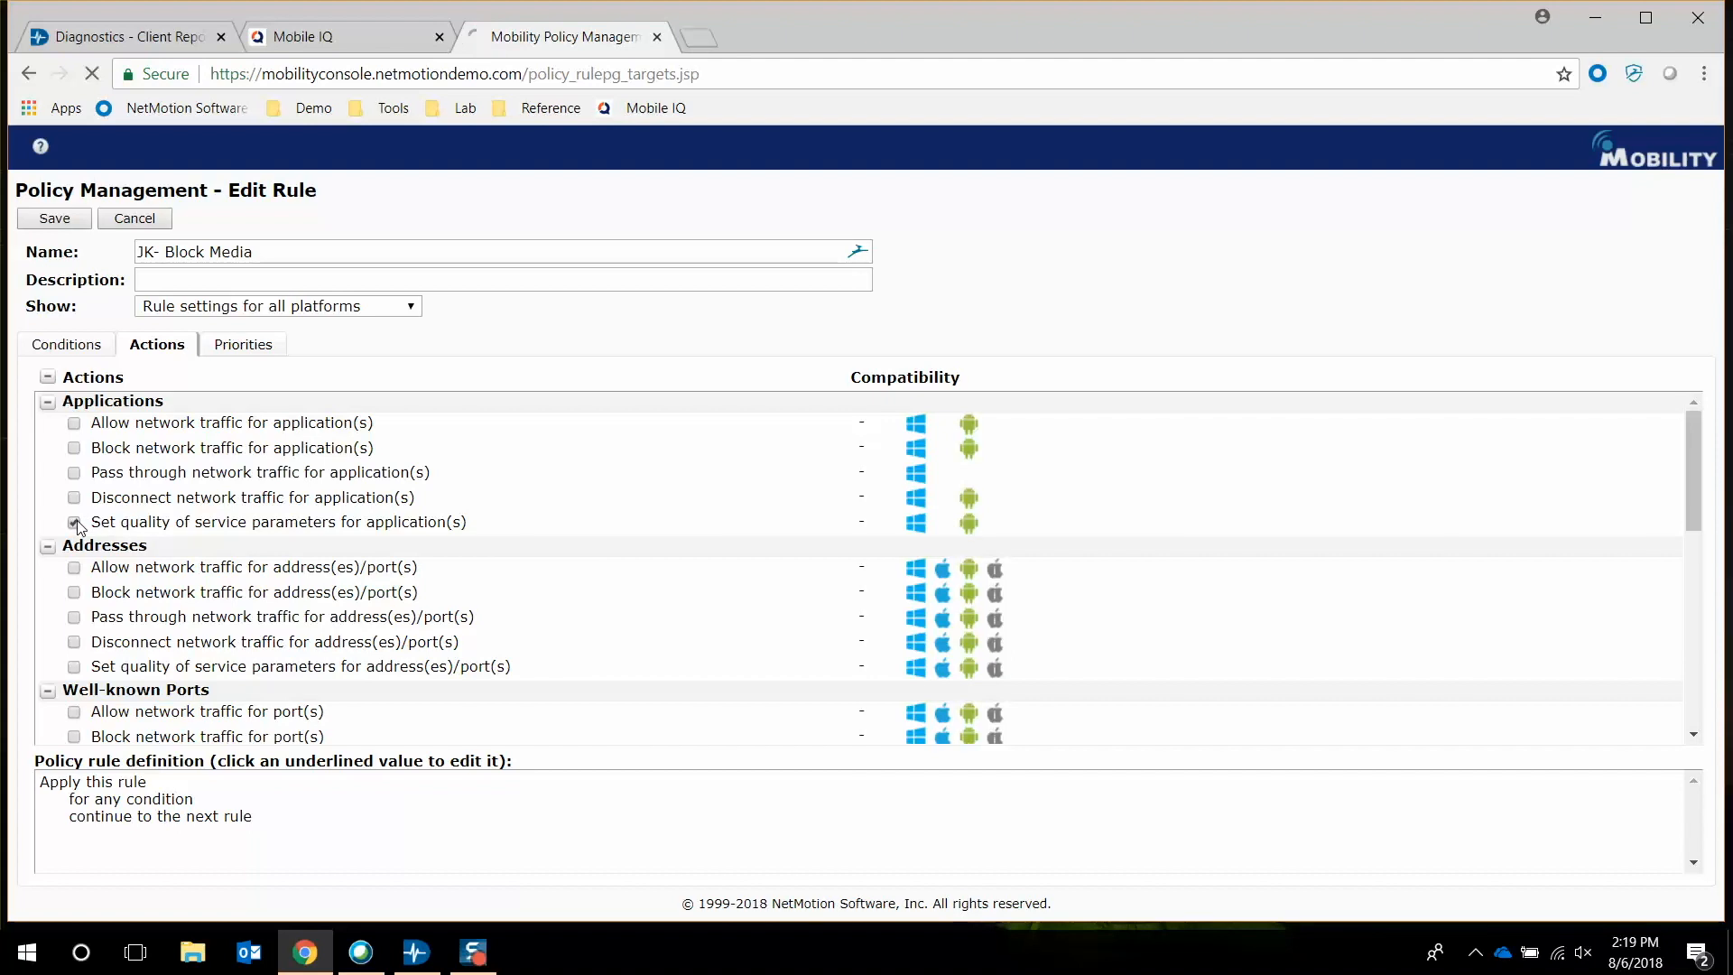
left_click(74, 522)
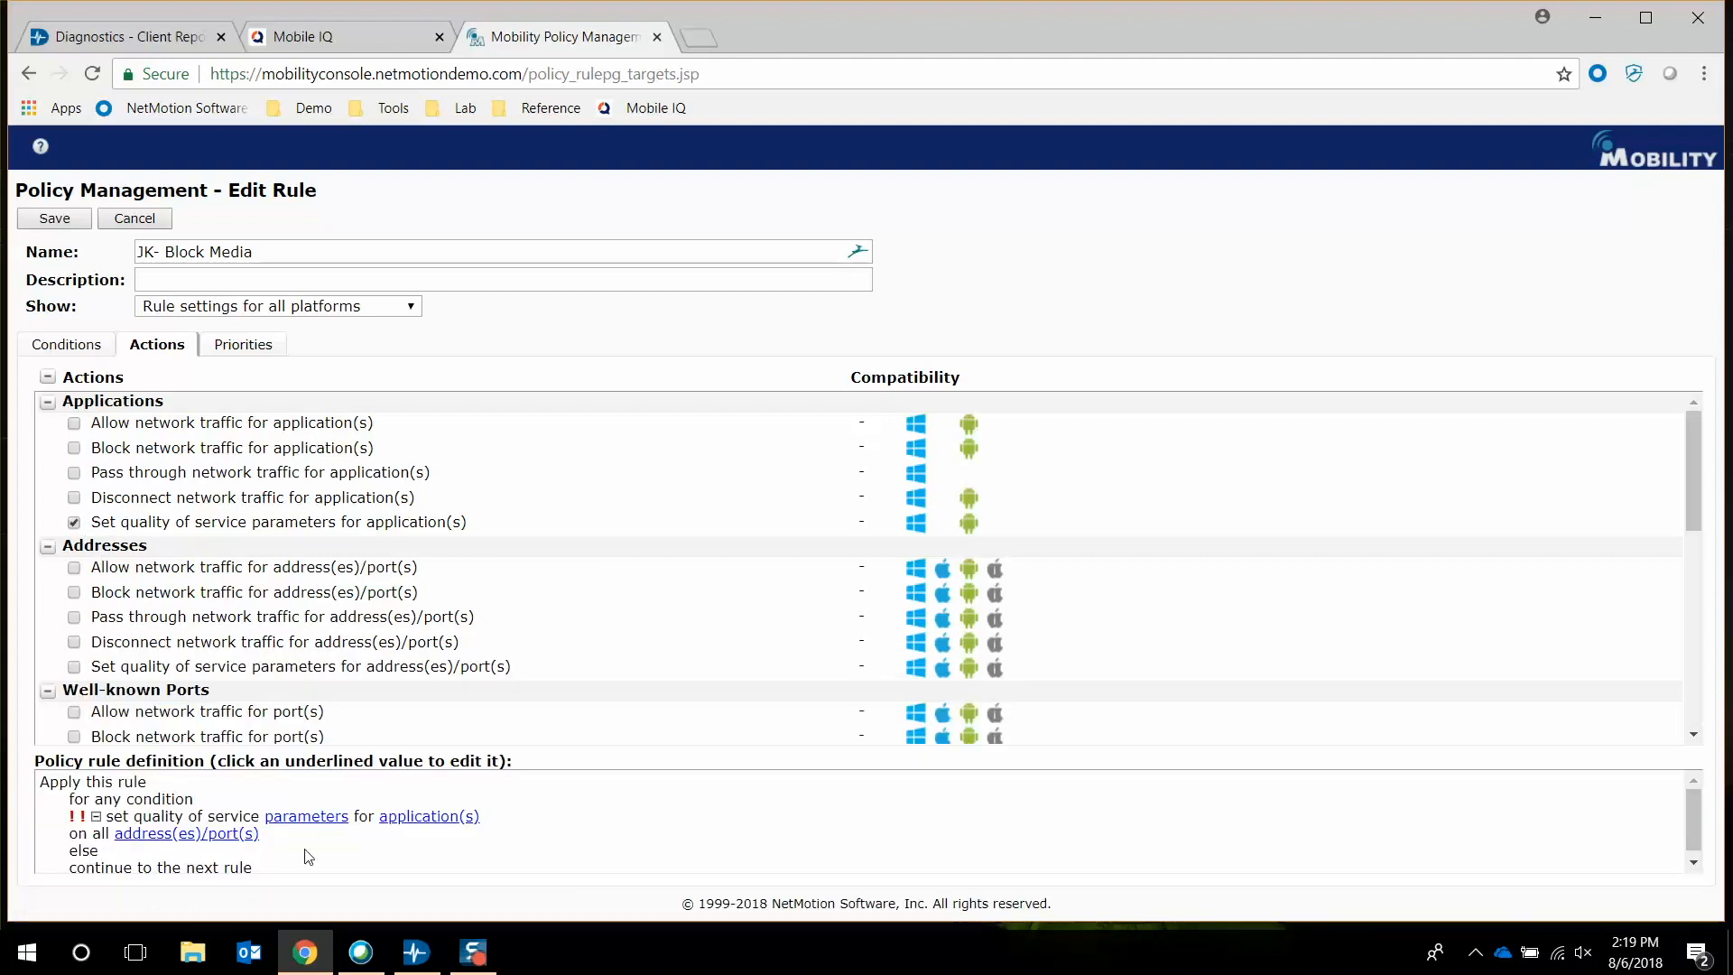
mouse_move(417, 834)
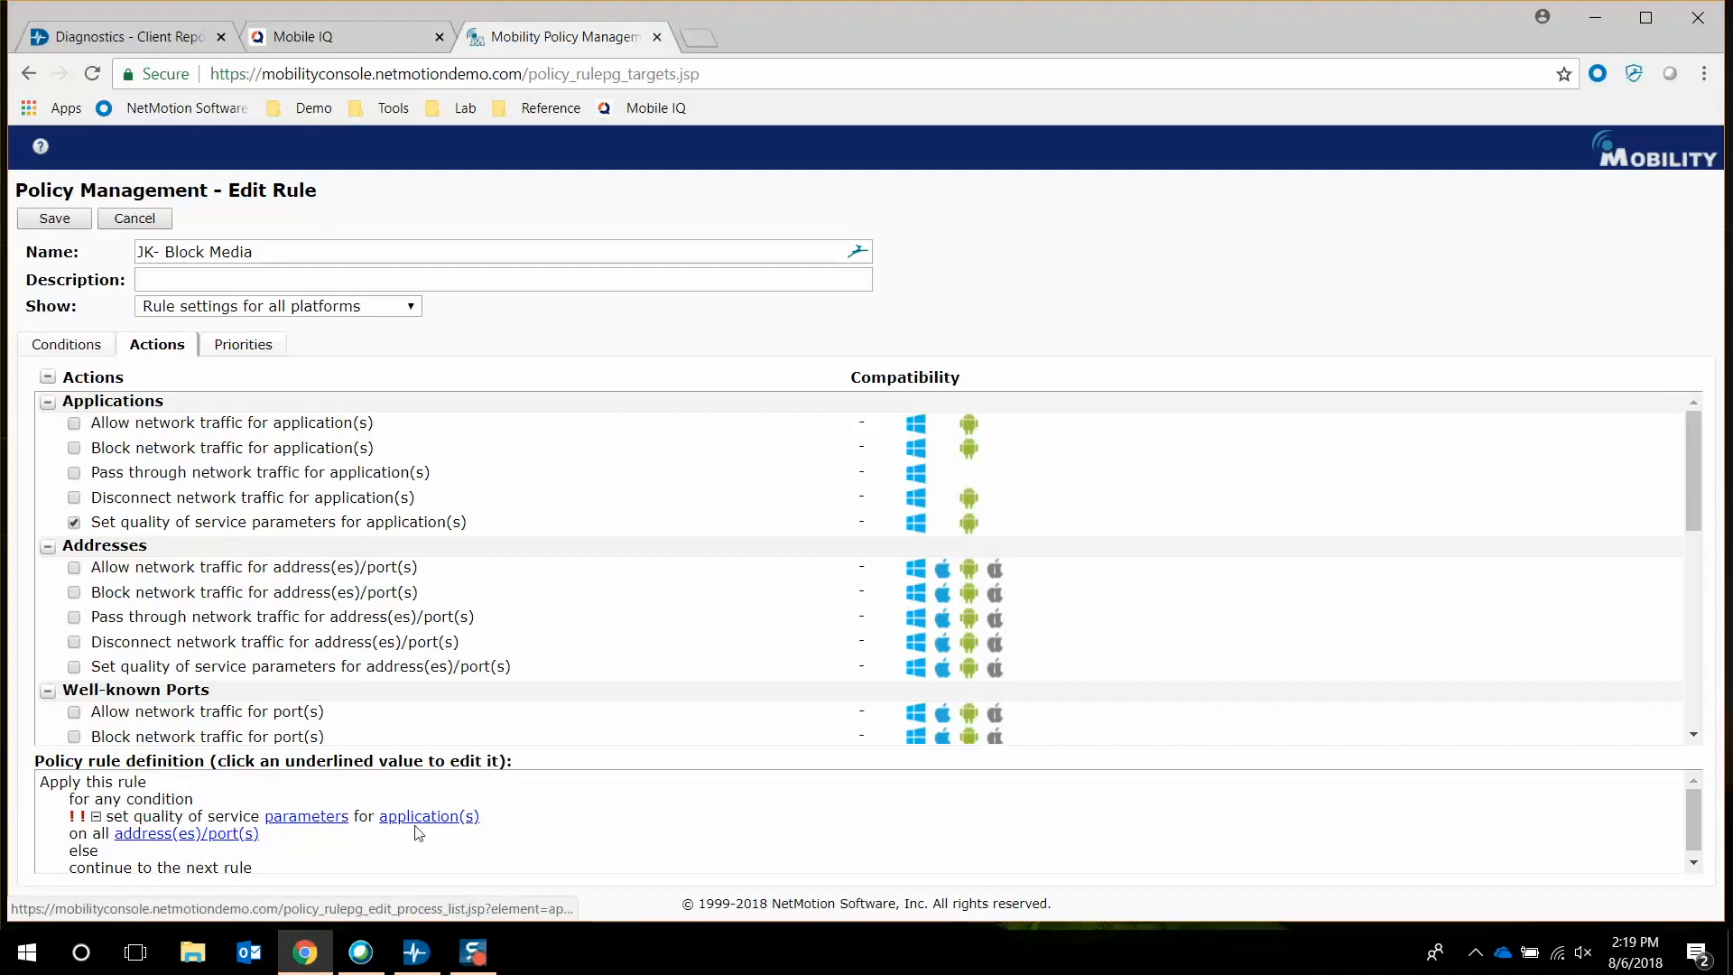
left_click(429, 815)
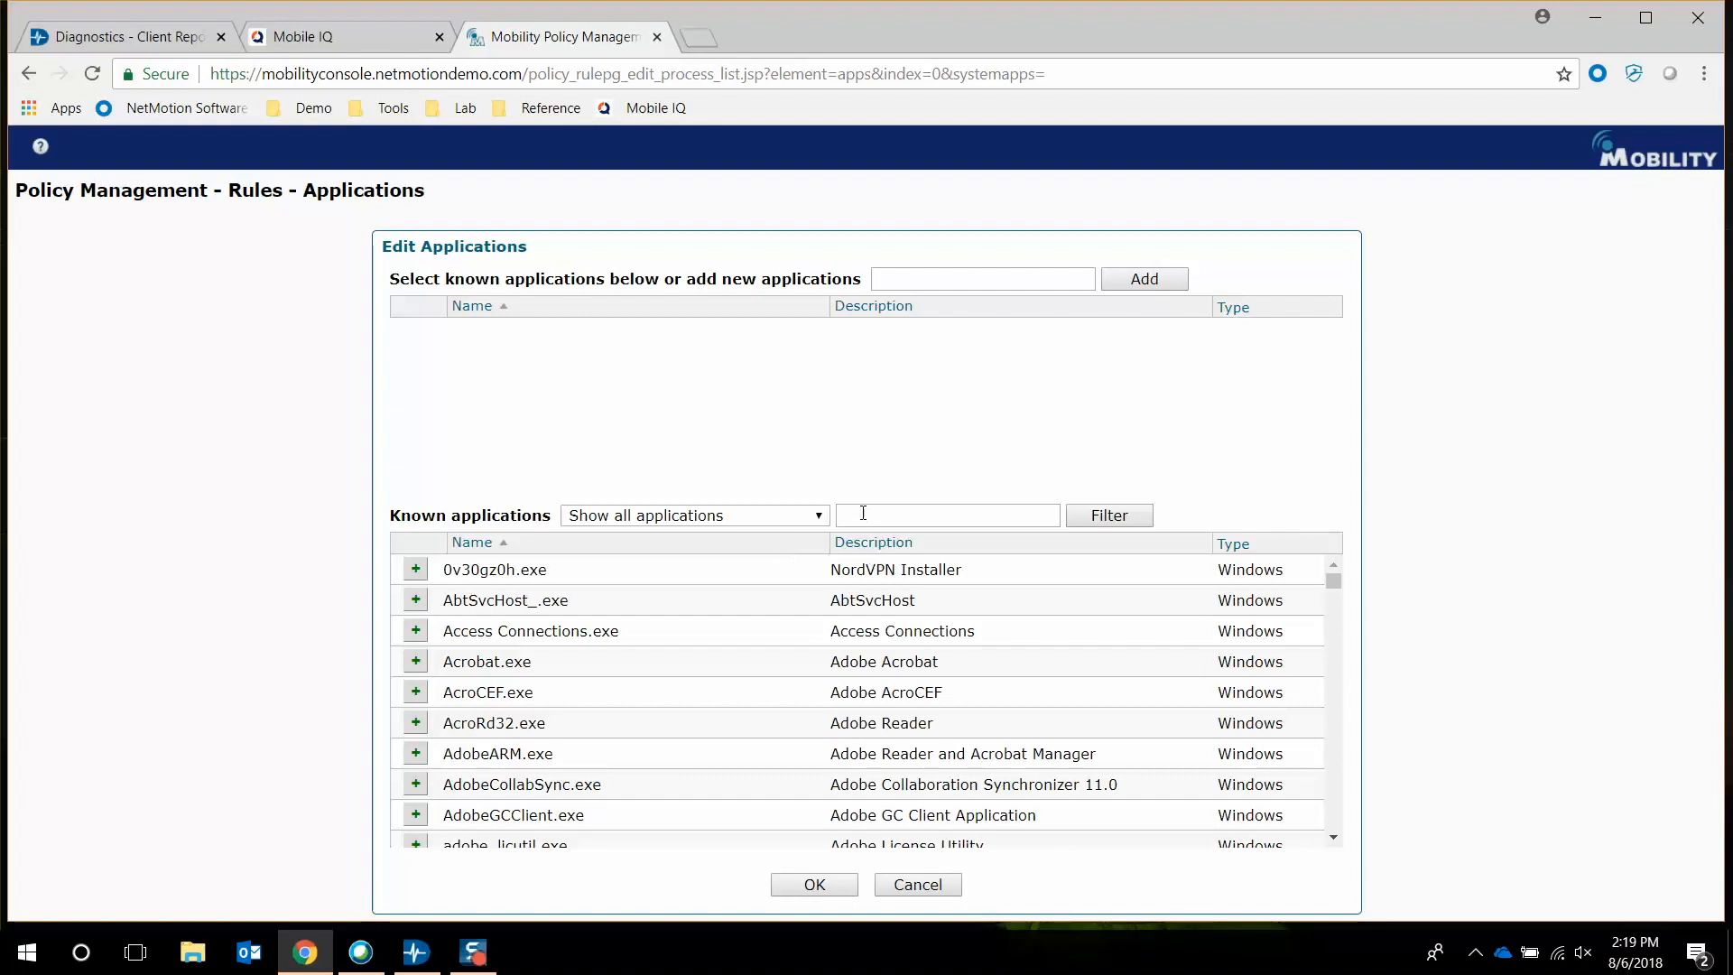
Filter known applications with skype* and apply the QoS action to lync.exe and com.microsoft.office.lync15
left_click(948, 514)
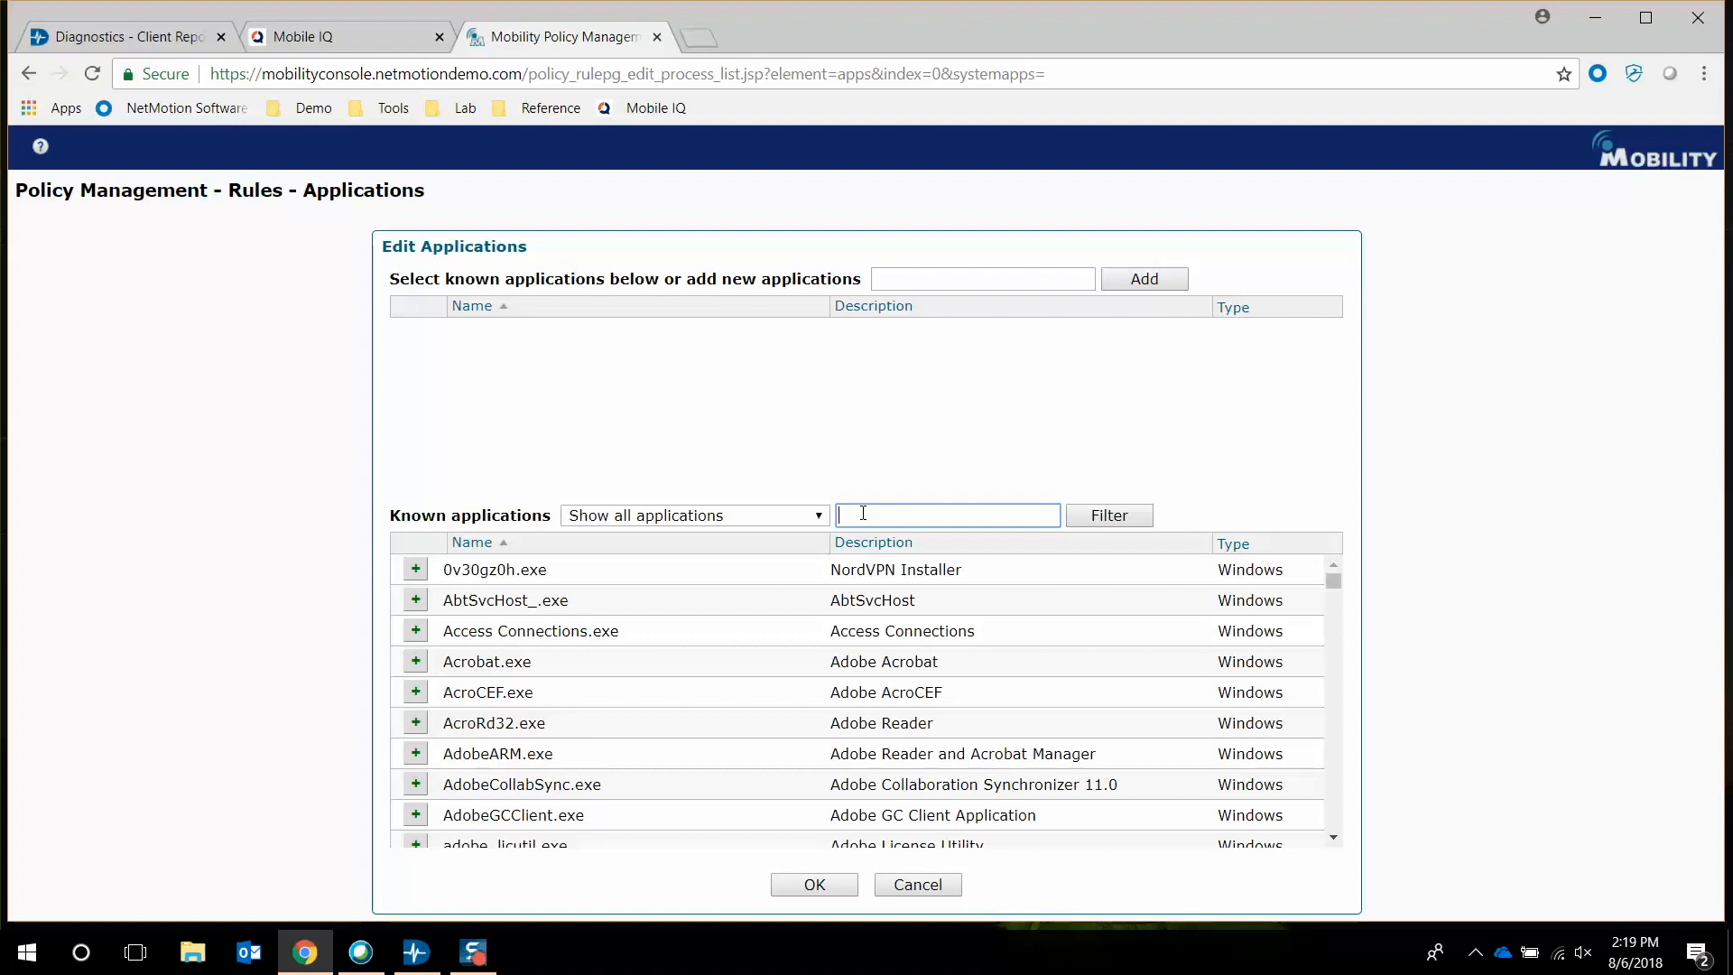
type("sky")
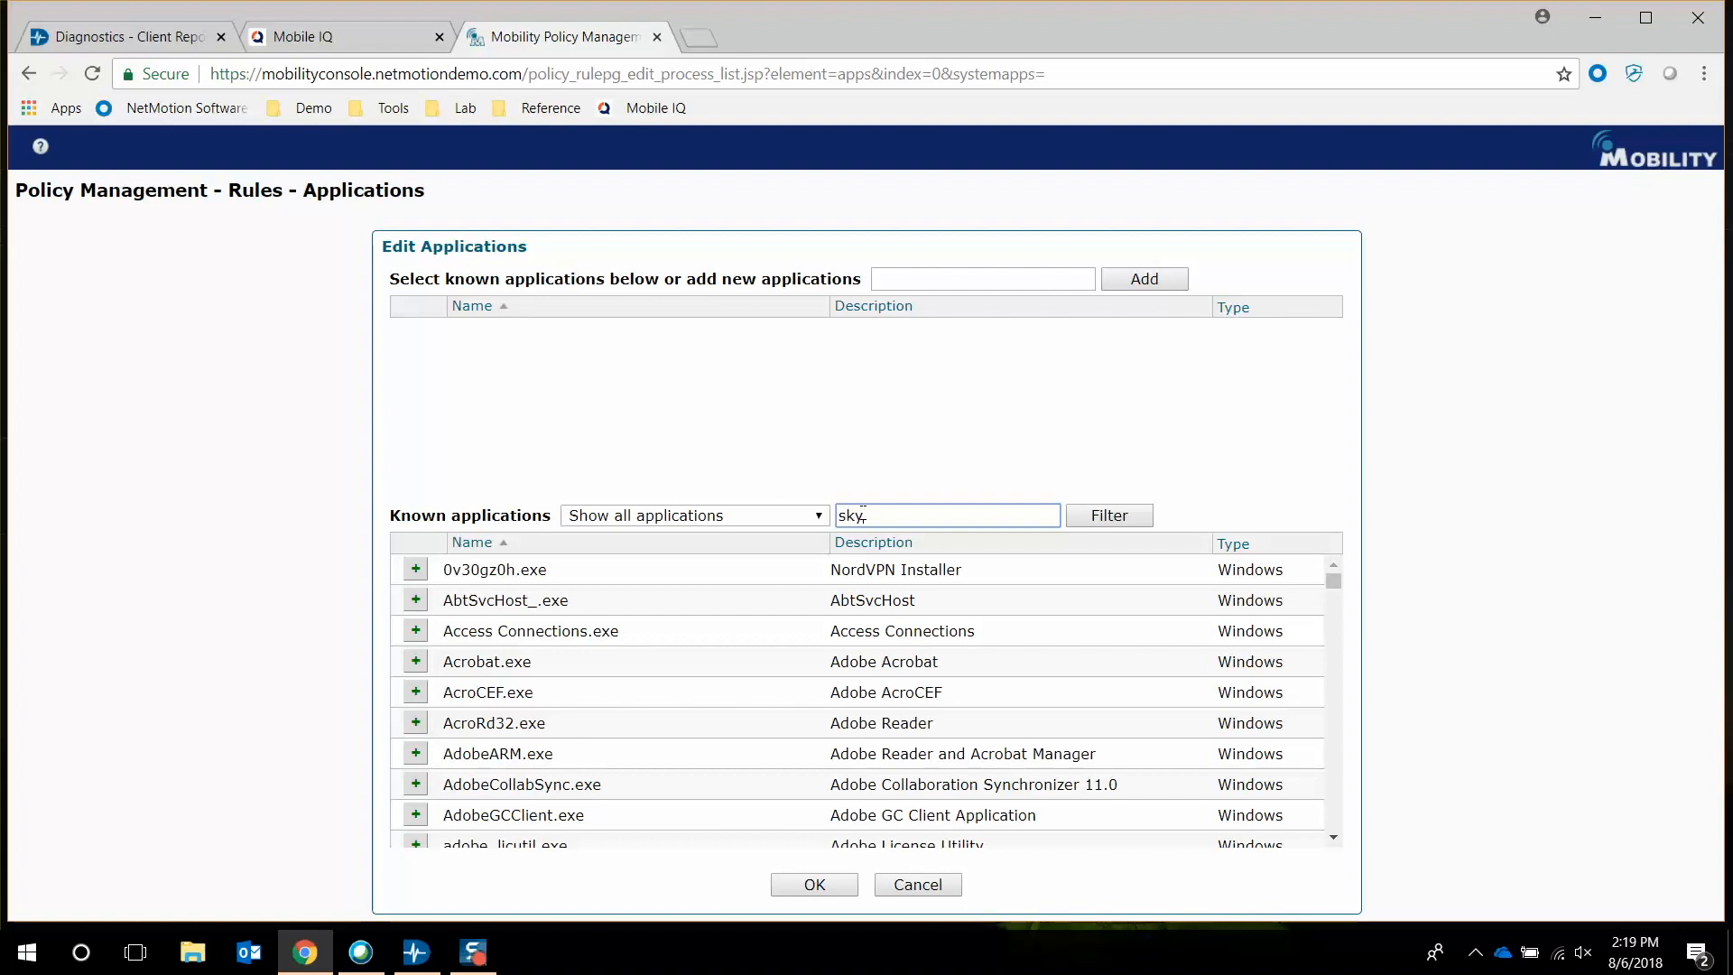
type("skype*")
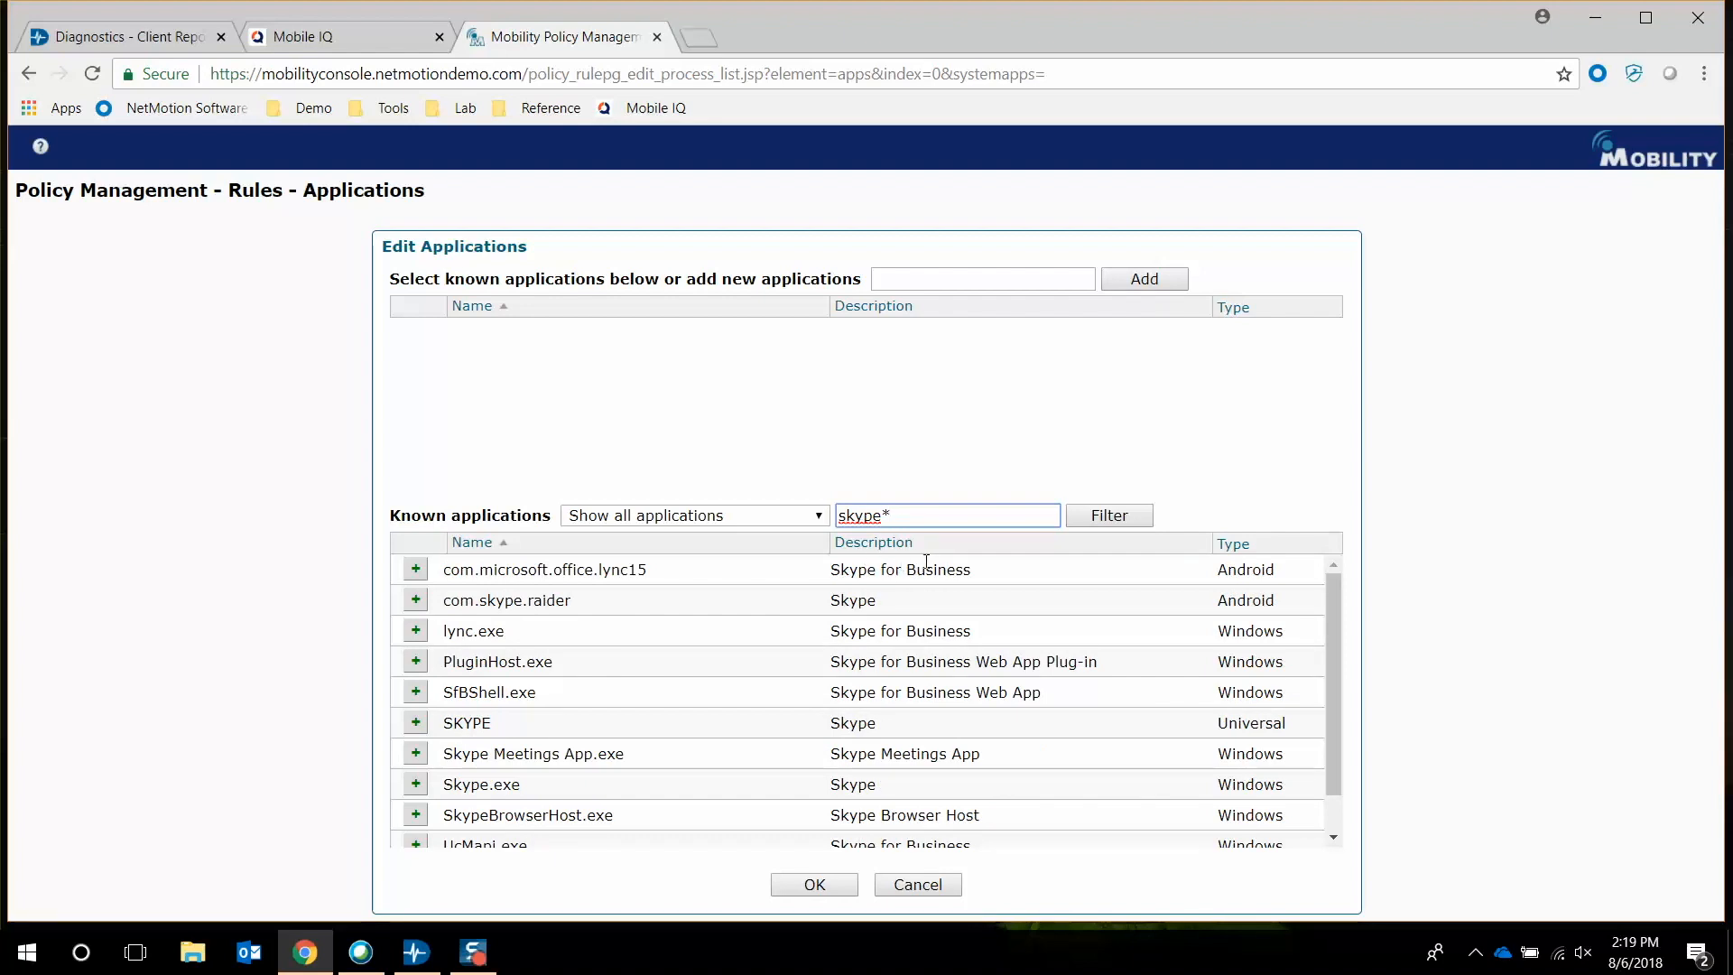
mouse_move(416, 568)
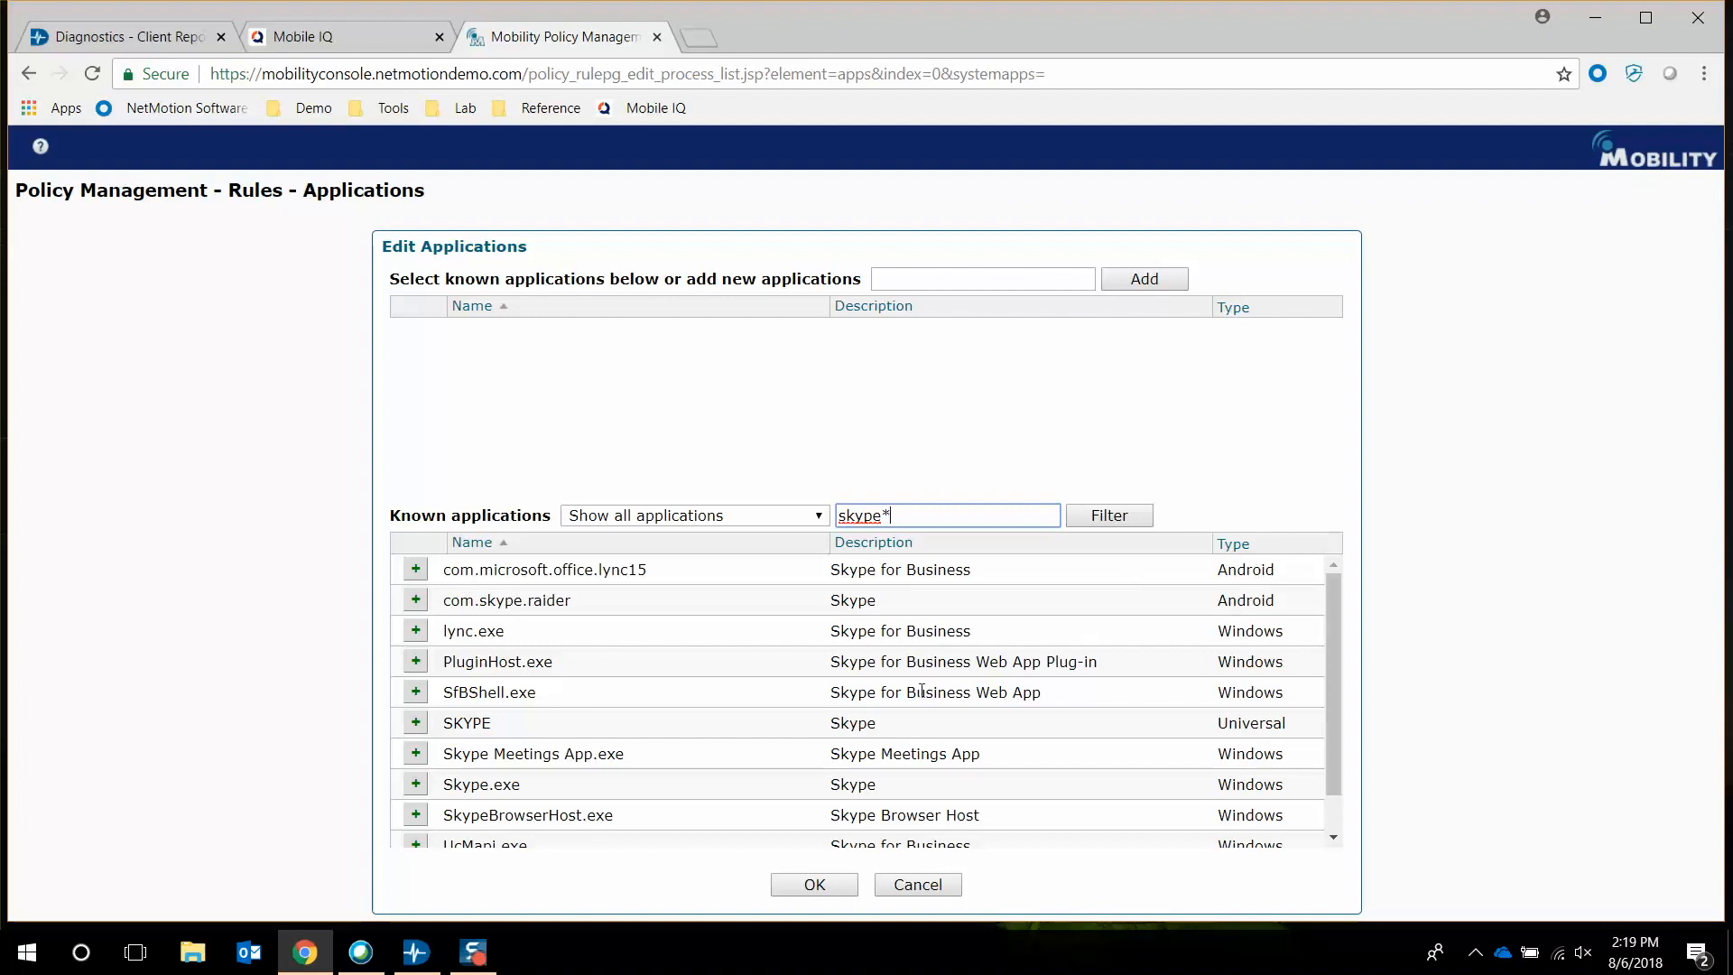
mouse_move(415, 632)
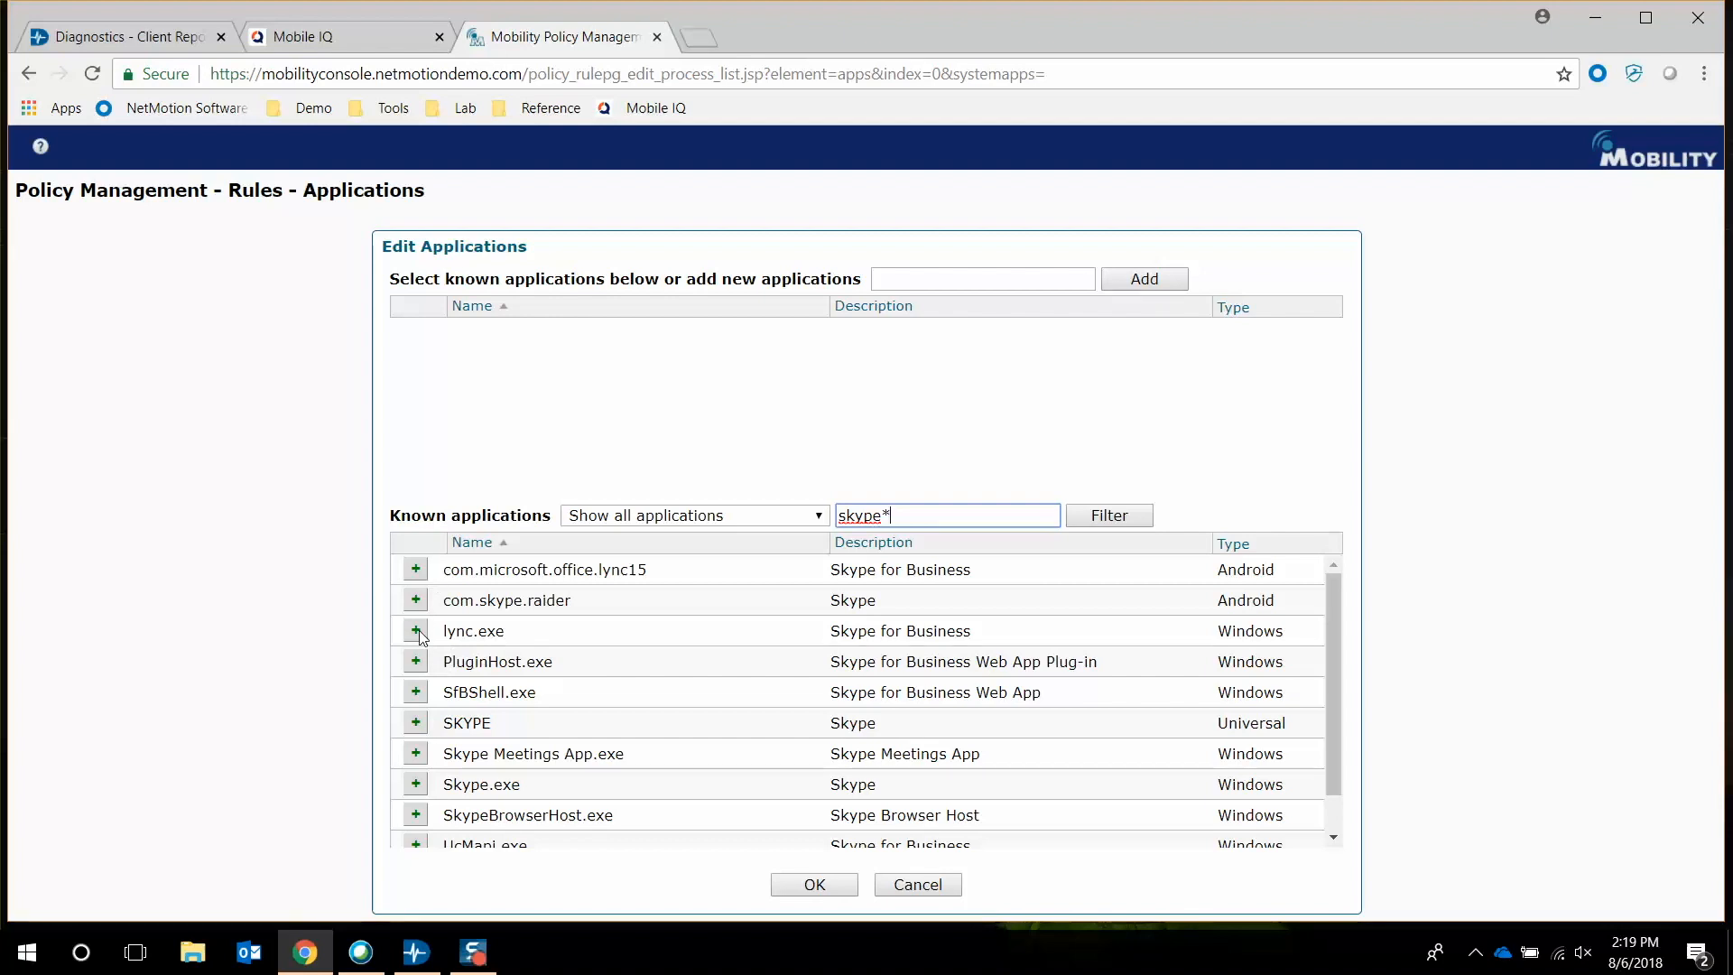
left_click(413, 632)
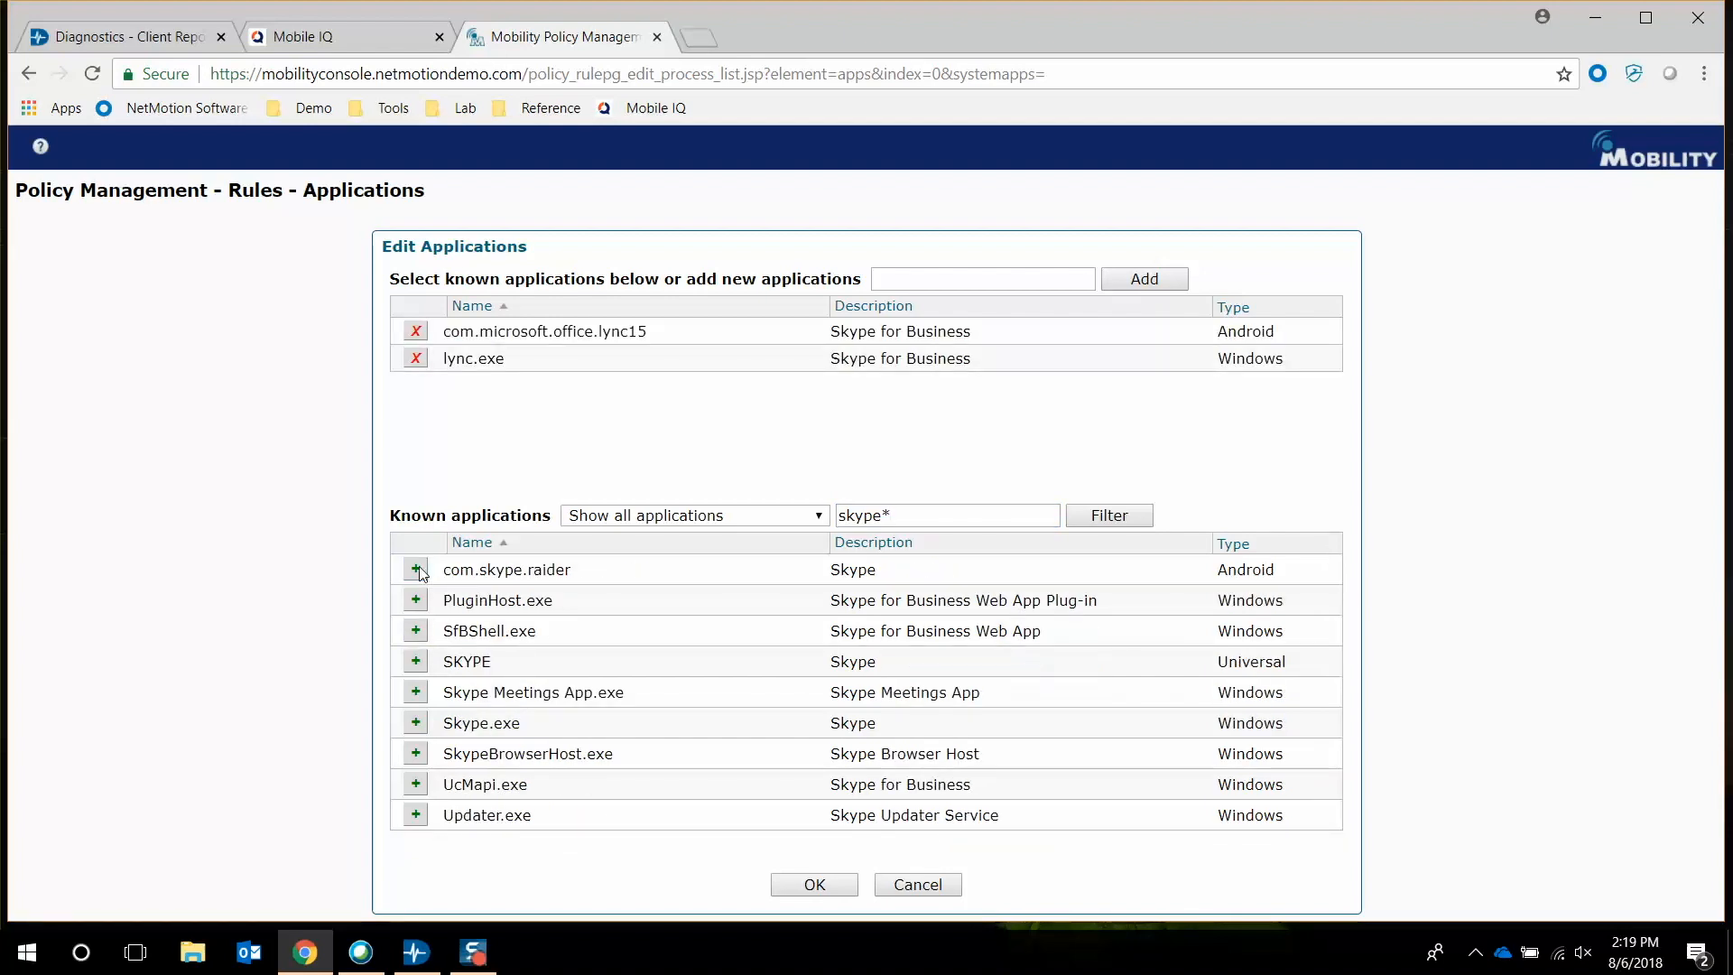
mouse_move(789, 906)
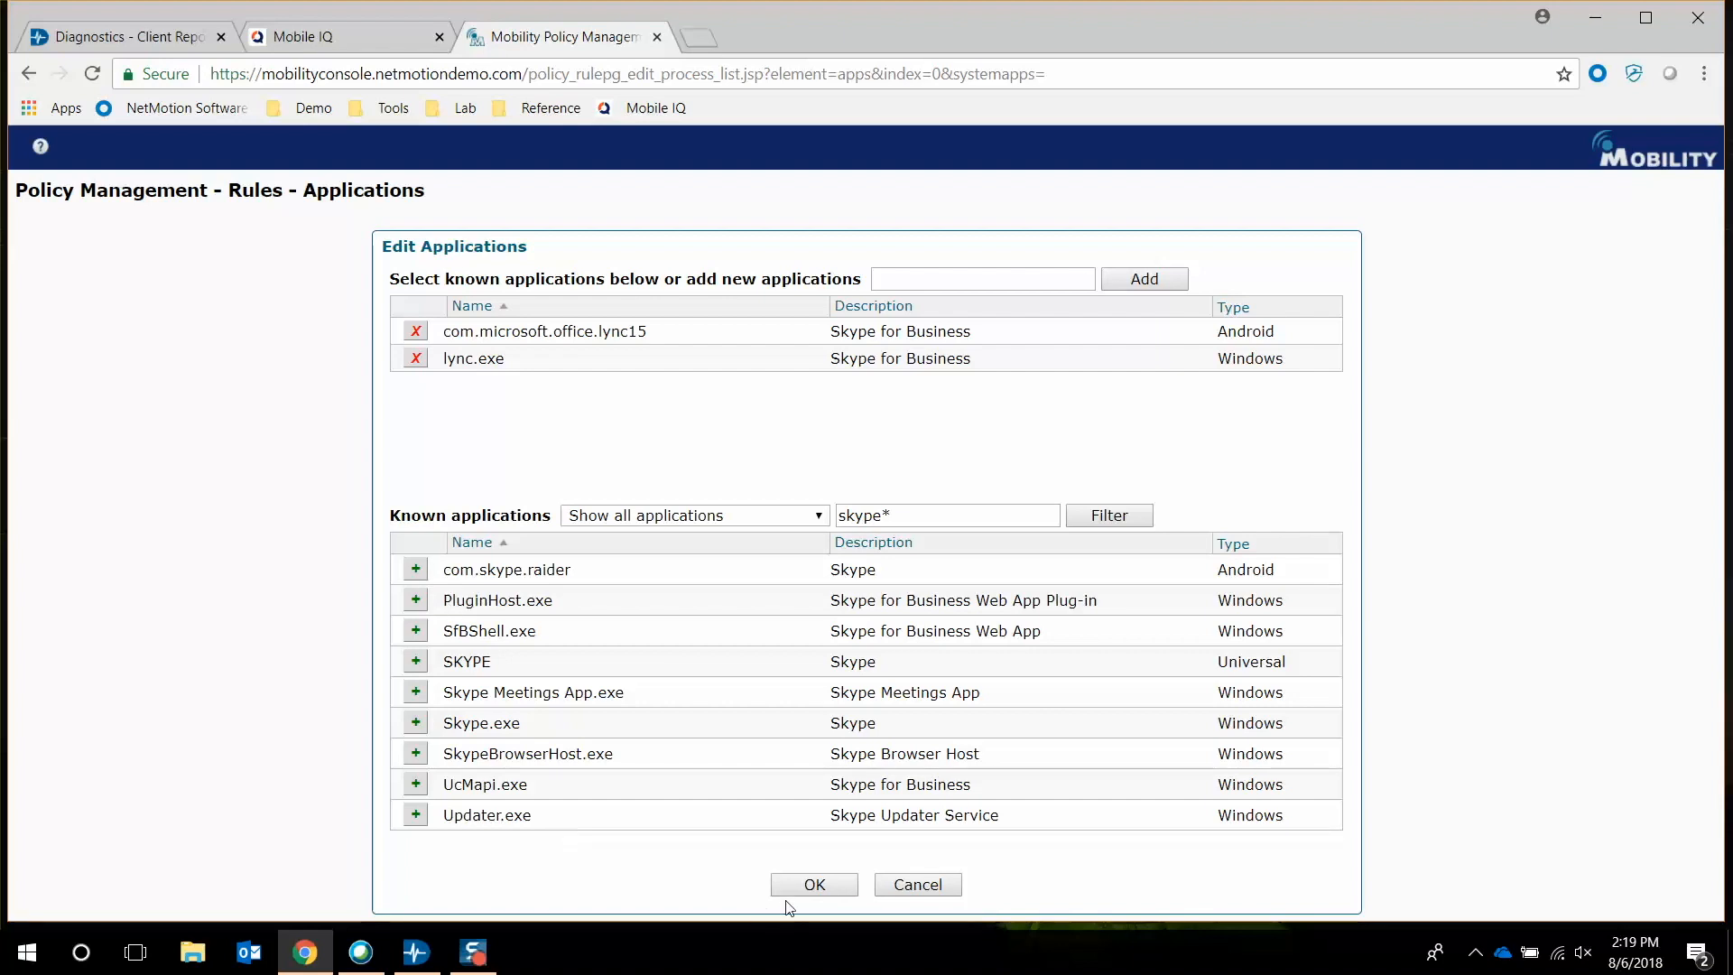
left_click(814, 884)
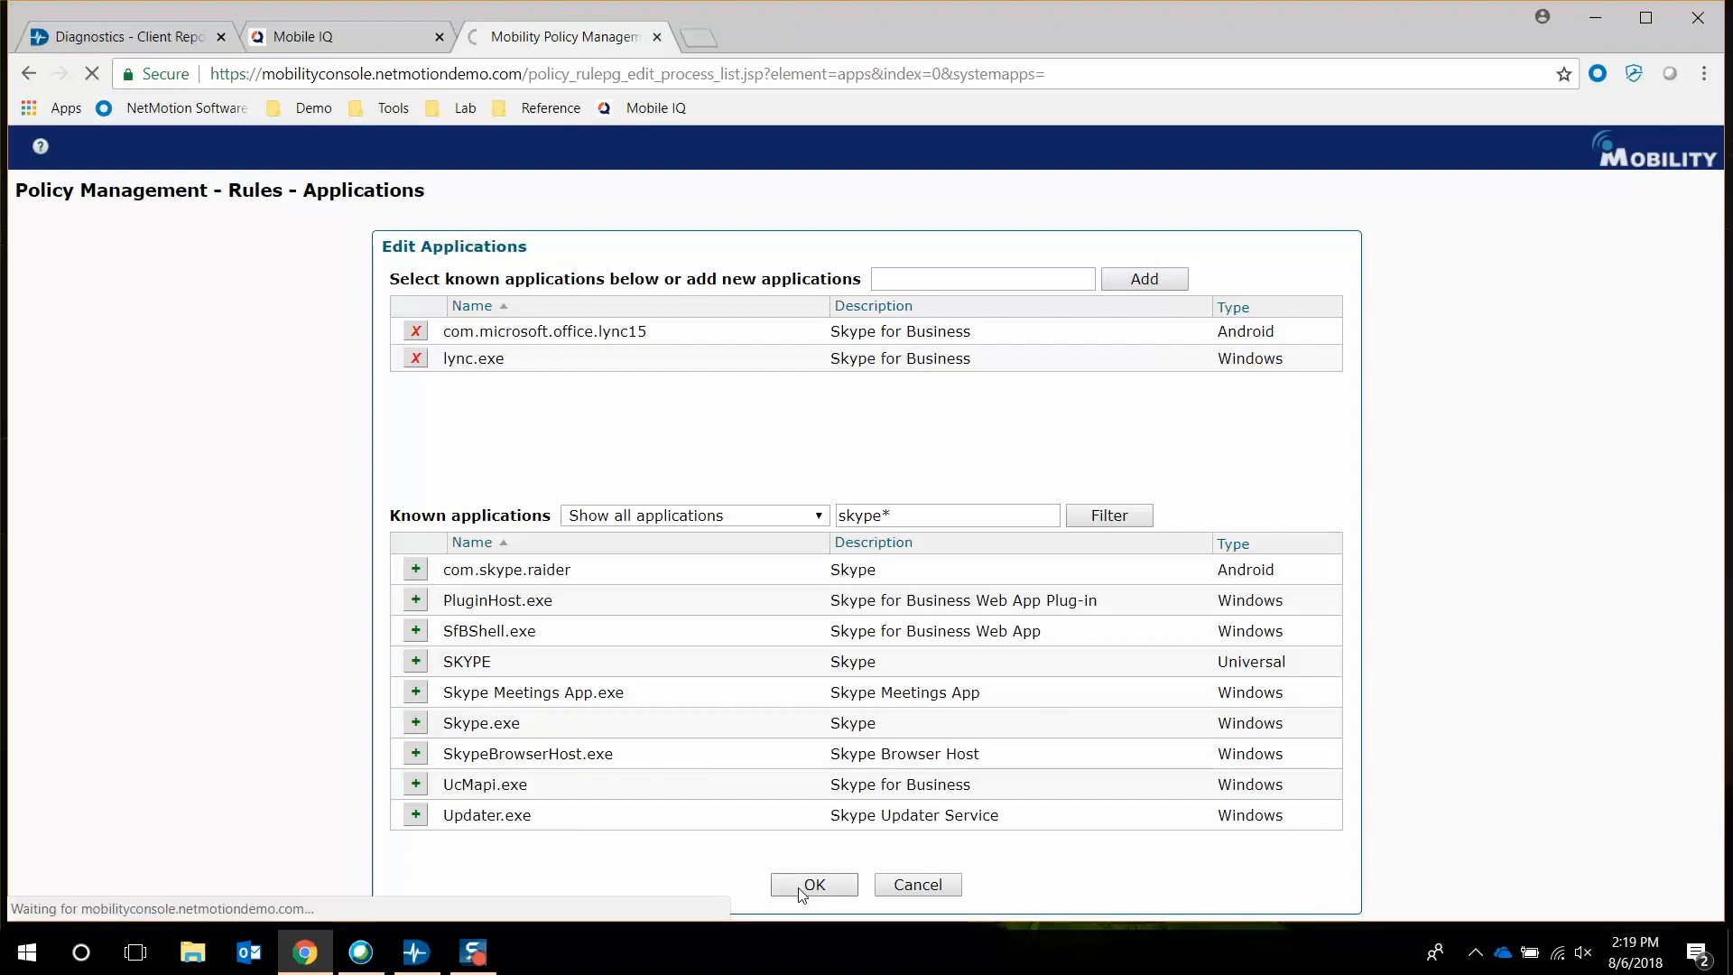
left_click(813, 884)
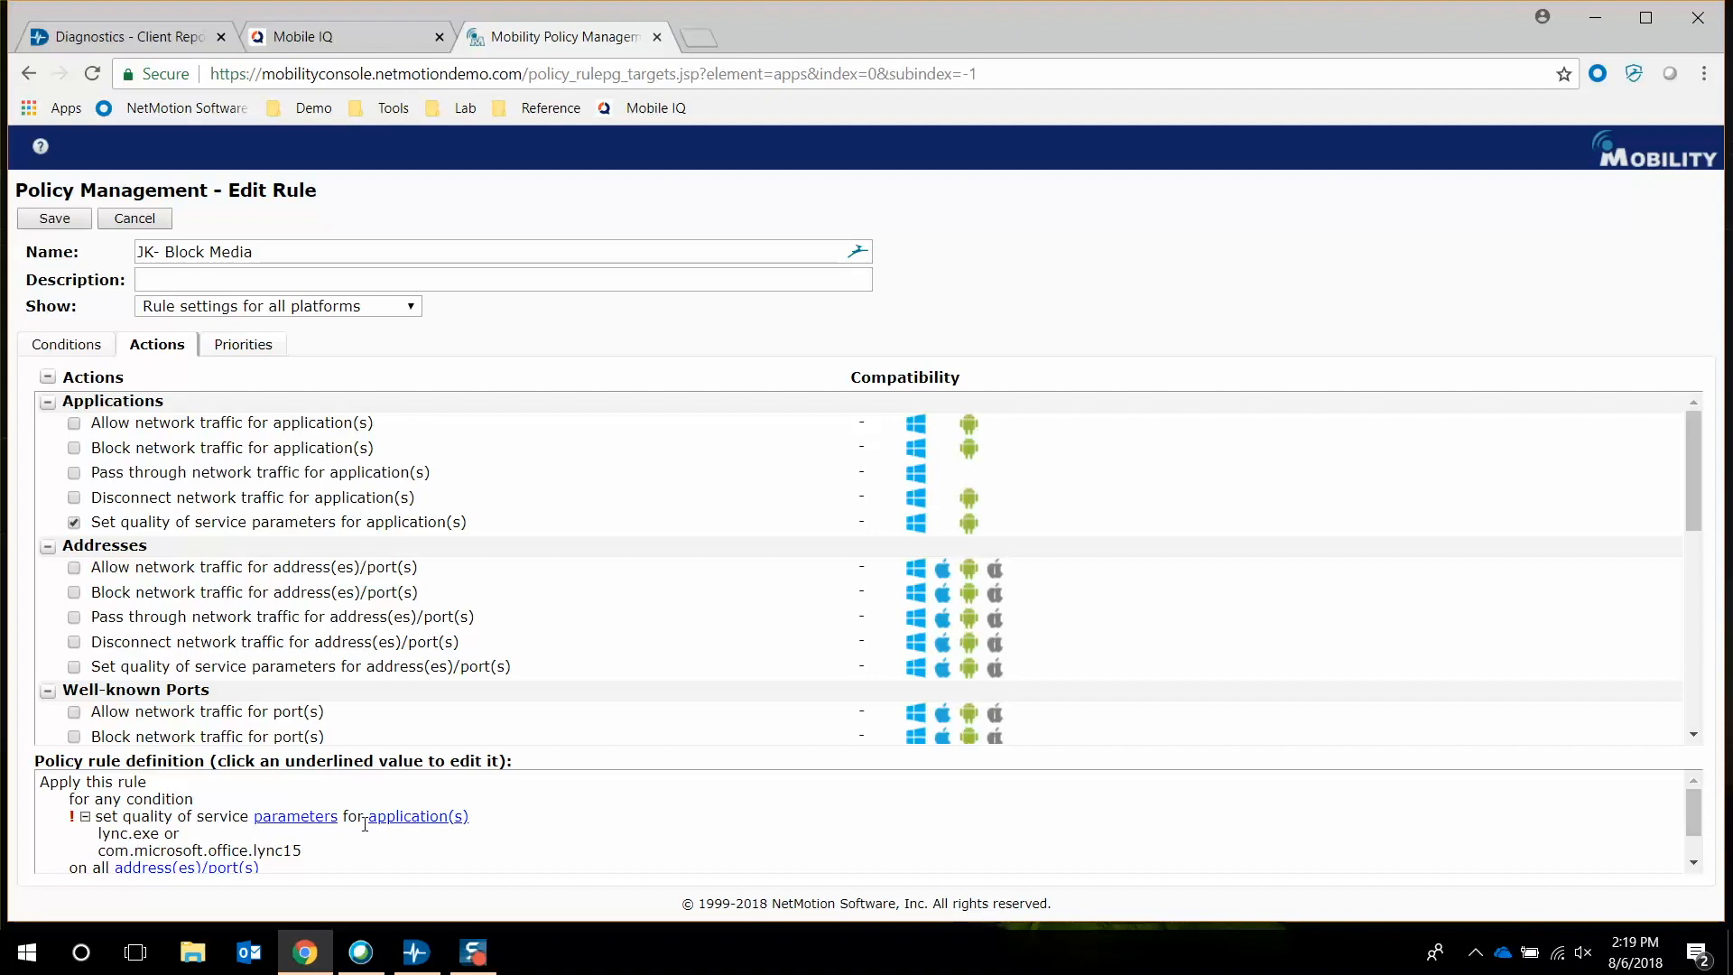
Load the Voice (Highest) preset as the rule's quality of service parameters
left_click(296, 816)
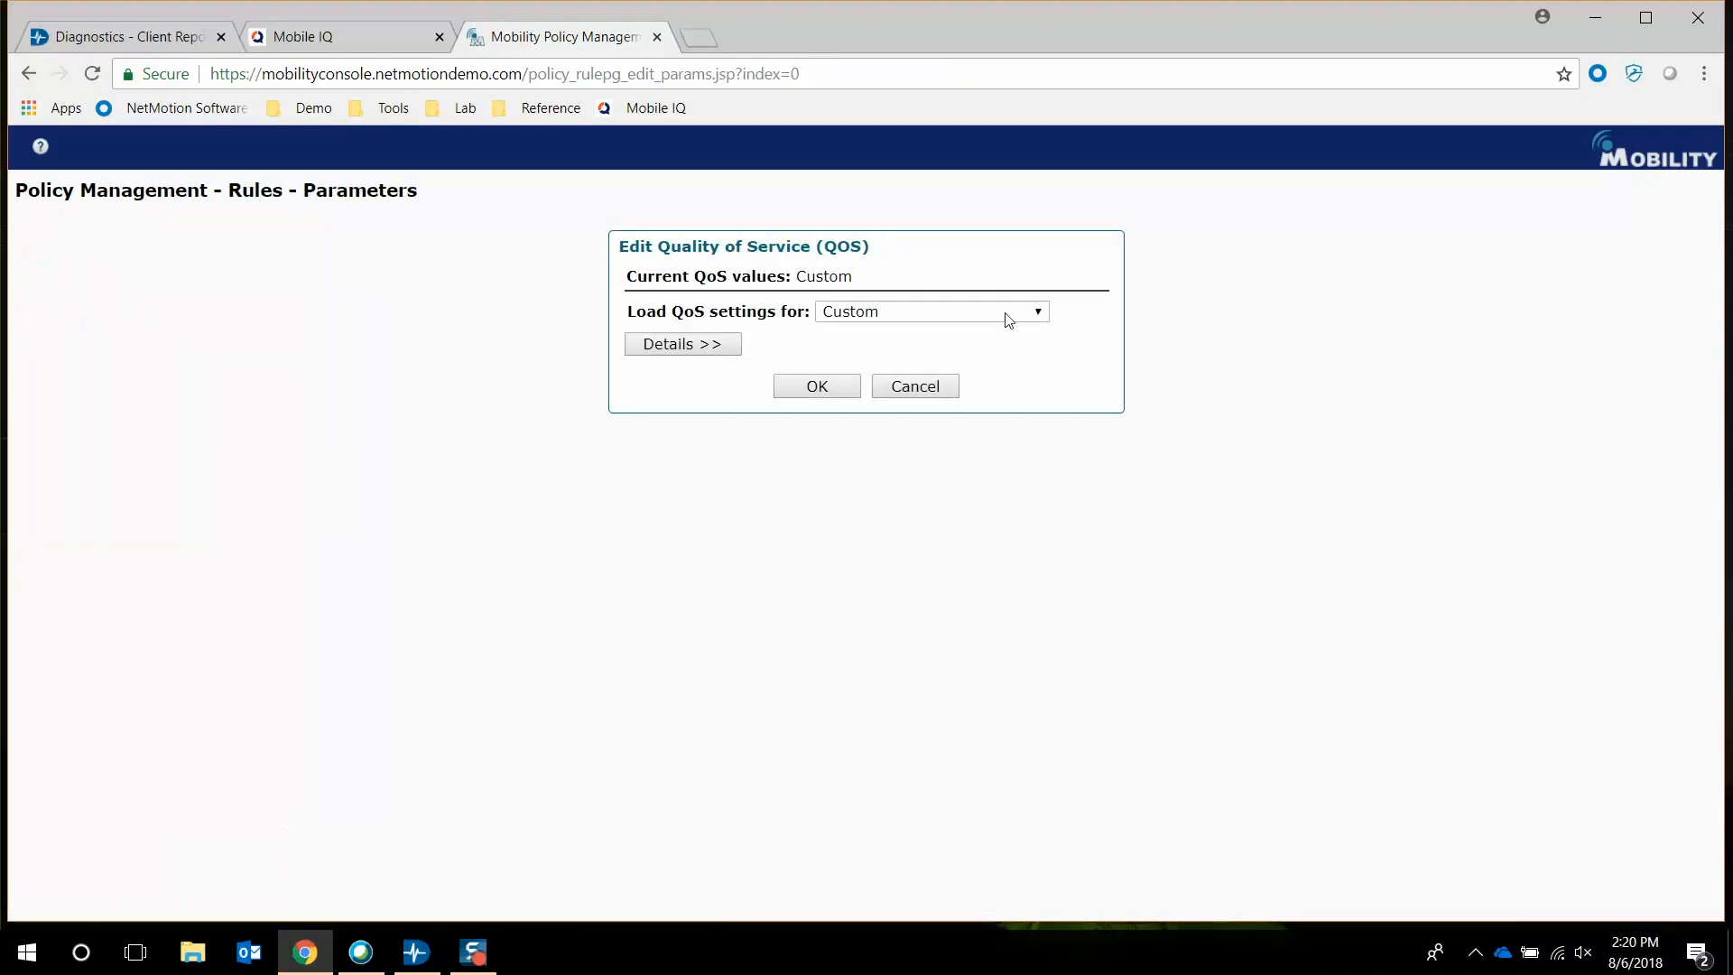
left_click(931, 310)
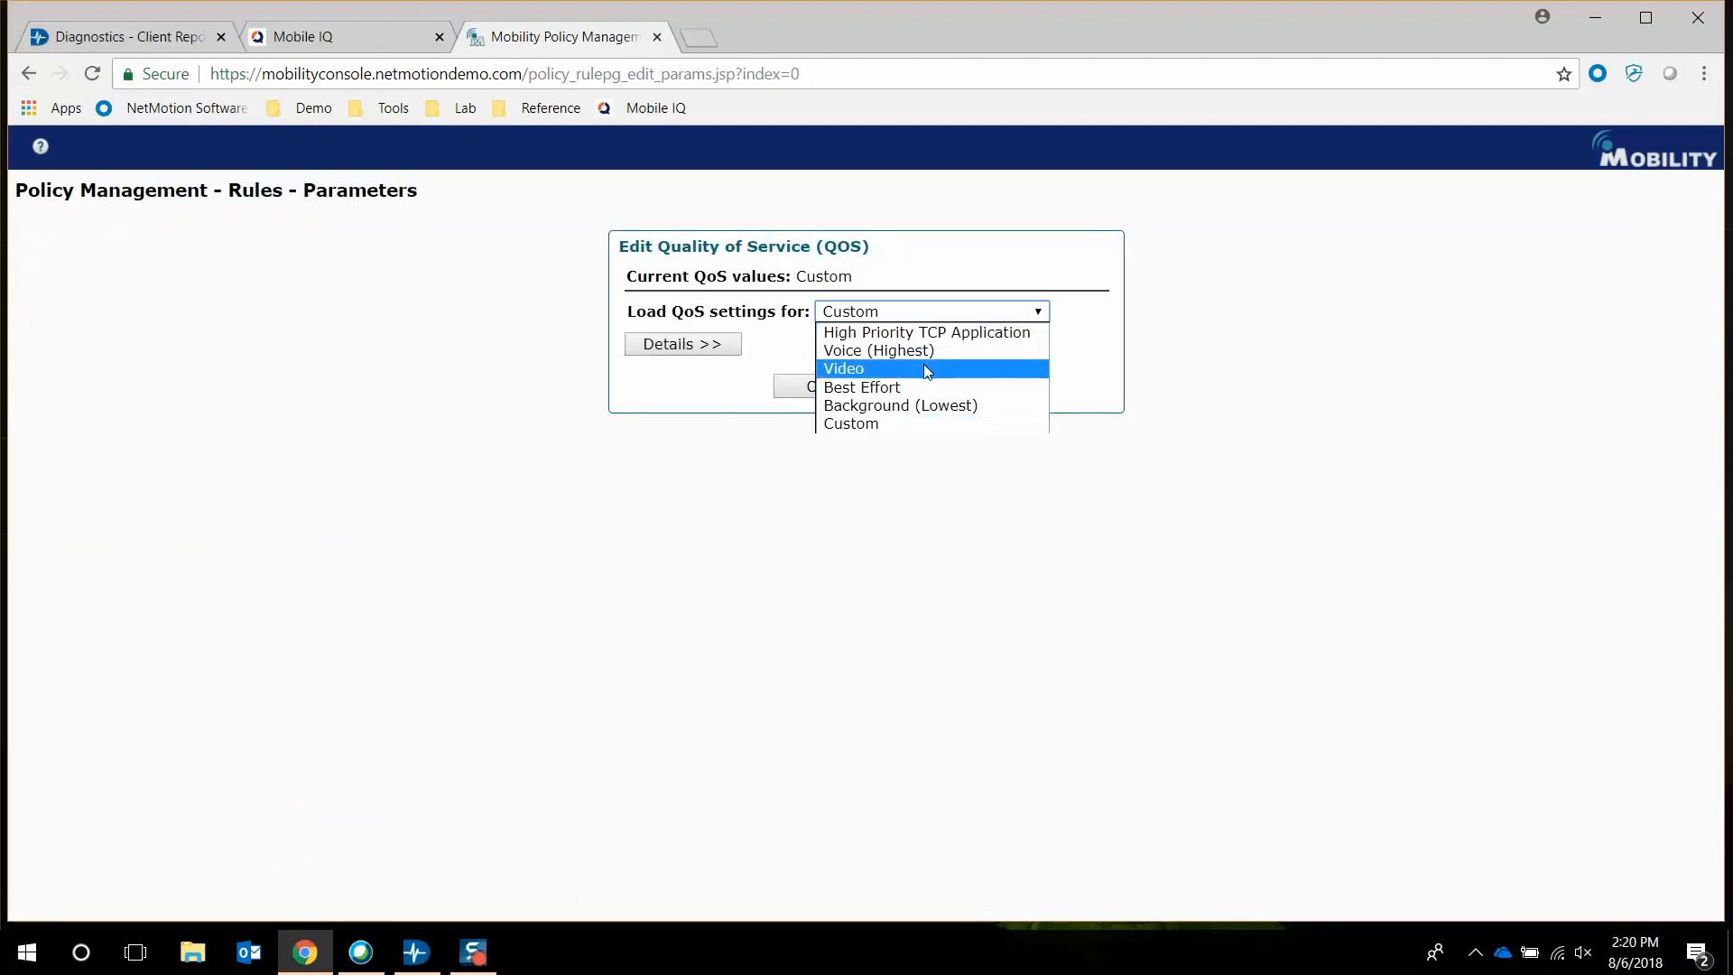
mouse_move(917, 365)
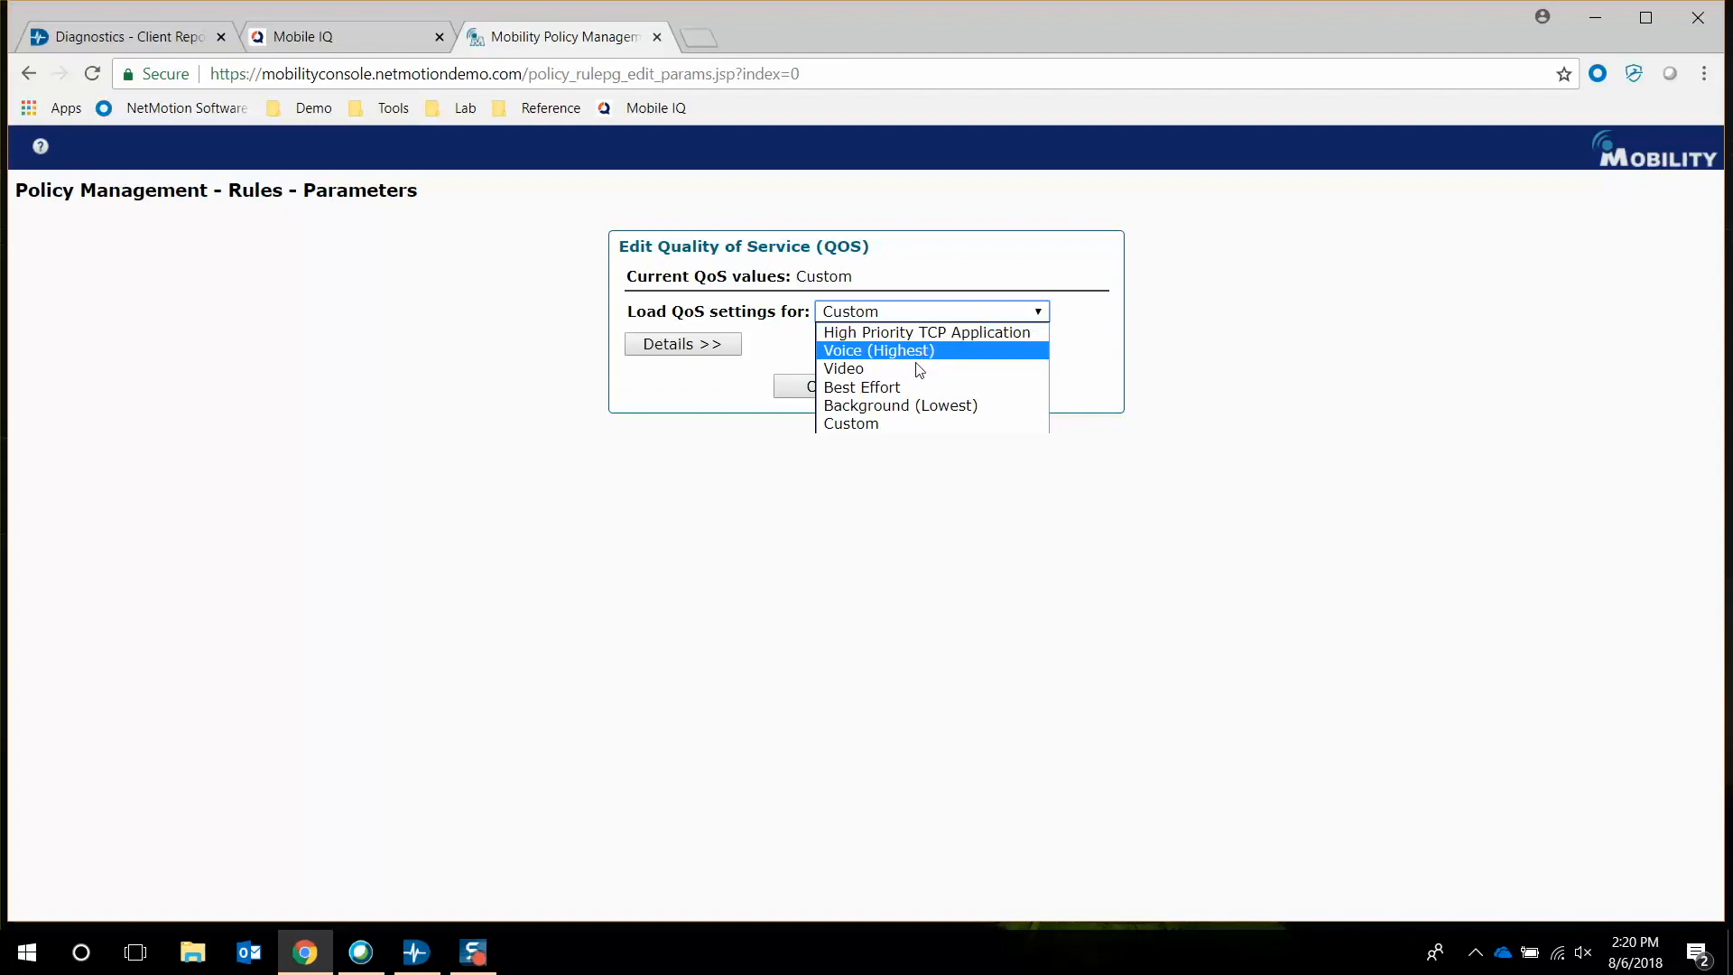
left_click(879, 350)
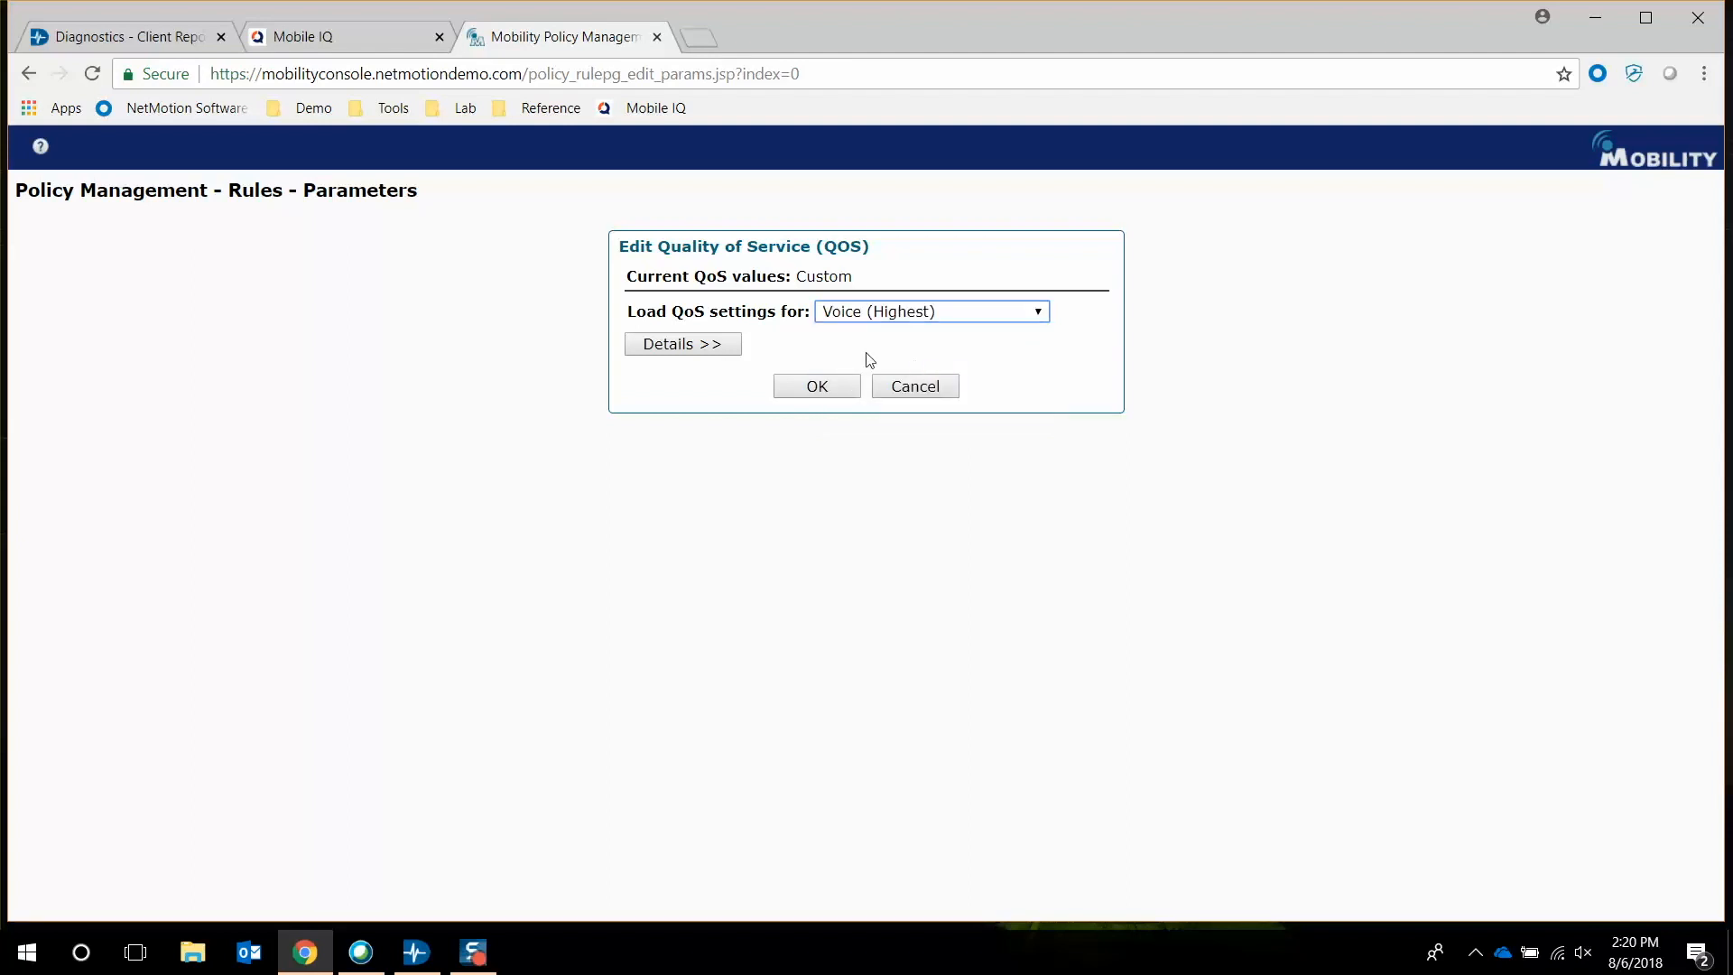
left_click(682, 343)
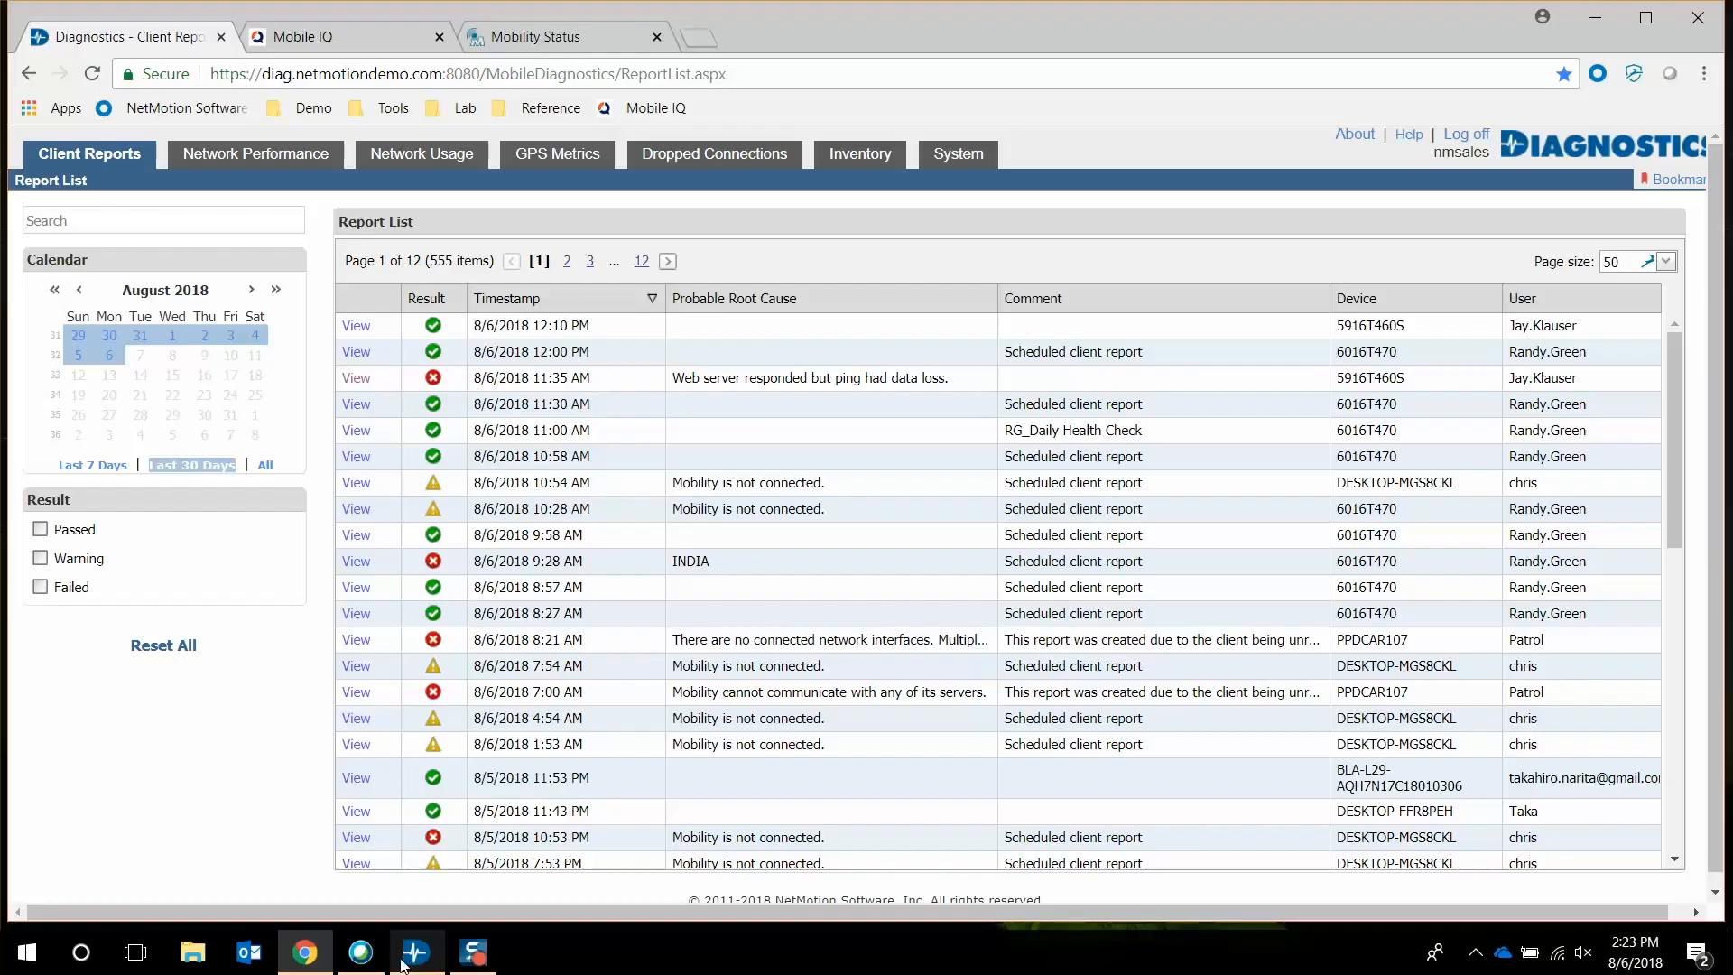
Run Diagnose in the Diagnostics Client to generate a new client report with all tests passed
left_click(417, 953)
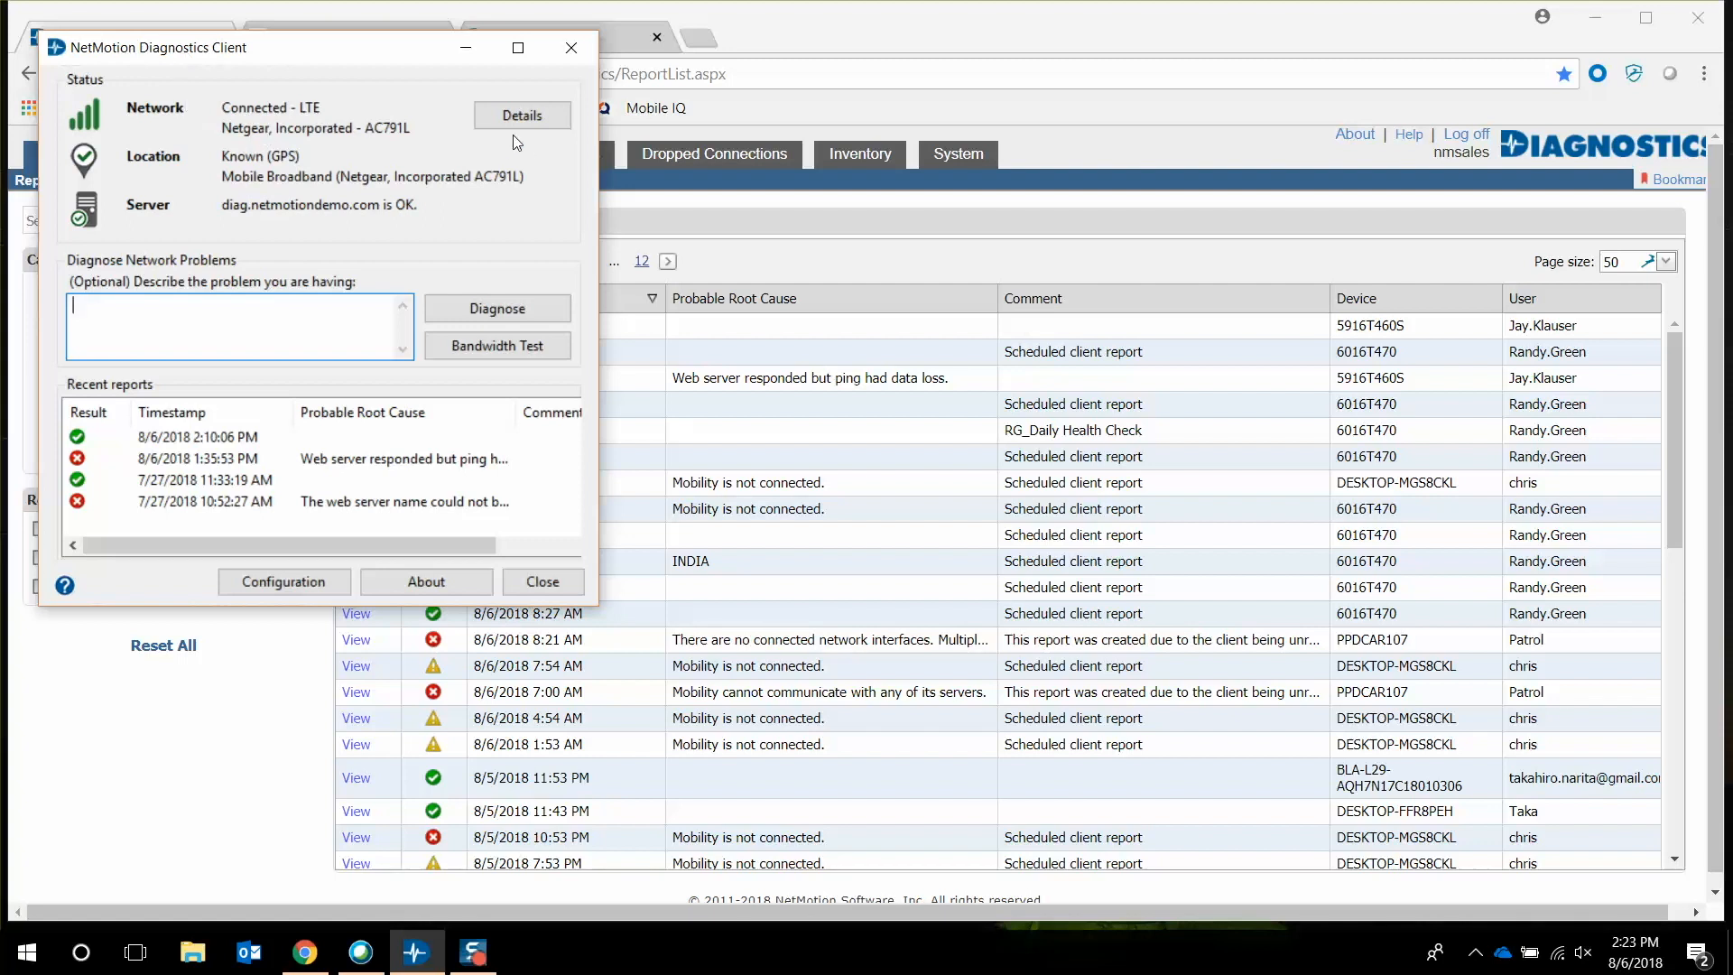
mouse_move(265, 171)
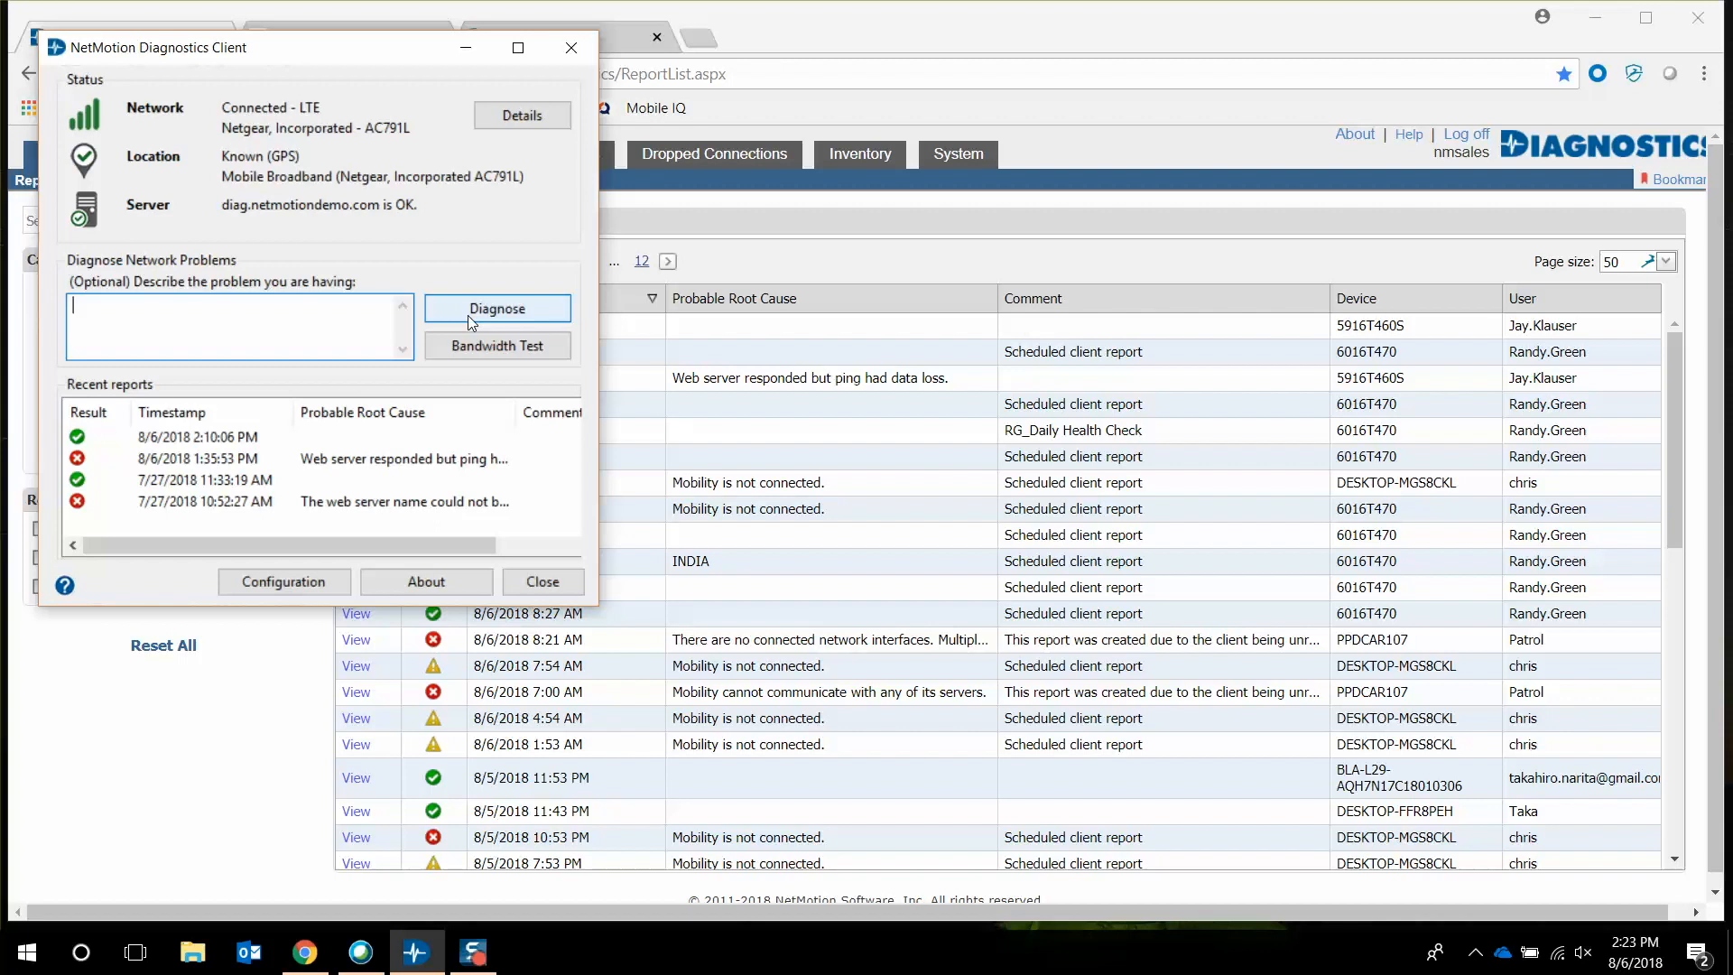
left_click(498, 307)
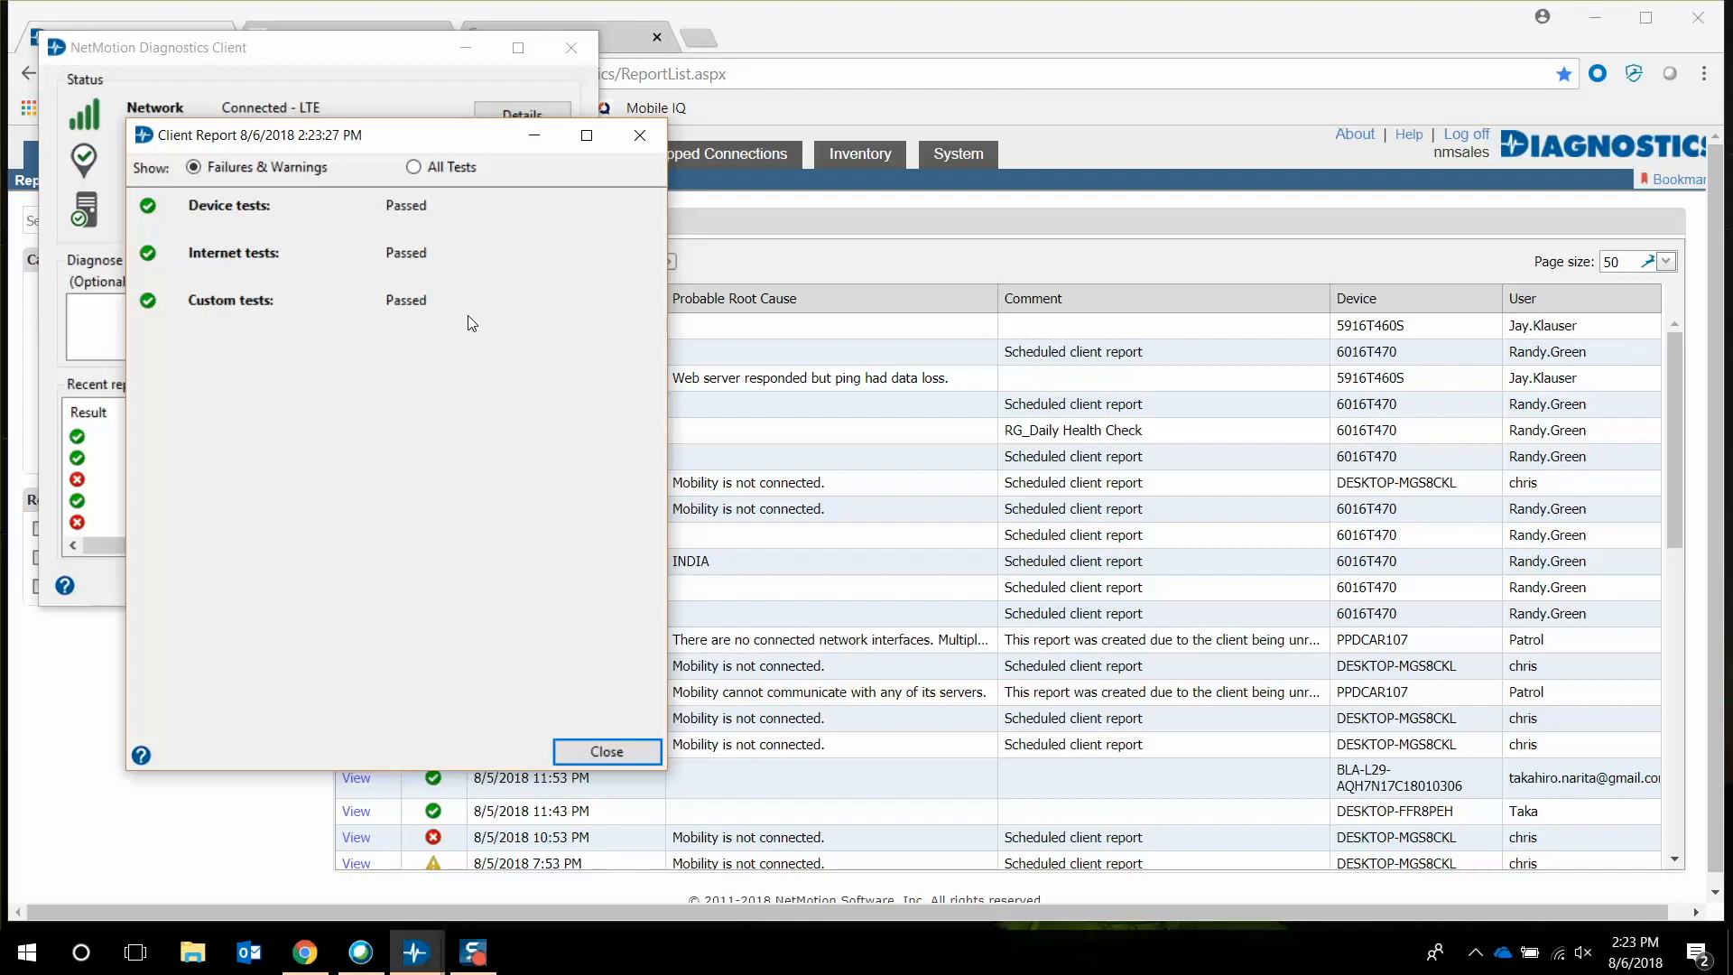
mouse_move(430, 202)
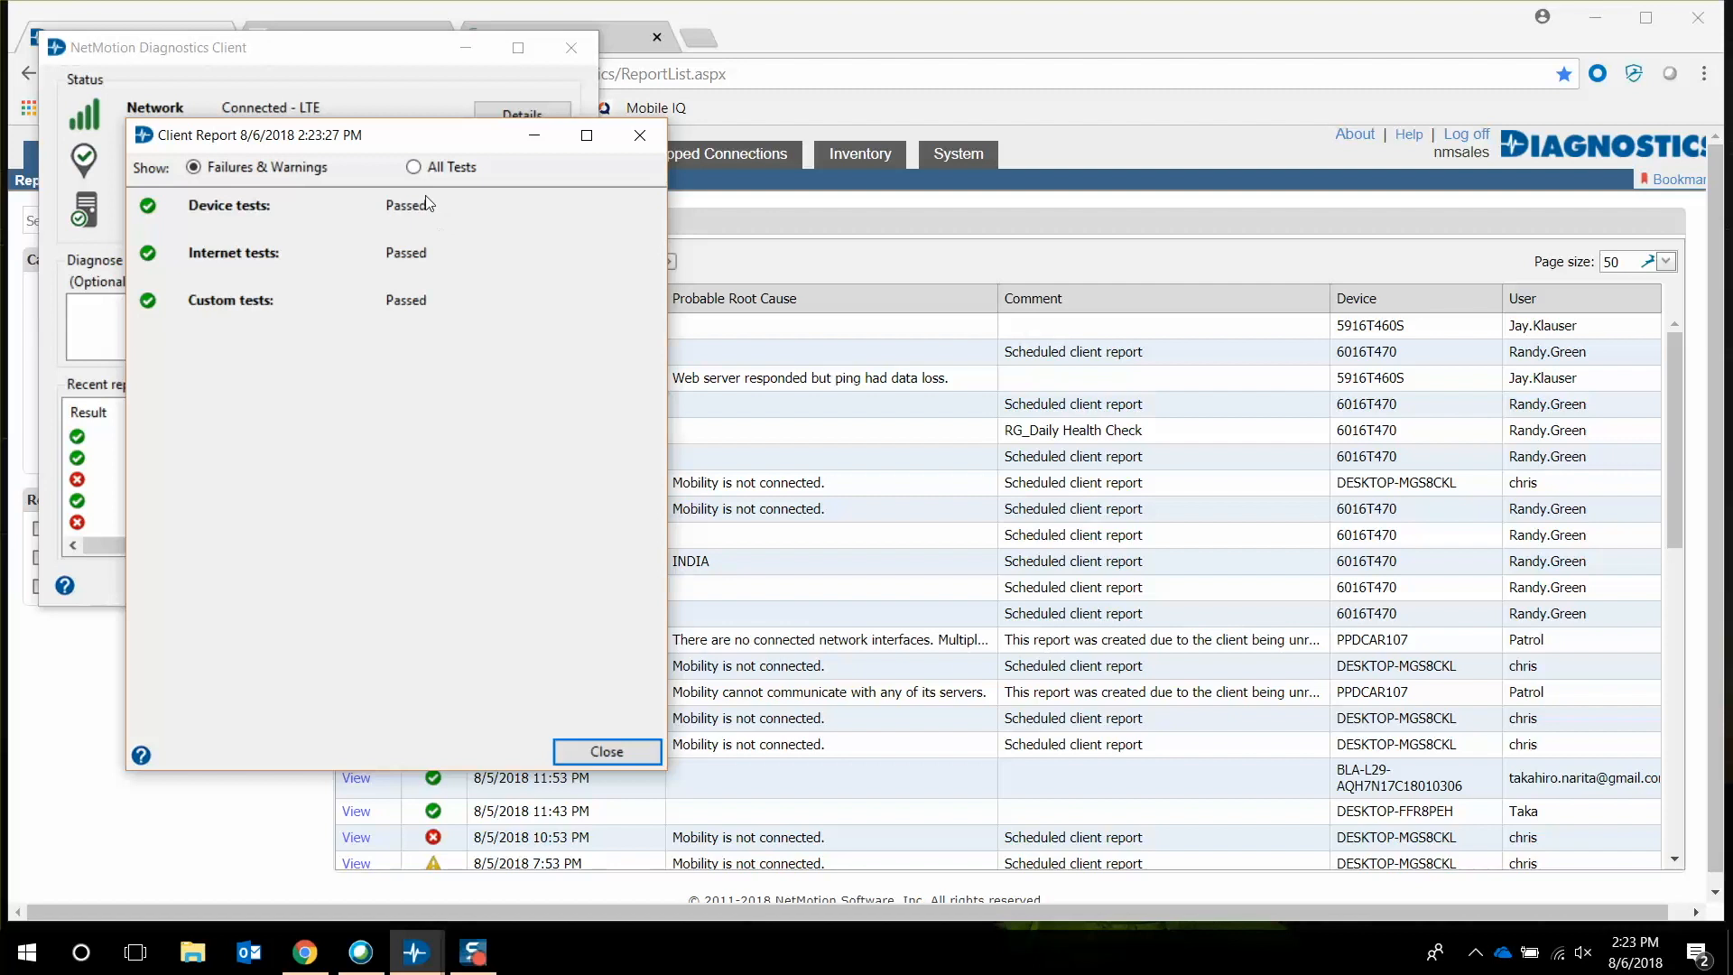
mouse_move(415, 190)
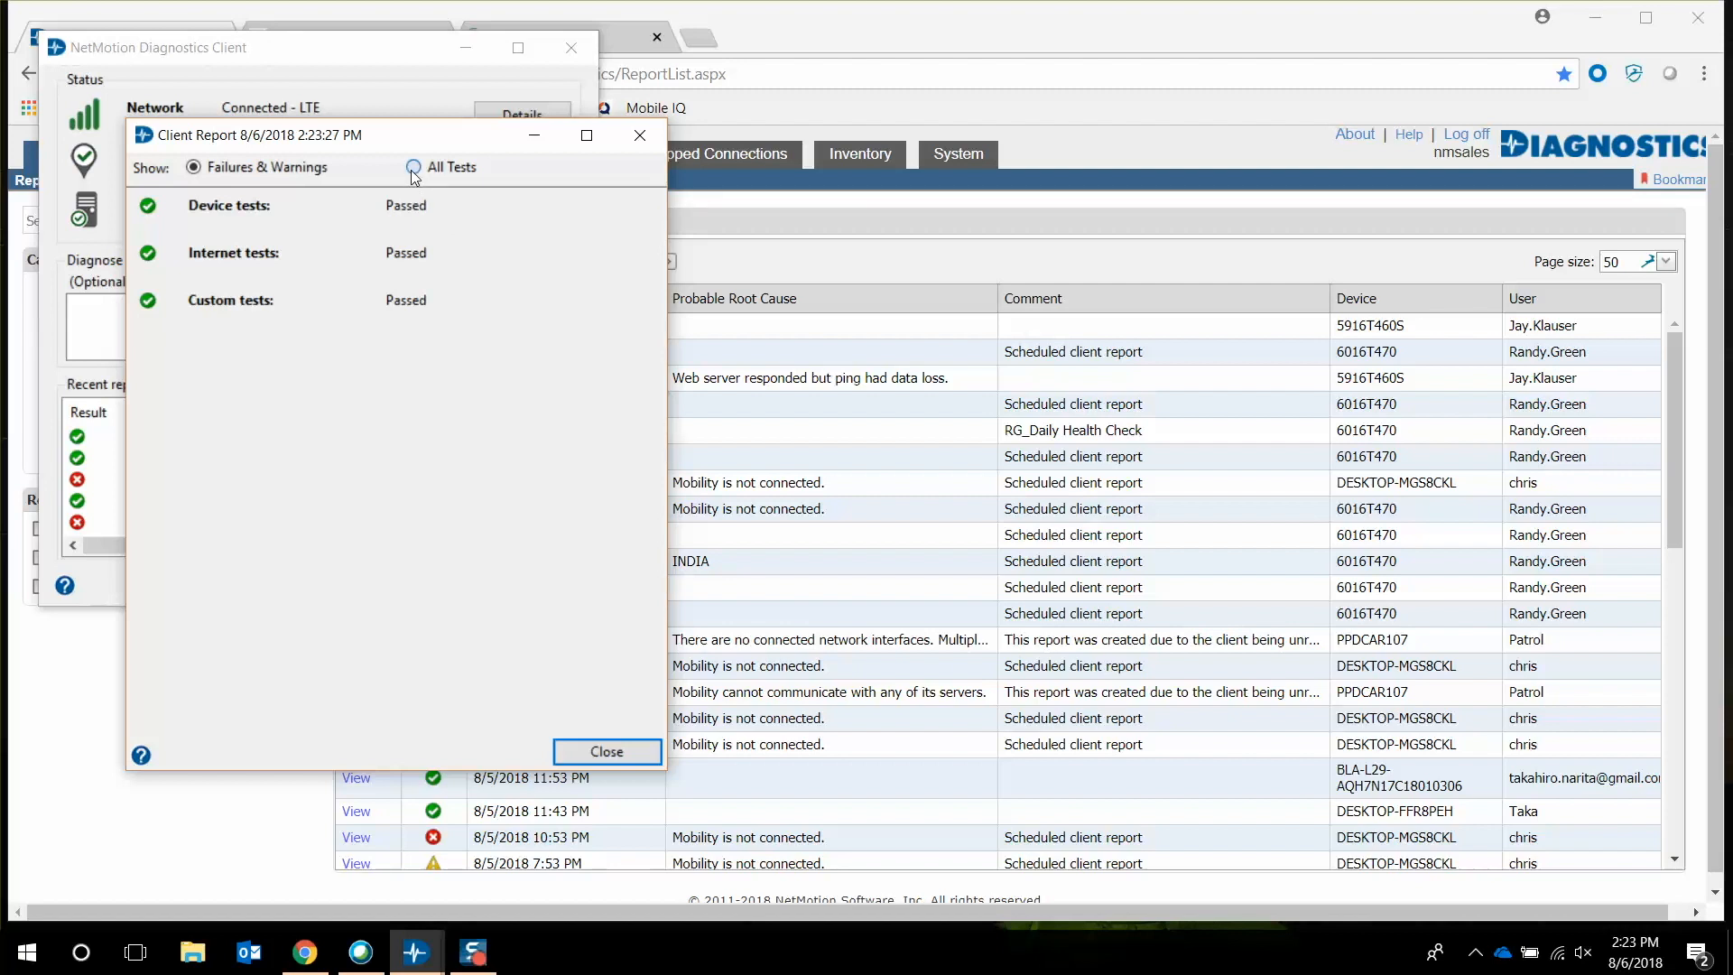
Show All Tests in the client report and review the passing interface, Ping Google and DNS results
left_click(412, 166)
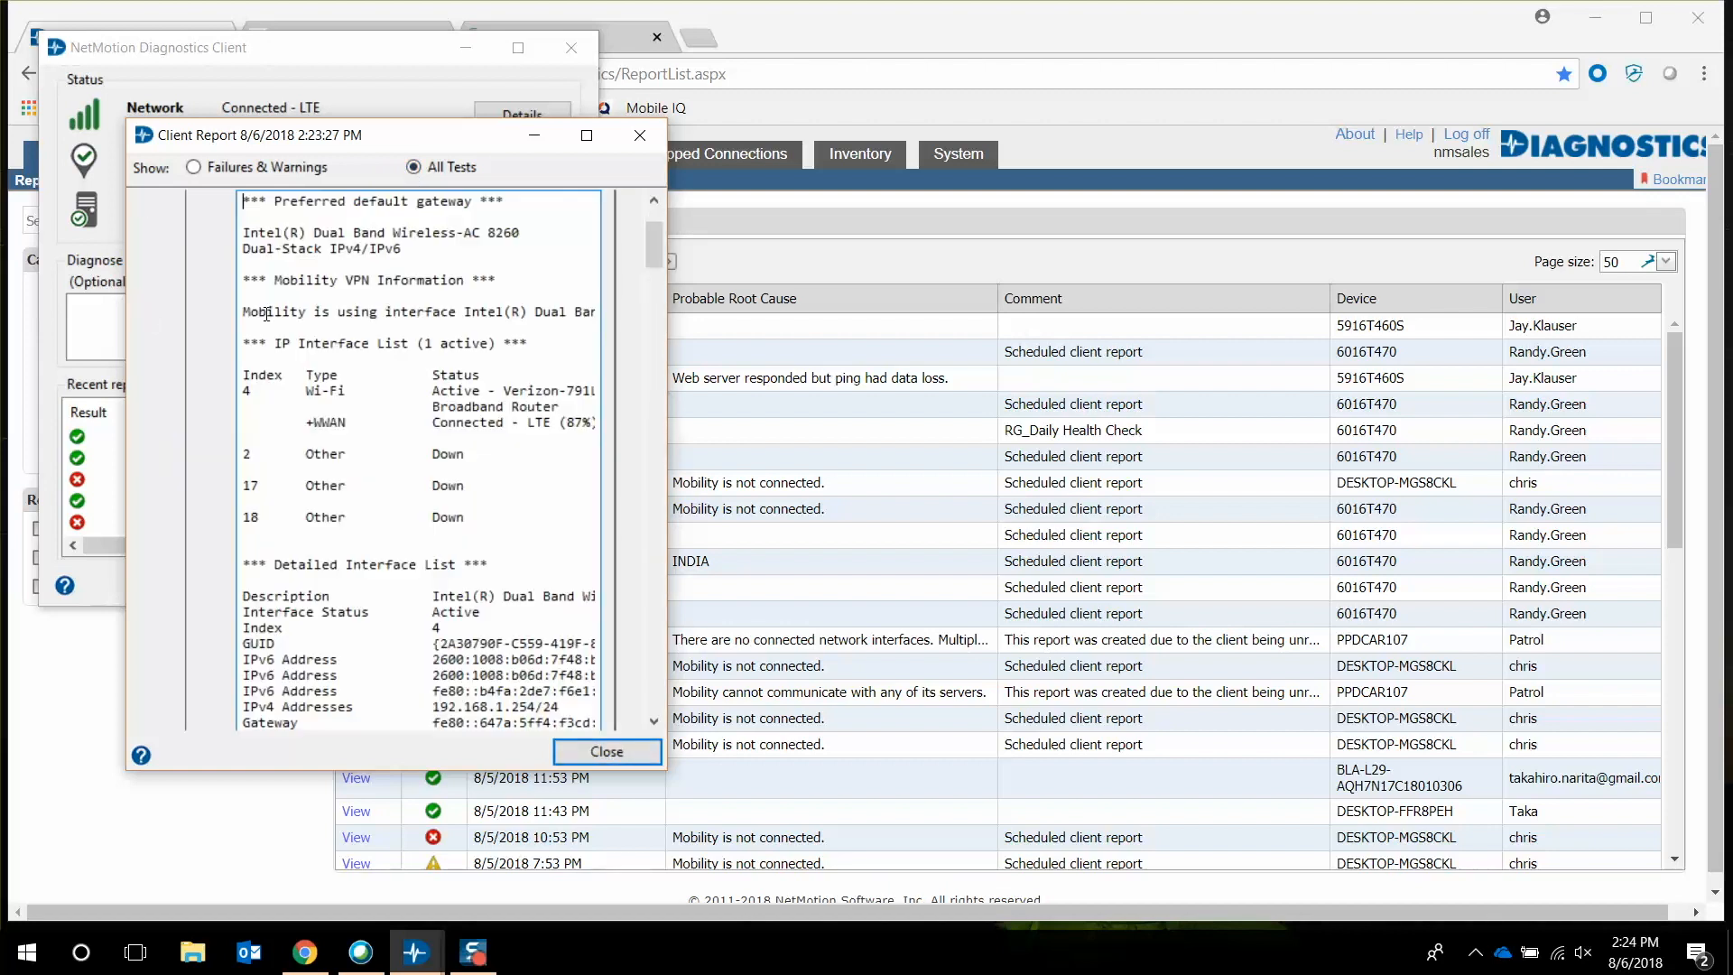
scroll("down", 3)
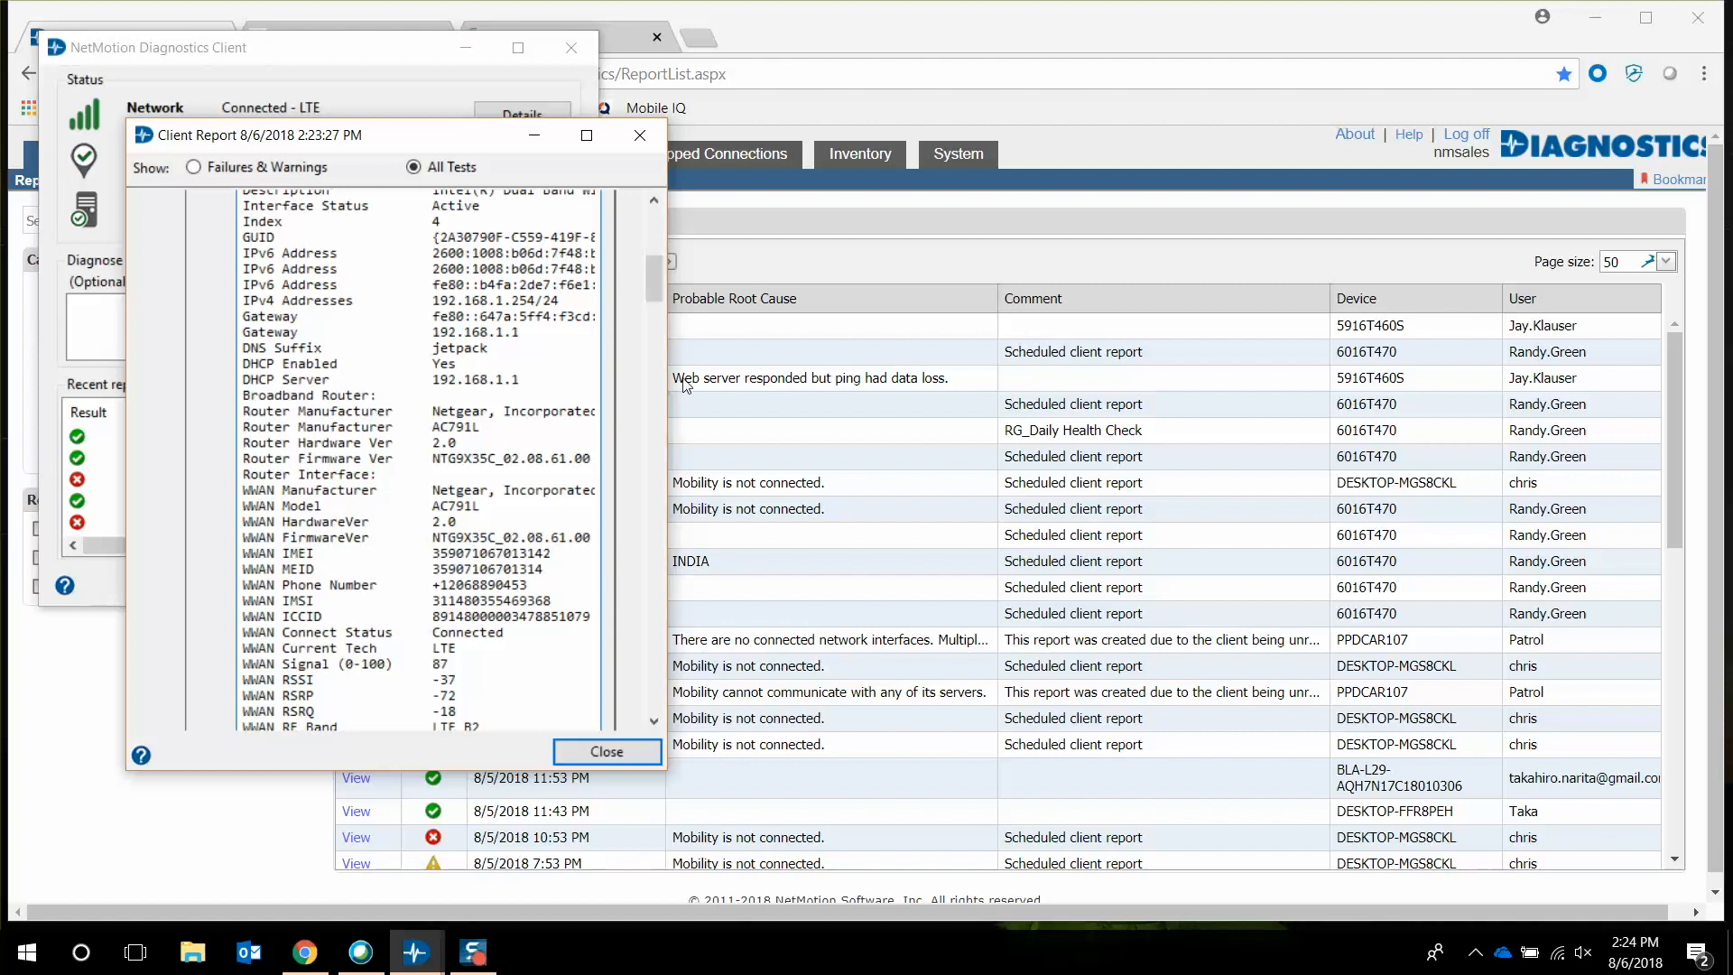
scroll("down", 3)
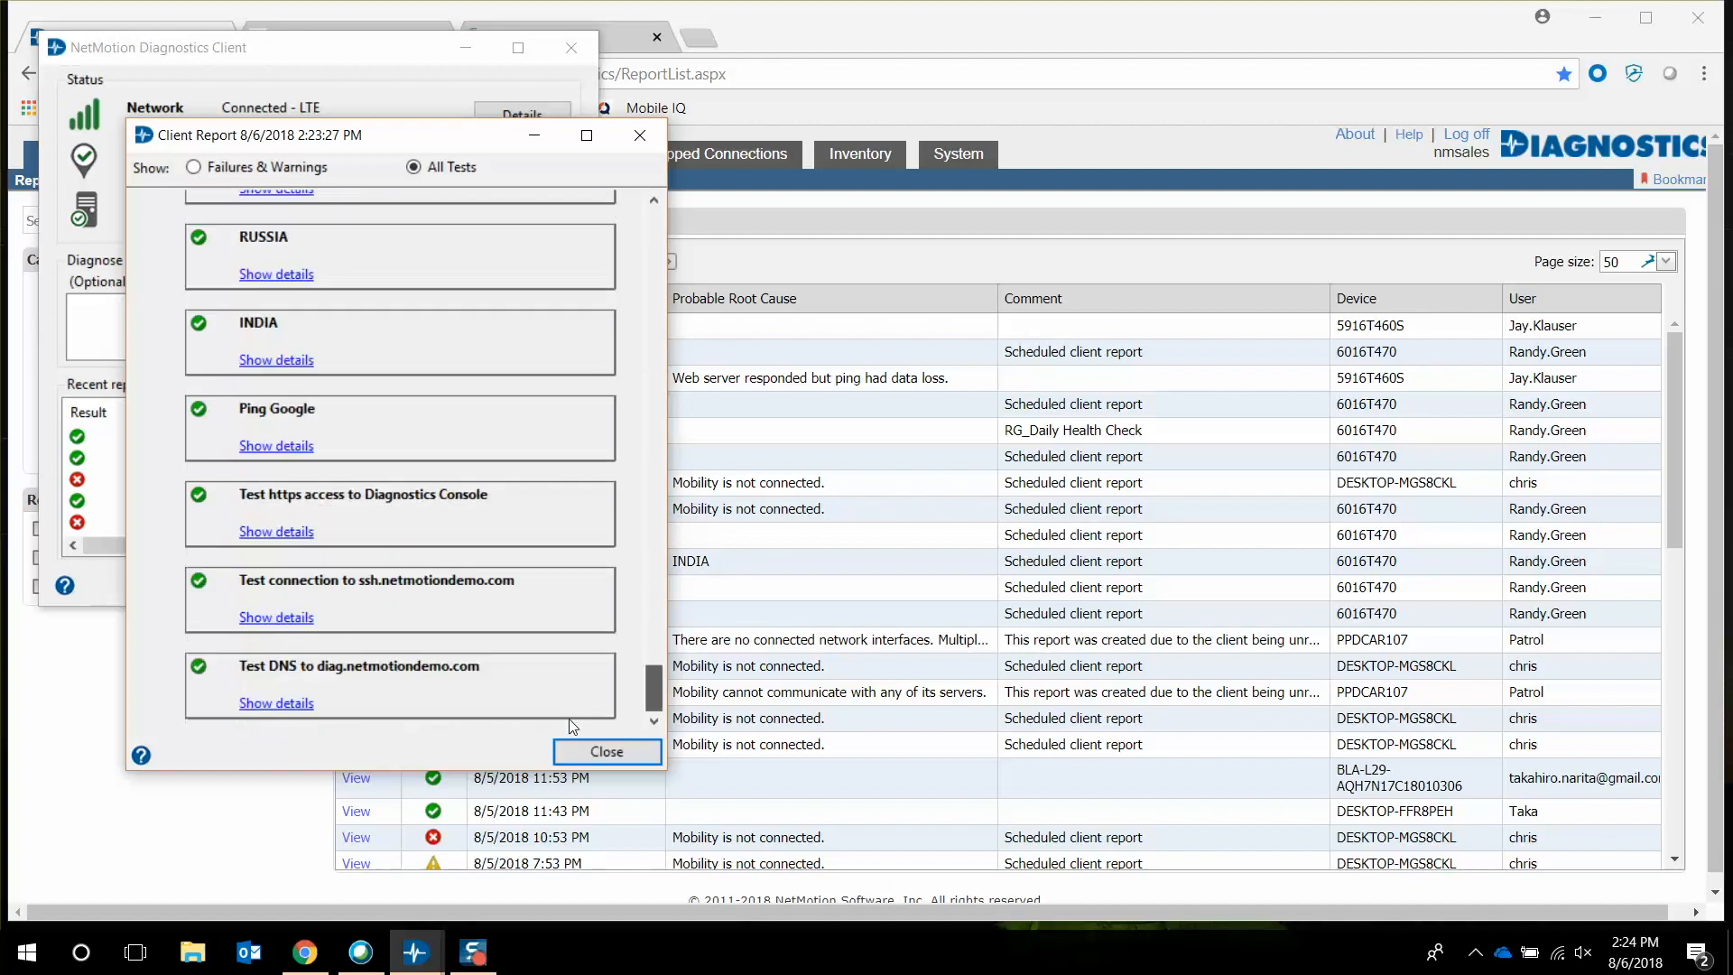